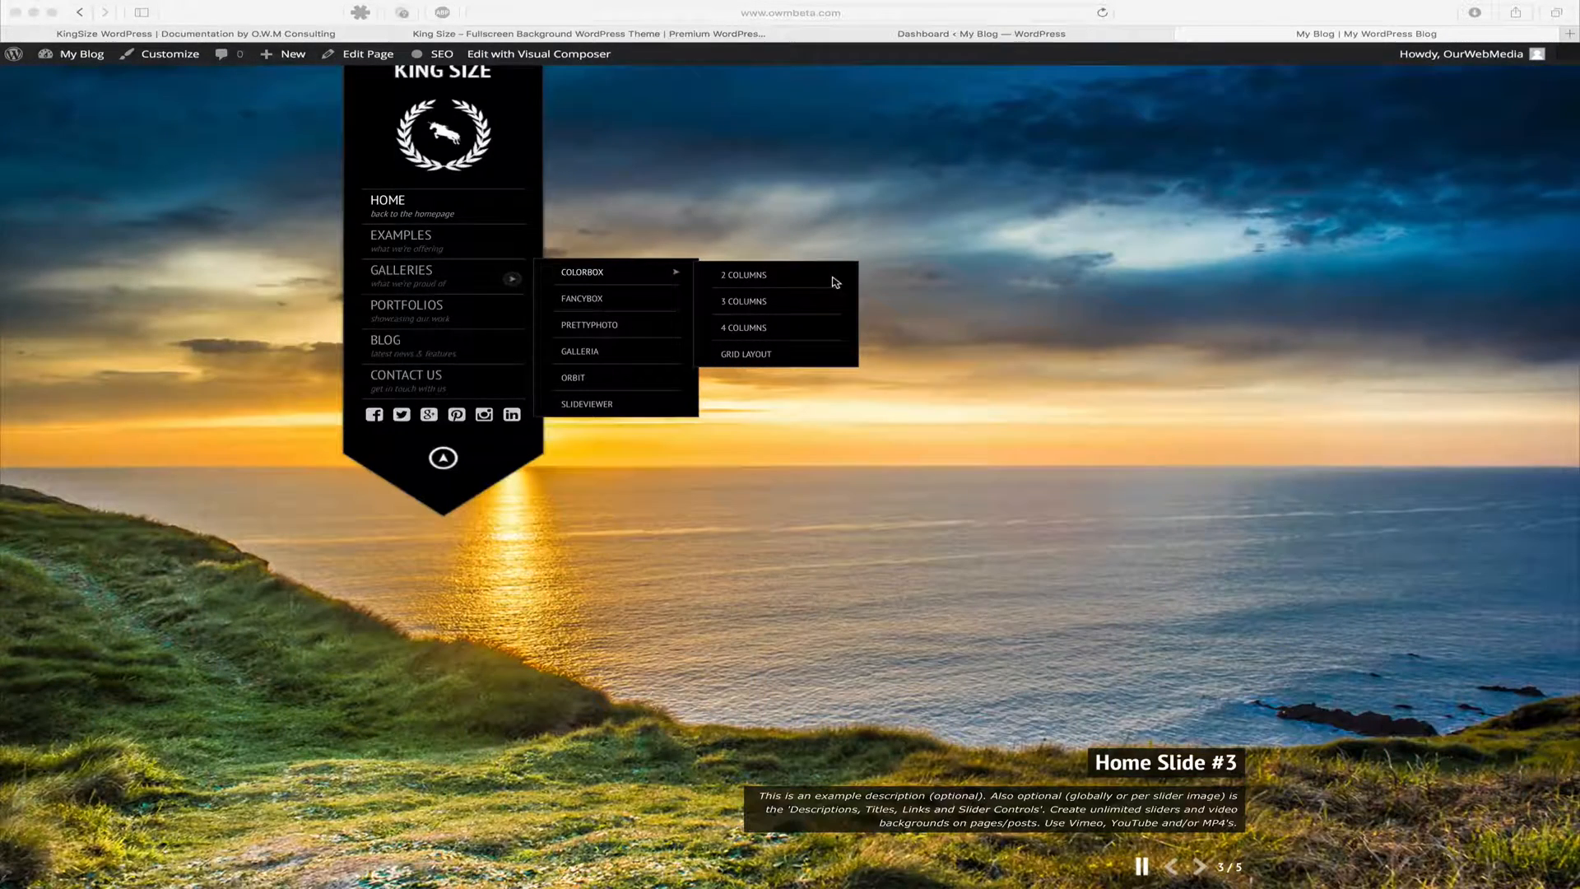
mouse_move(1041, 64)
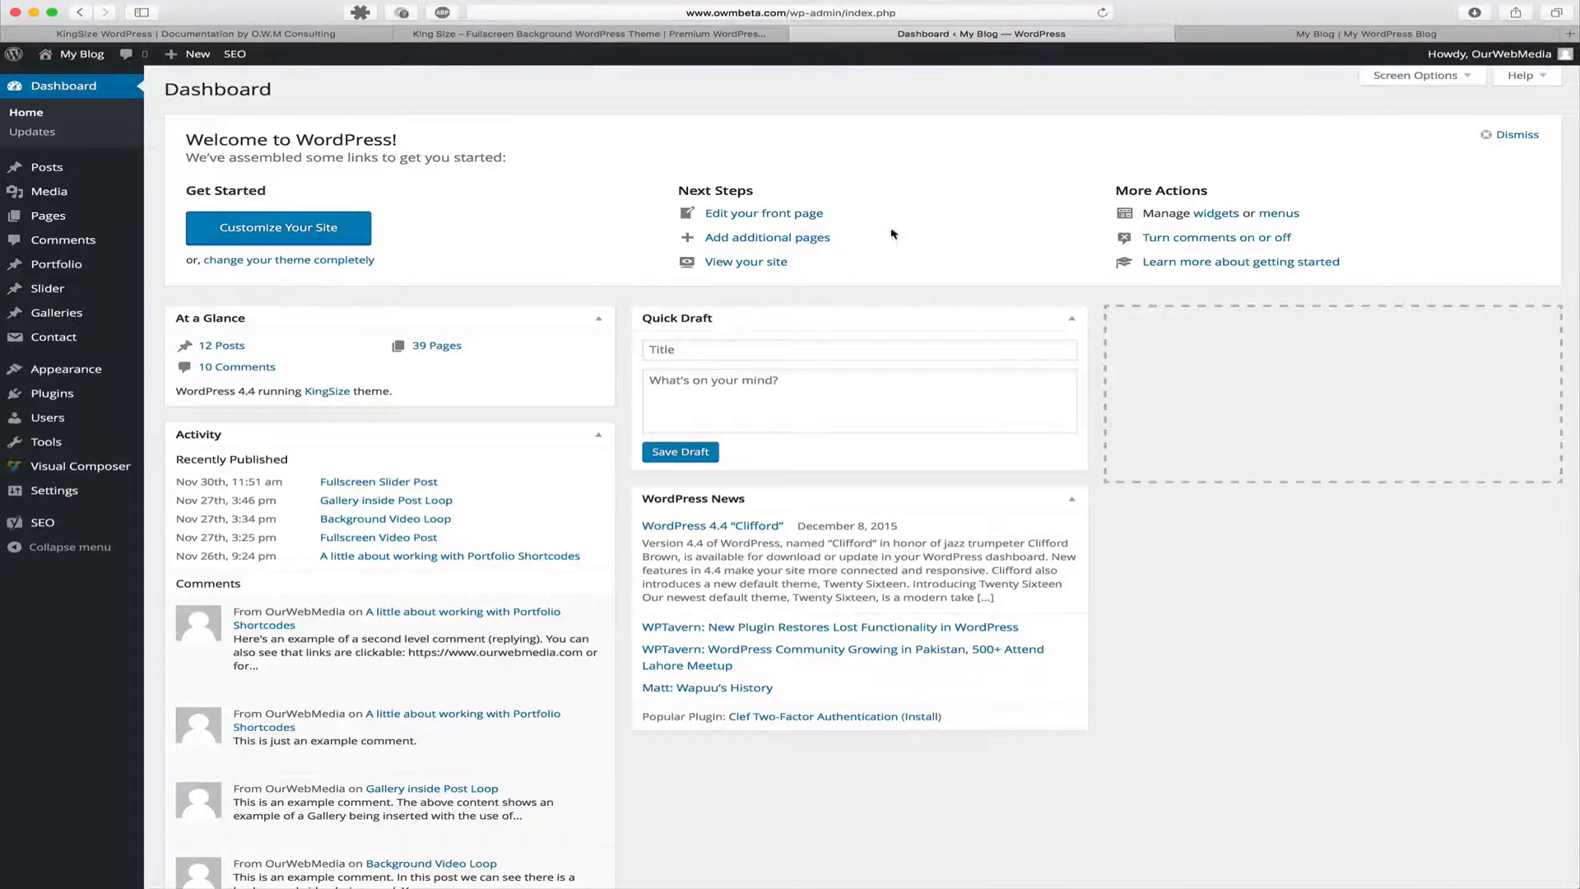
mouse_move(56, 312)
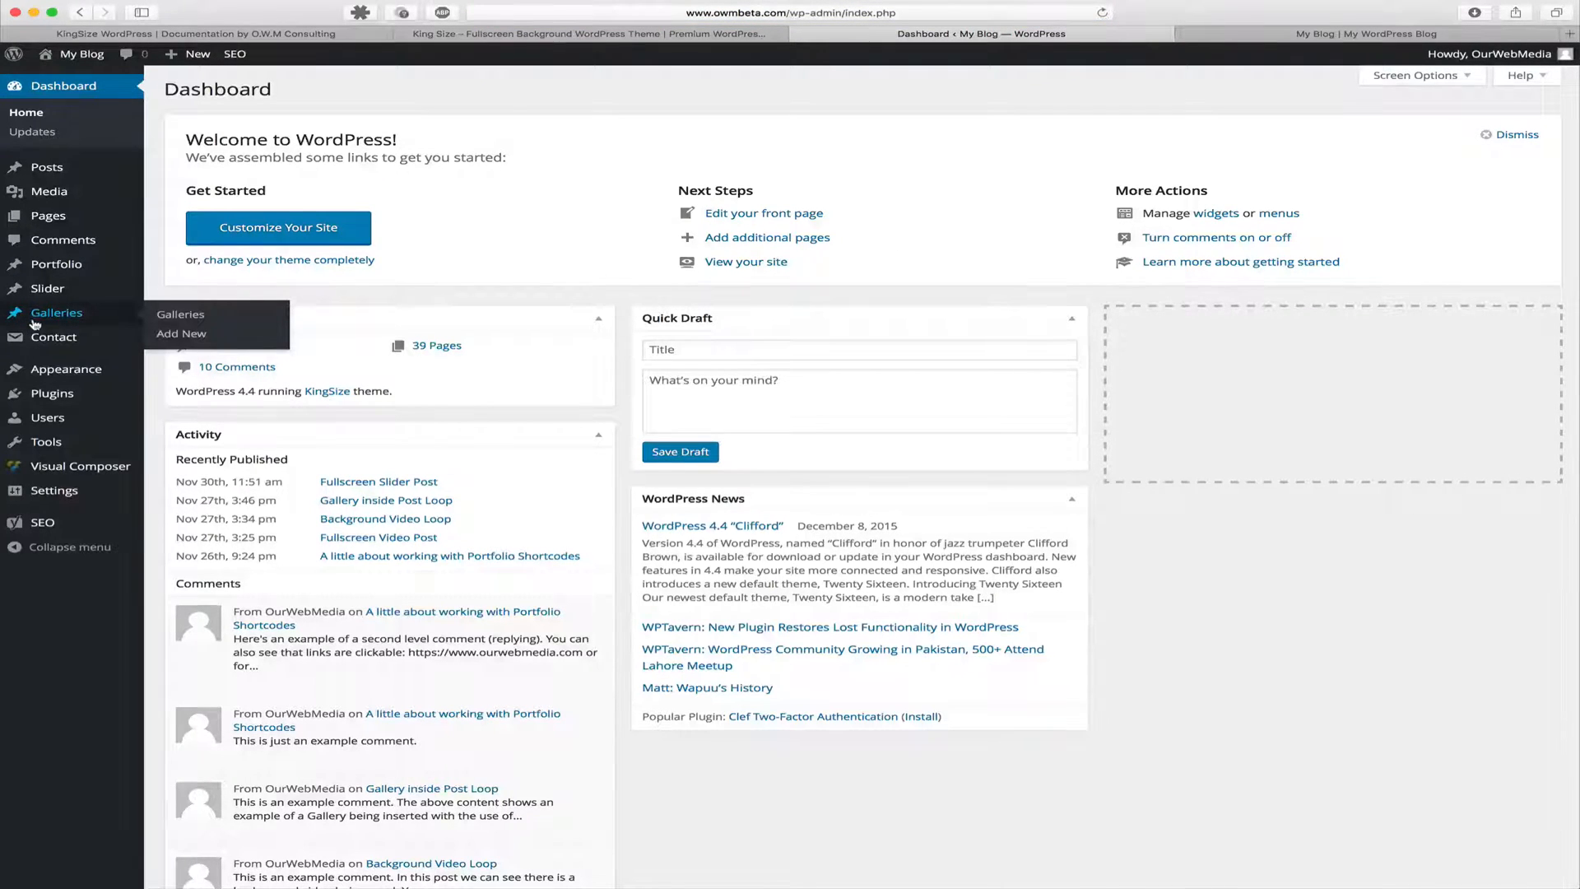
- Open the Scenery gallery from the Galleries list in the Edit Gallery screen
click(180, 315)
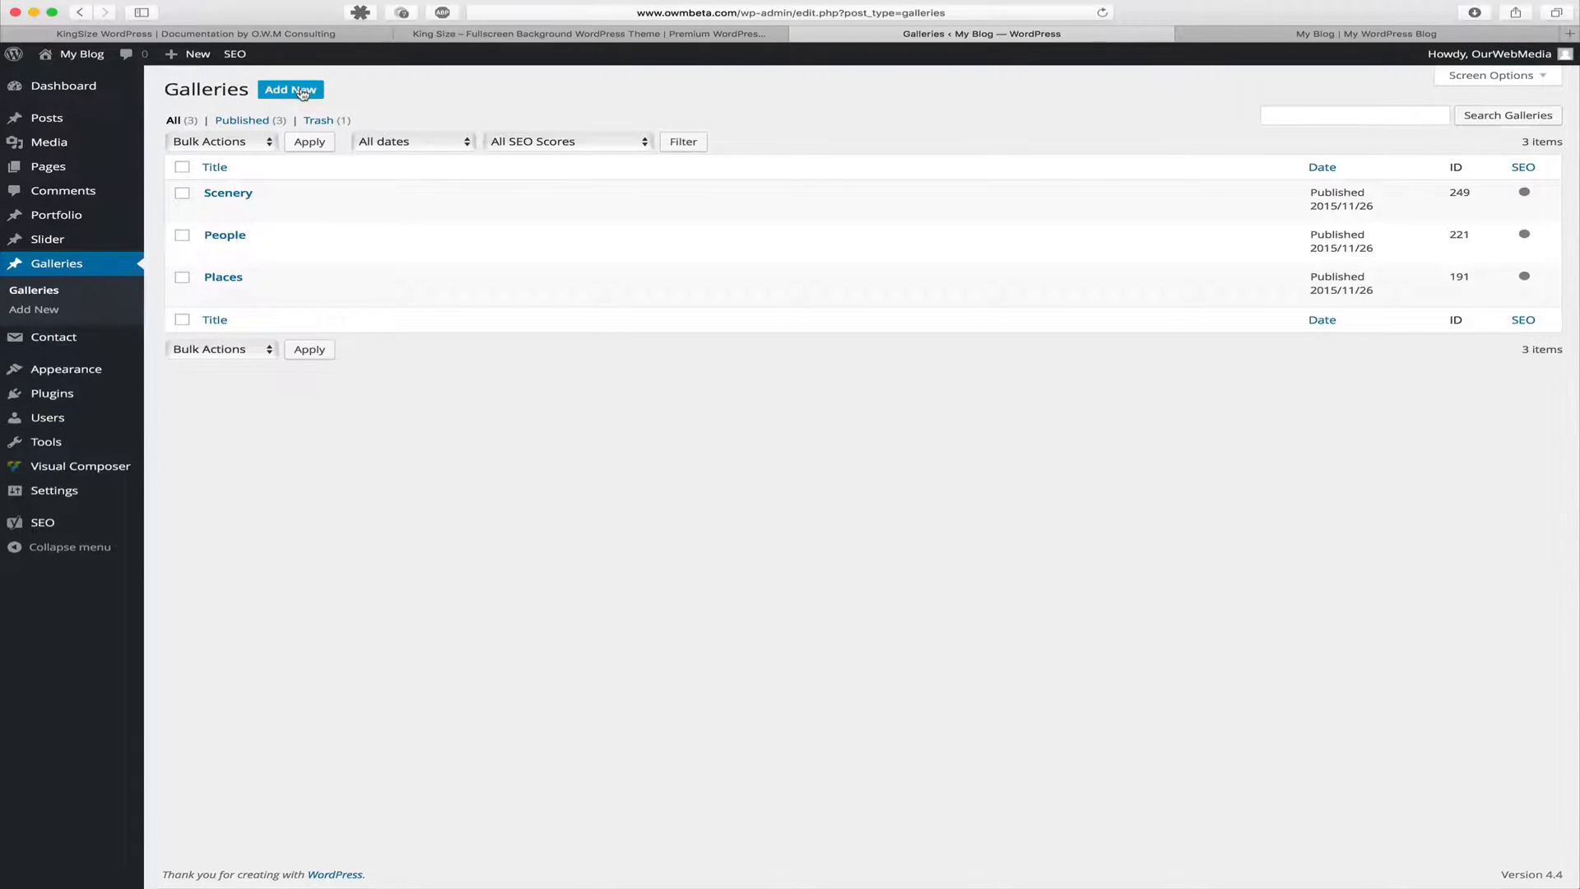
mouse_move(228, 192)
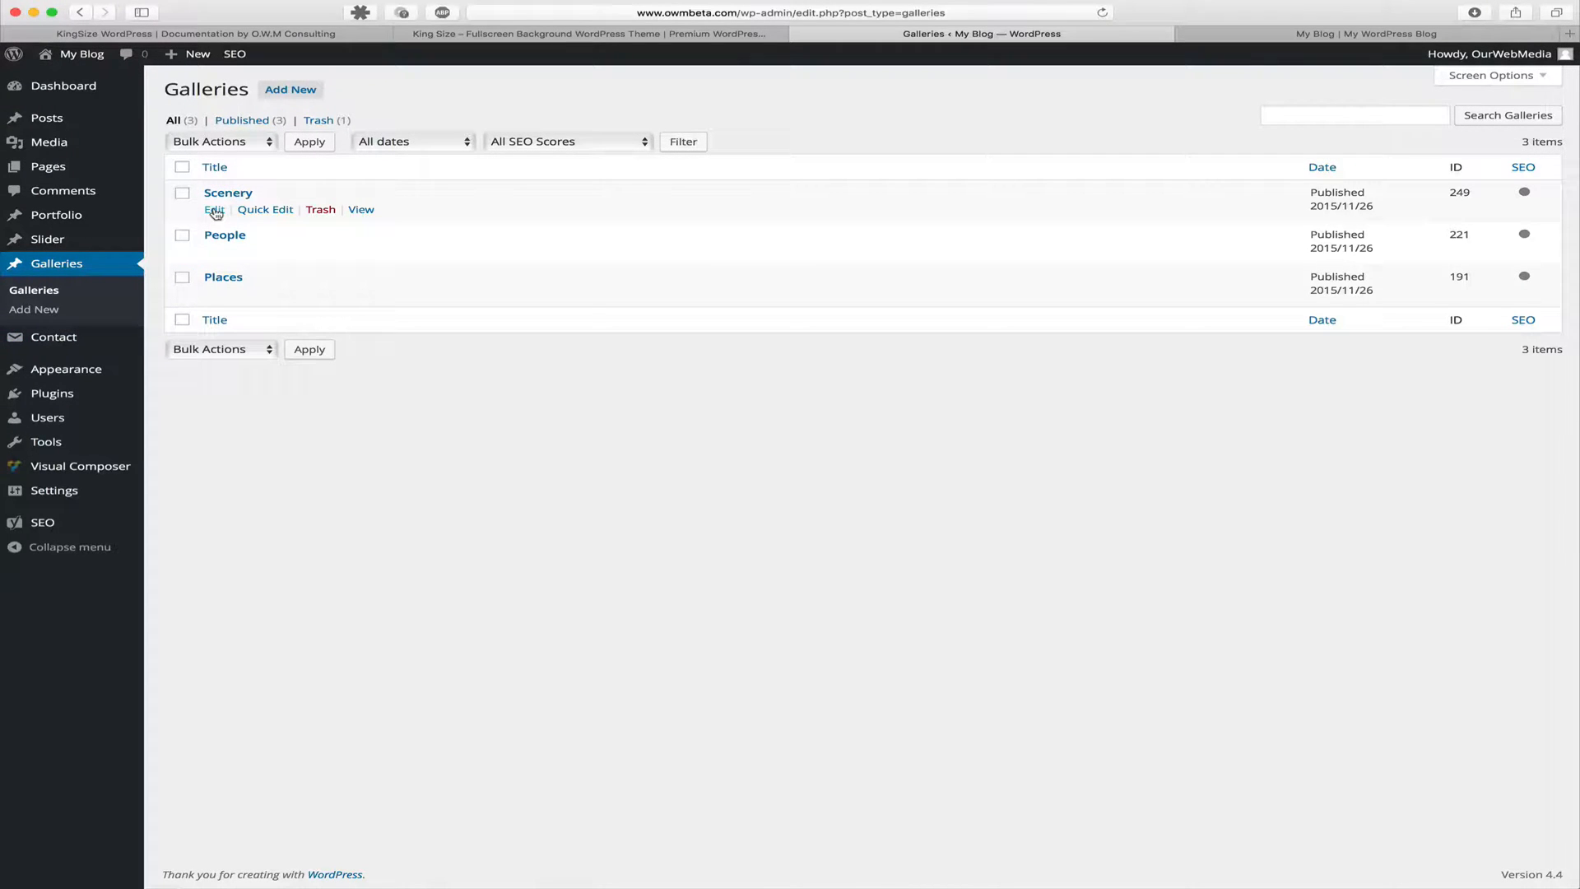
click(214, 209)
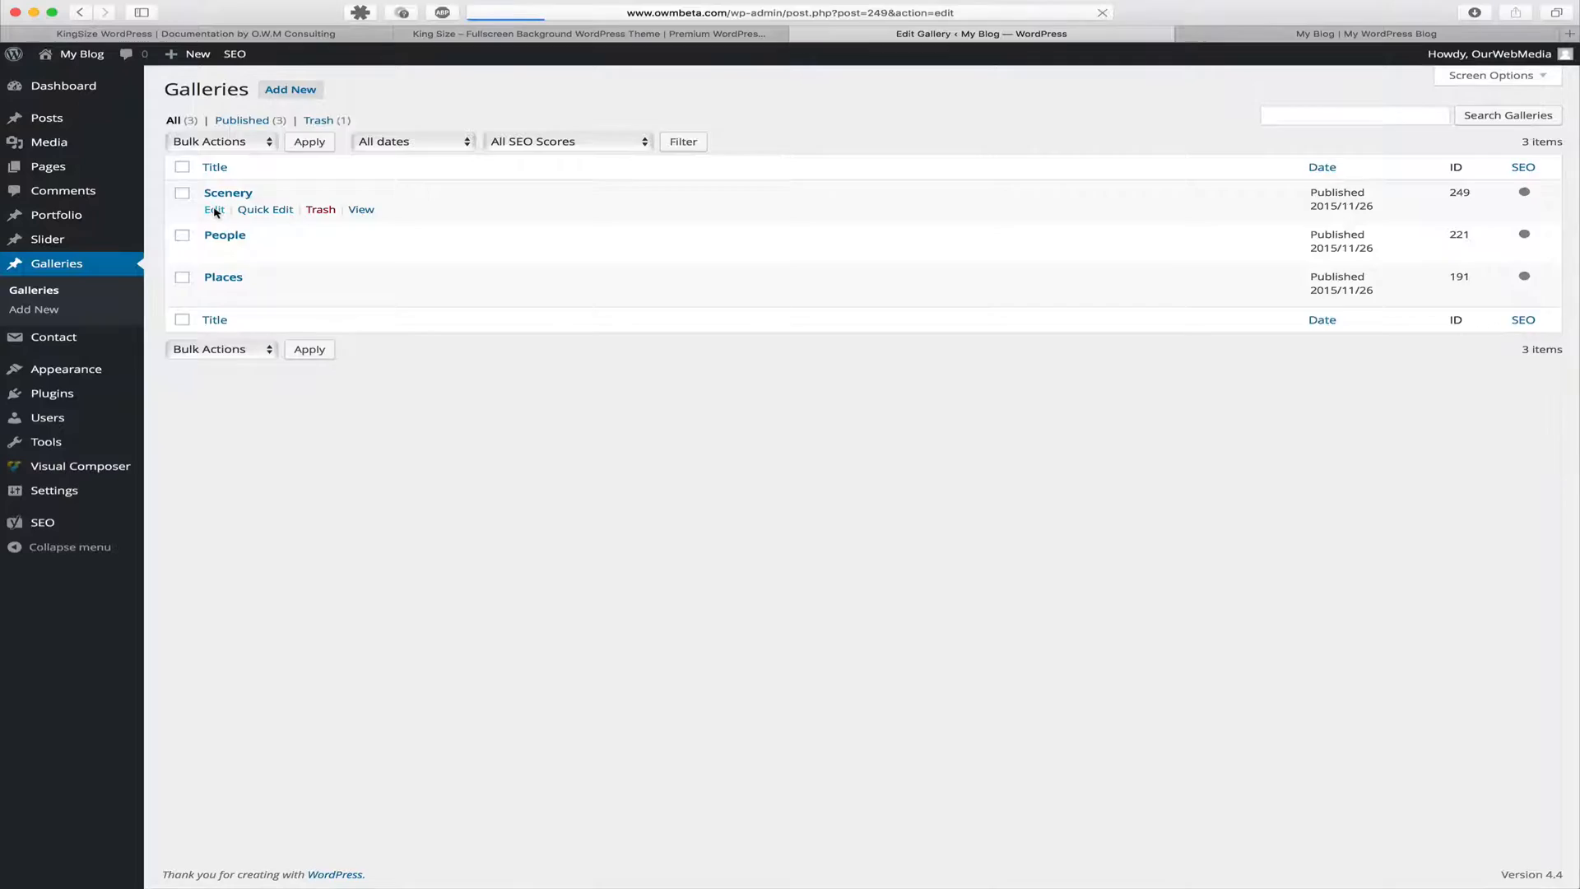
click(214, 209)
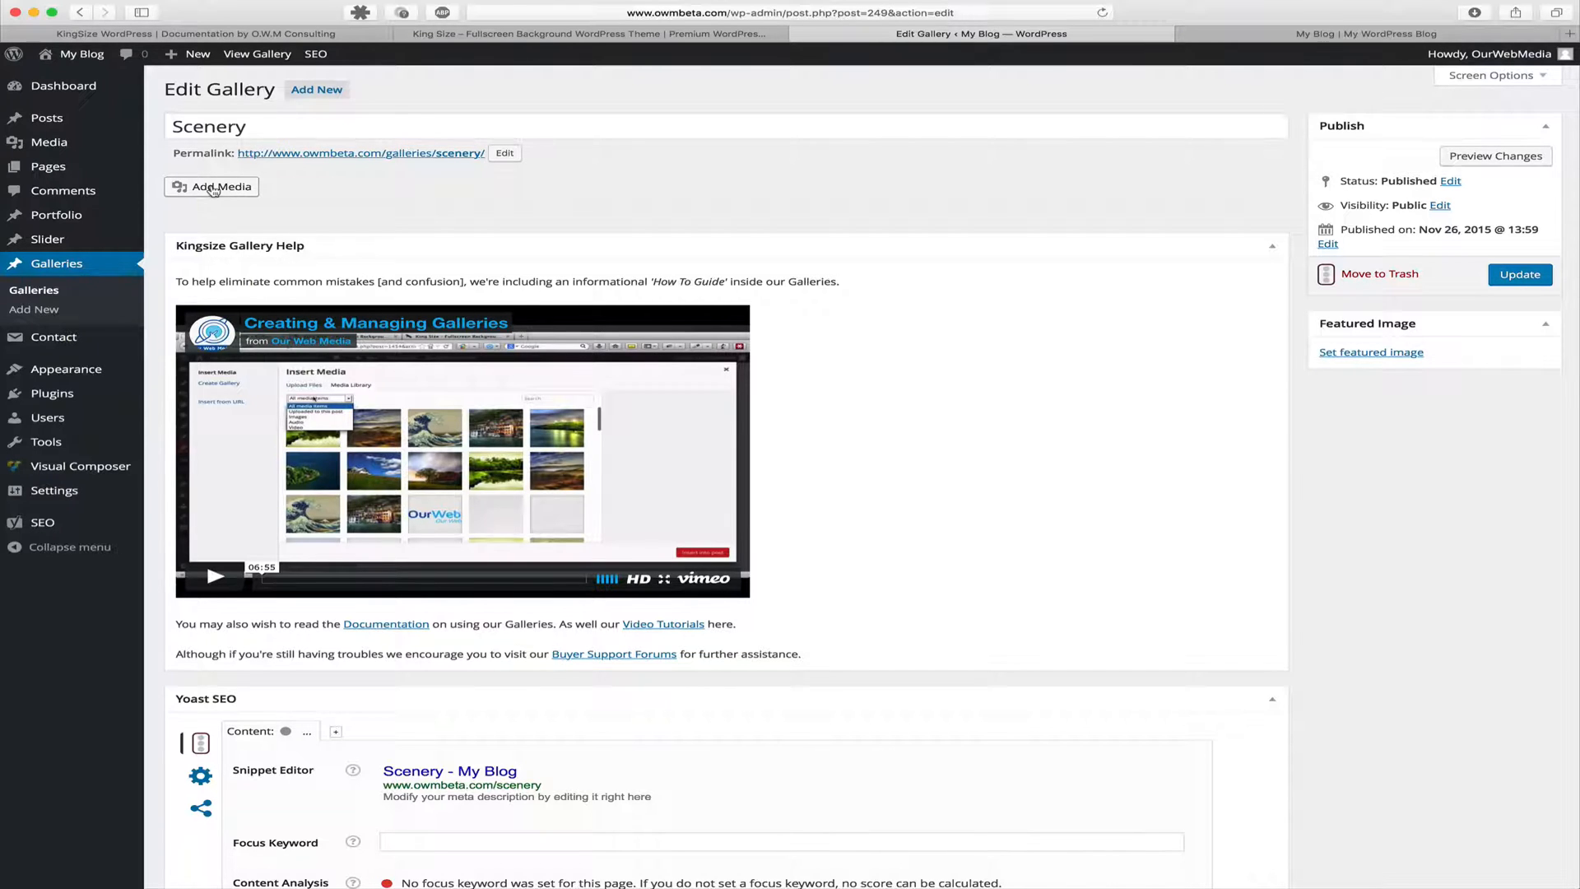
- In Add Media, filter the library to 'Uploaded to this post', showing 34 Scenery photos
click(212, 187)
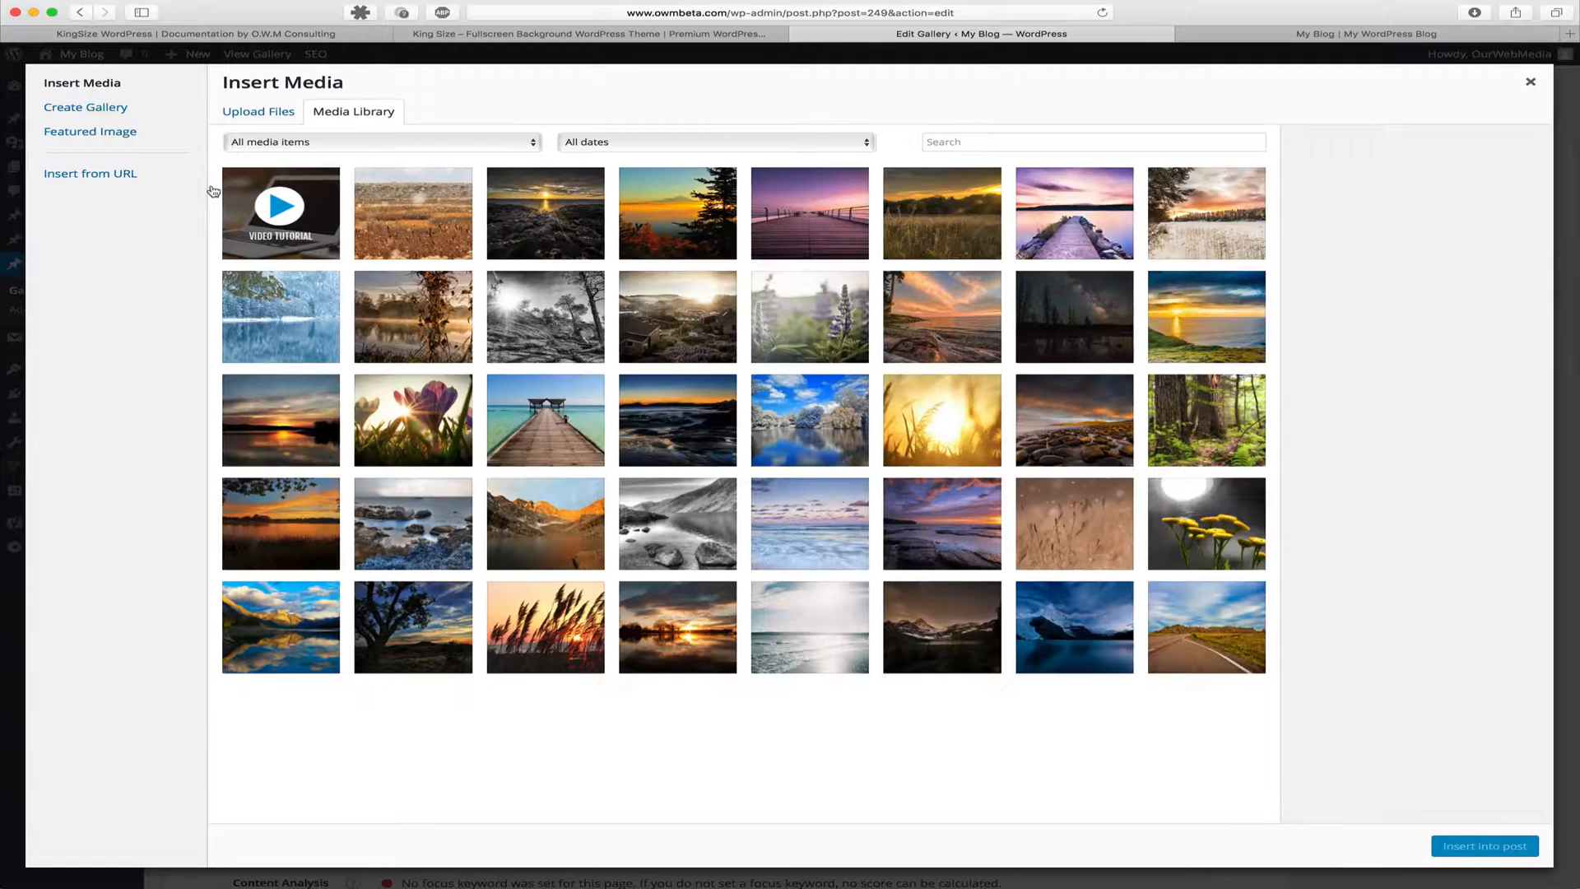
scroll(down, 3)
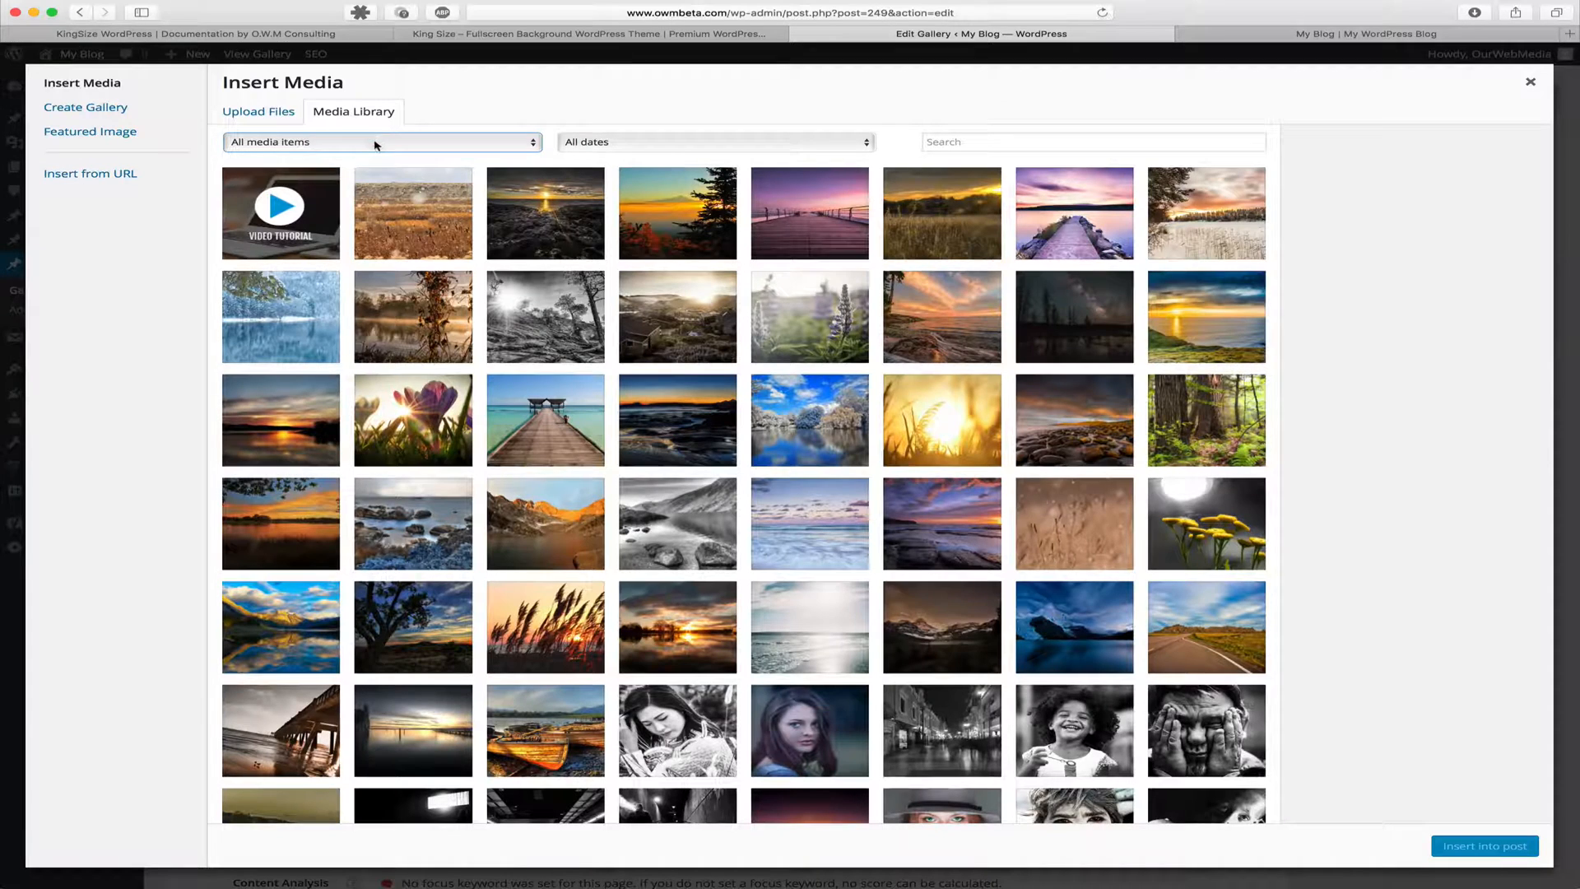
click(380, 141)
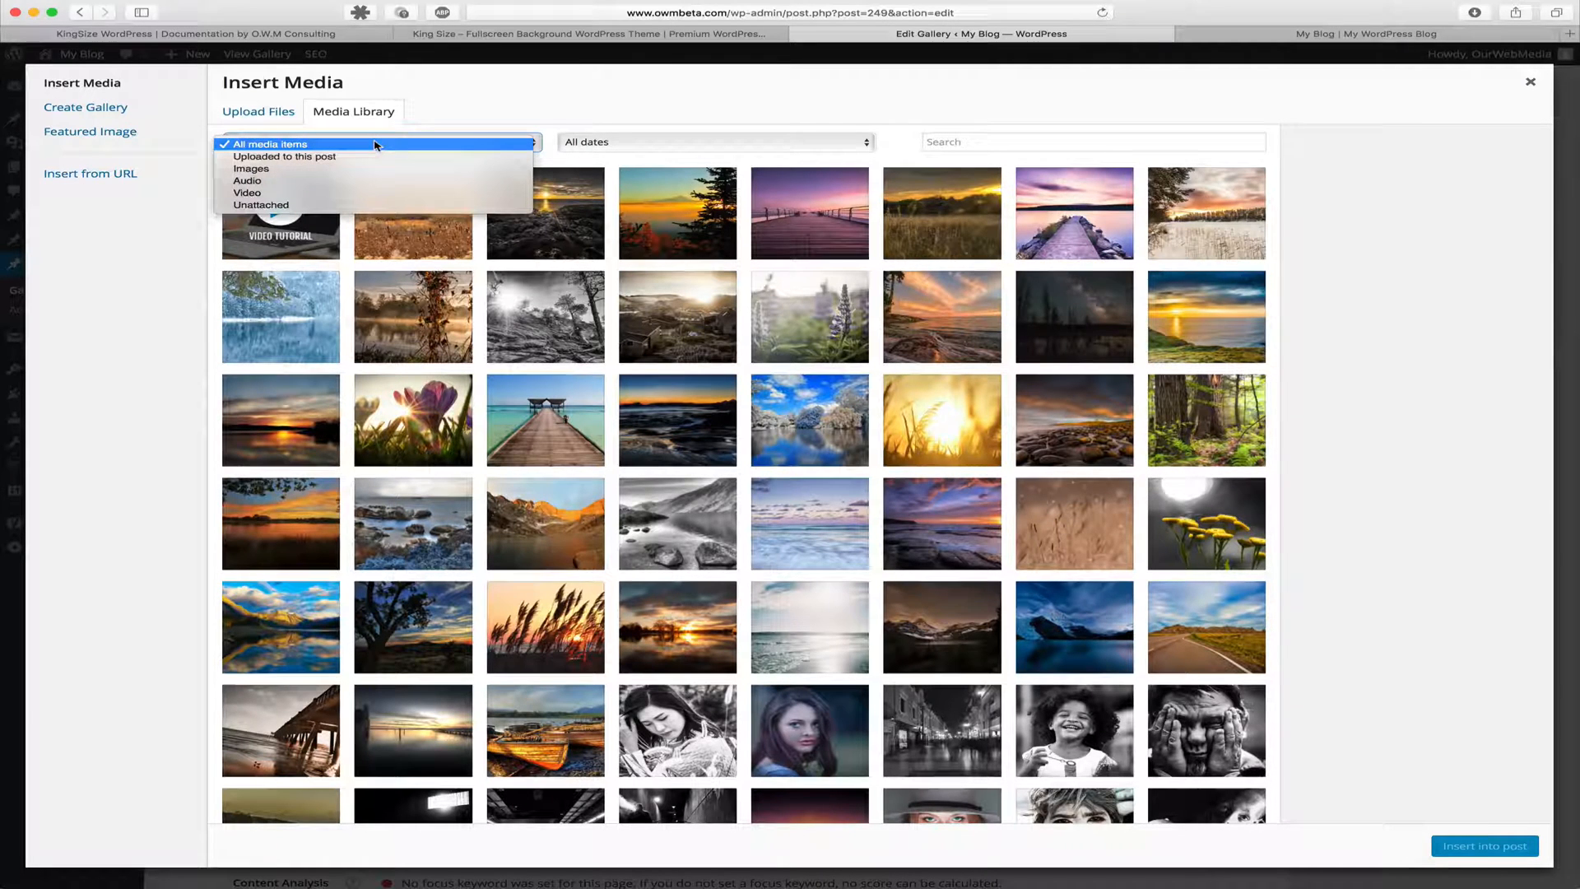
mouse_move(288, 168)
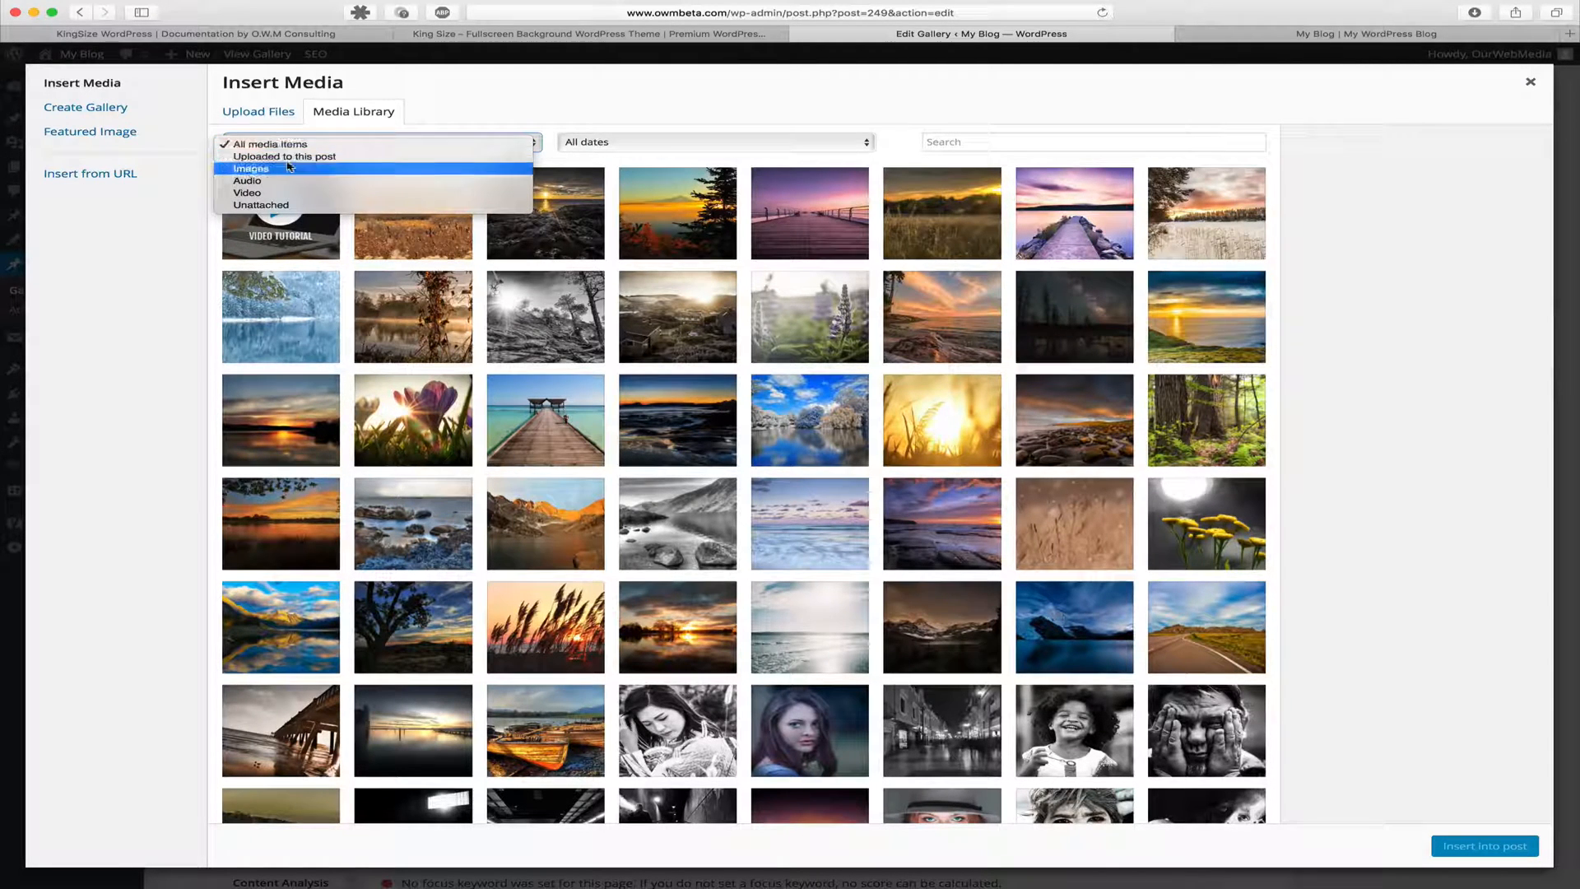
mouse_move(292, 158)
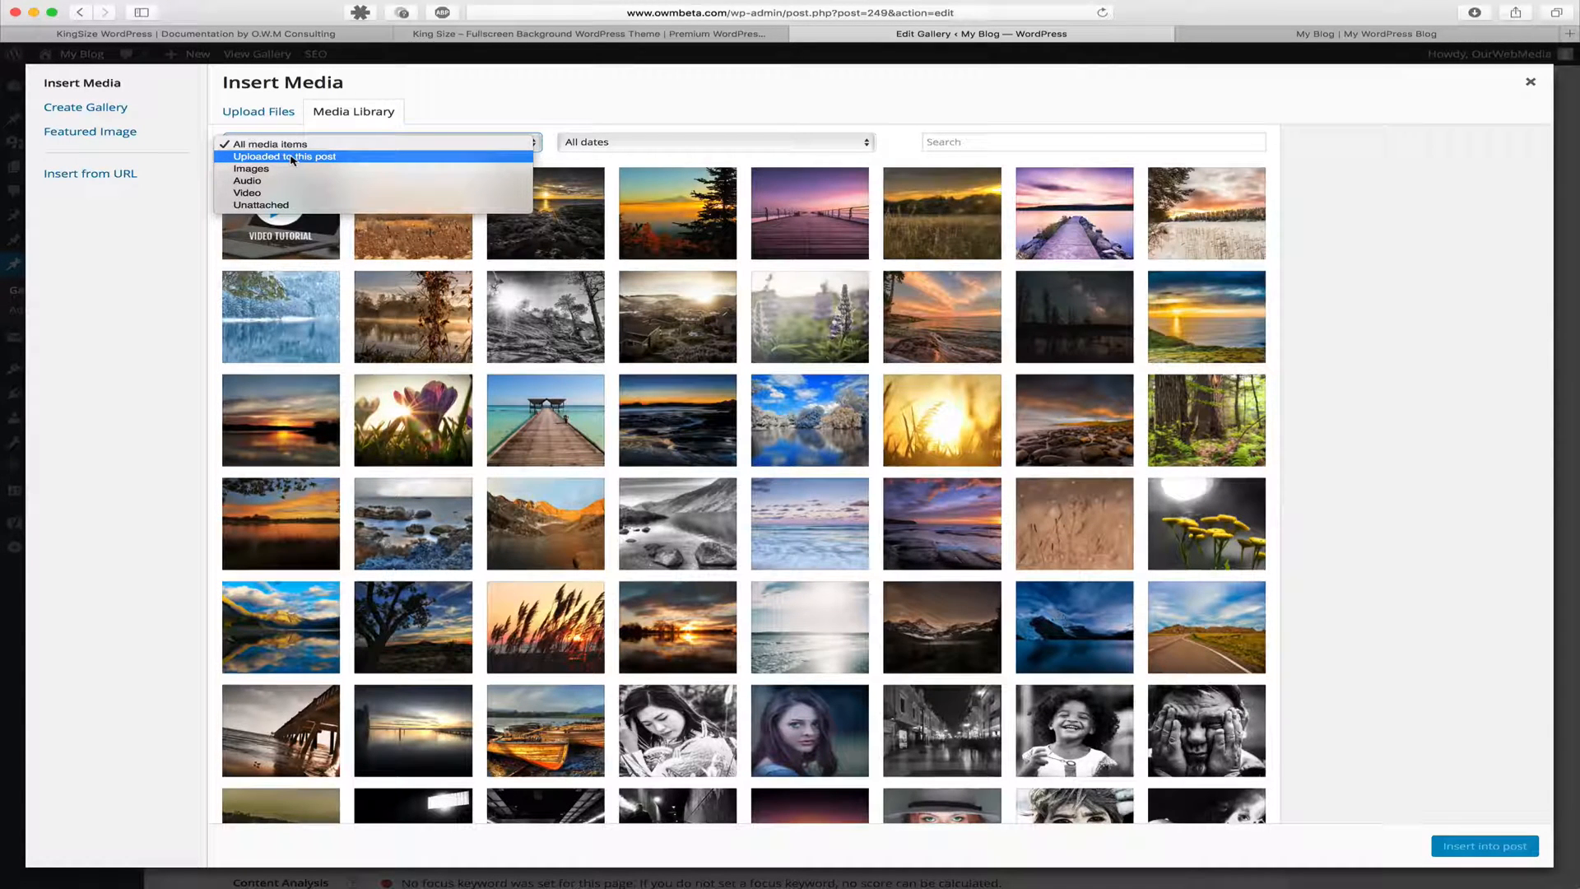
click(285, 156)
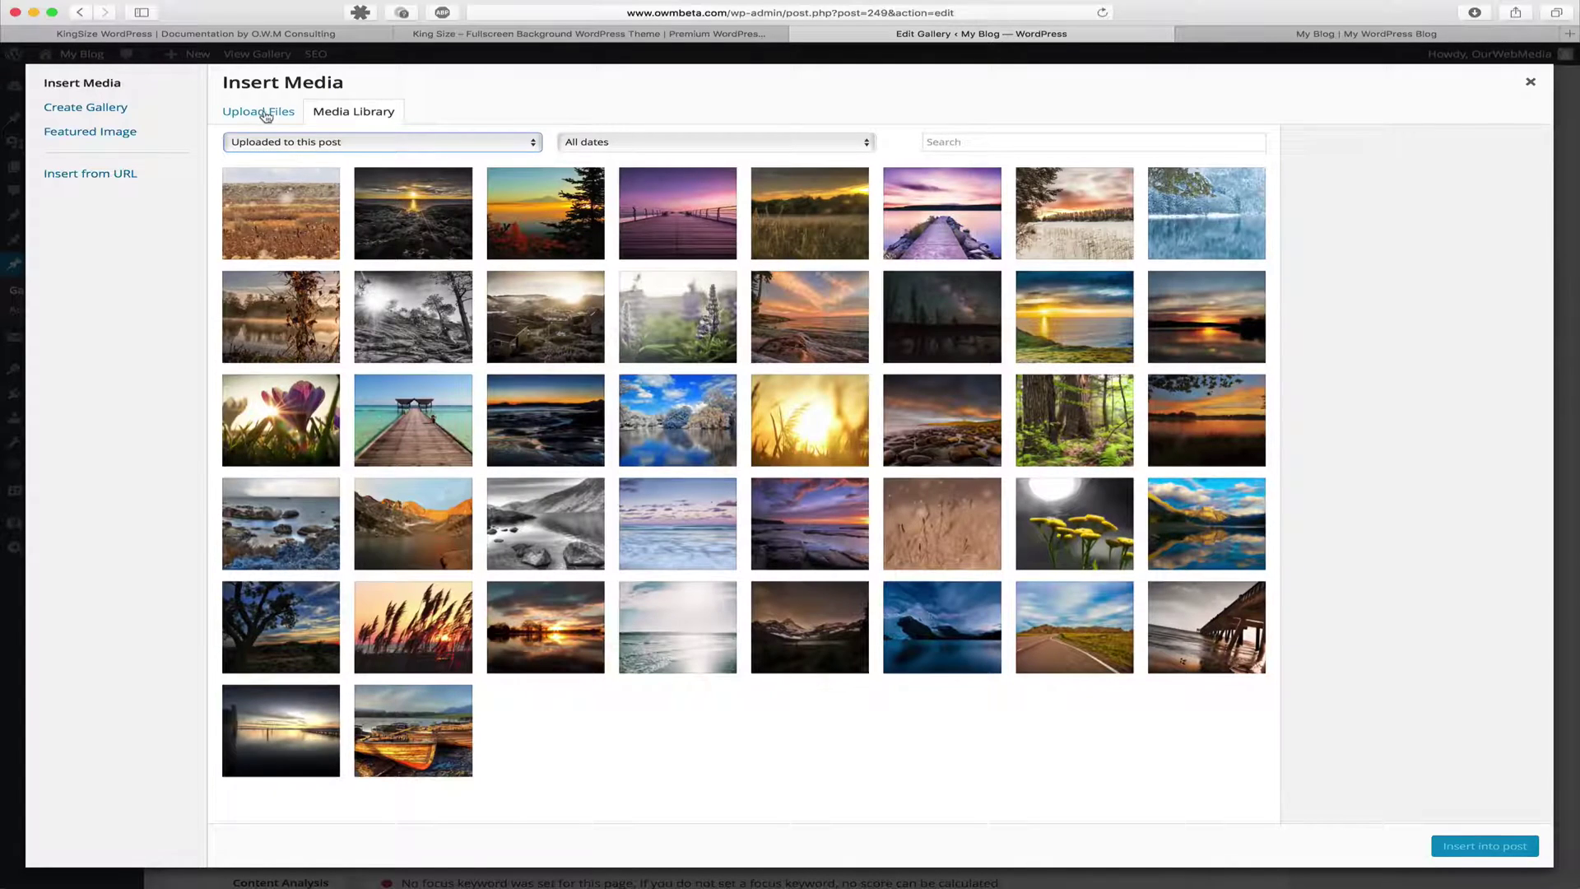
- Switch the Insert Media window to the Upload Files tab
click(259, 111)
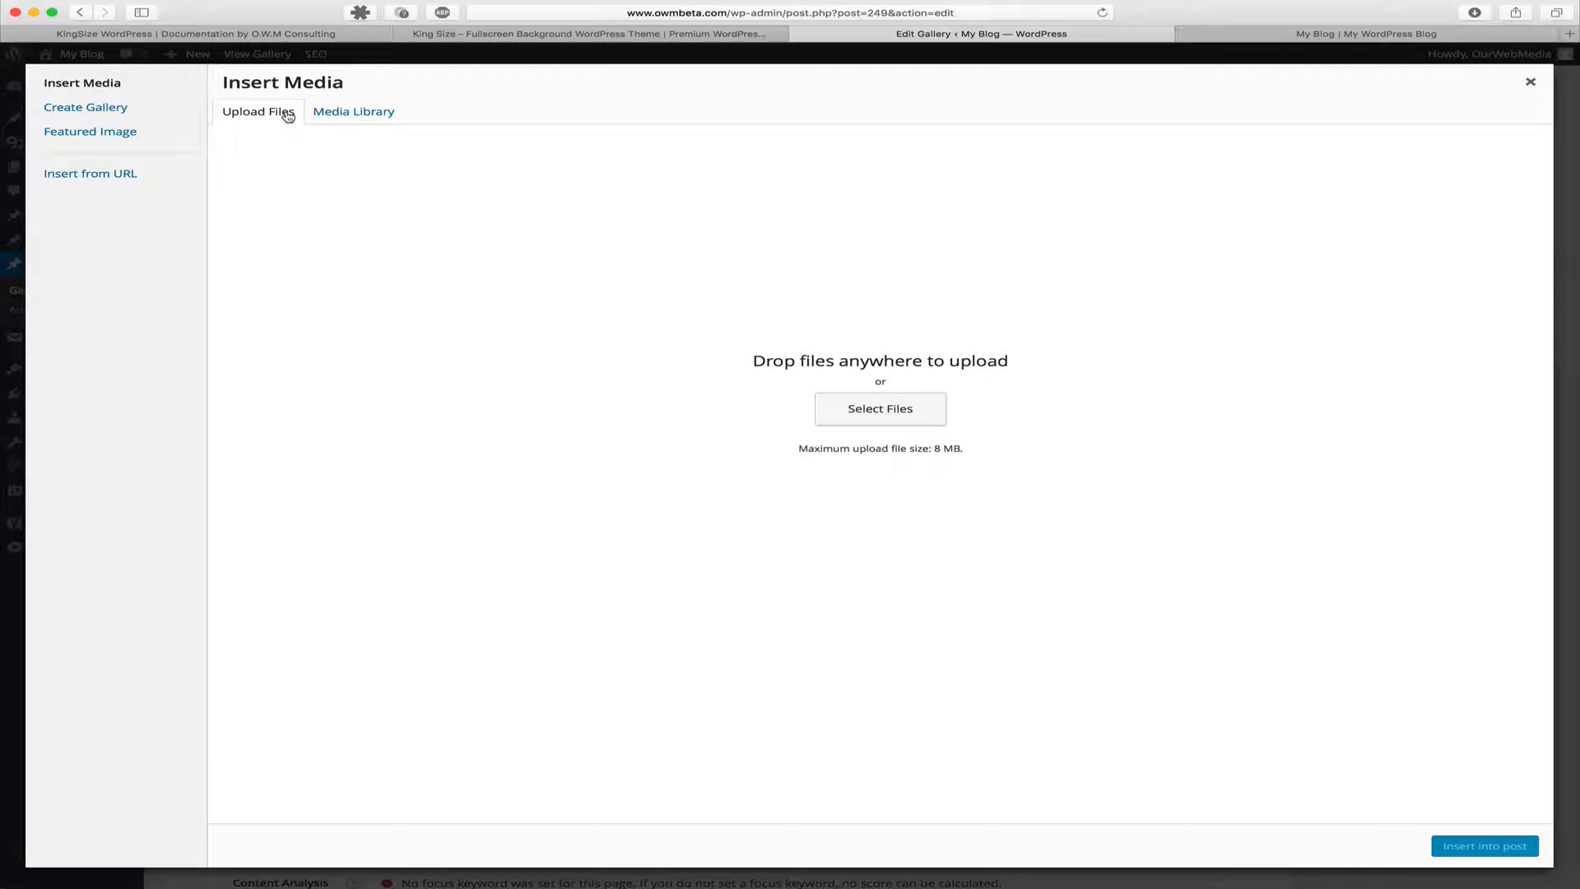
mouse_move(548, 296)
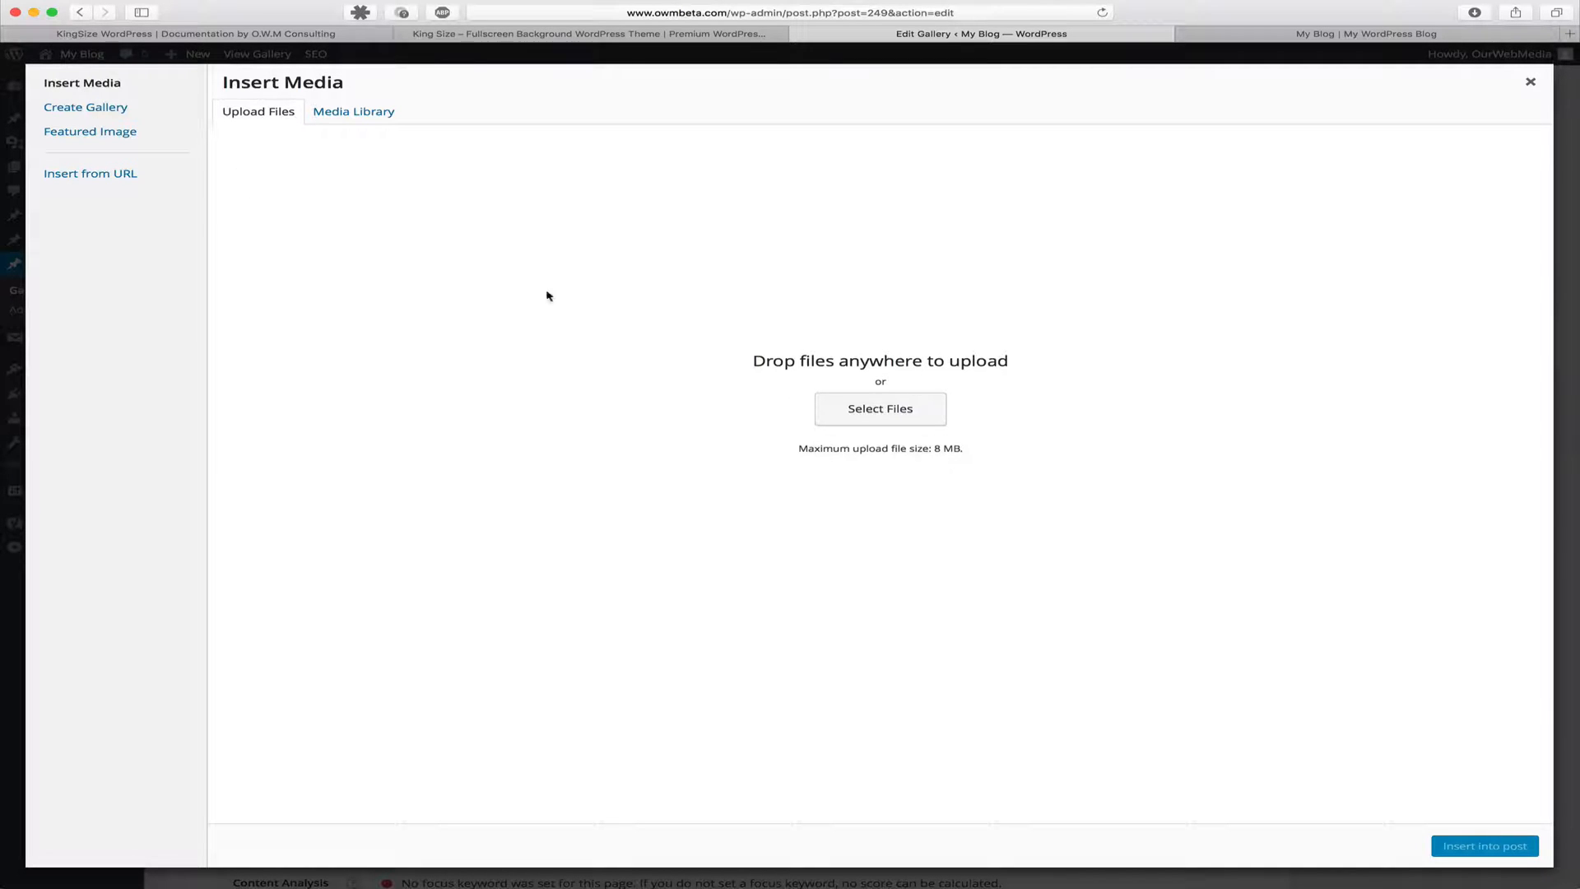
mouse_move(1217, 470)
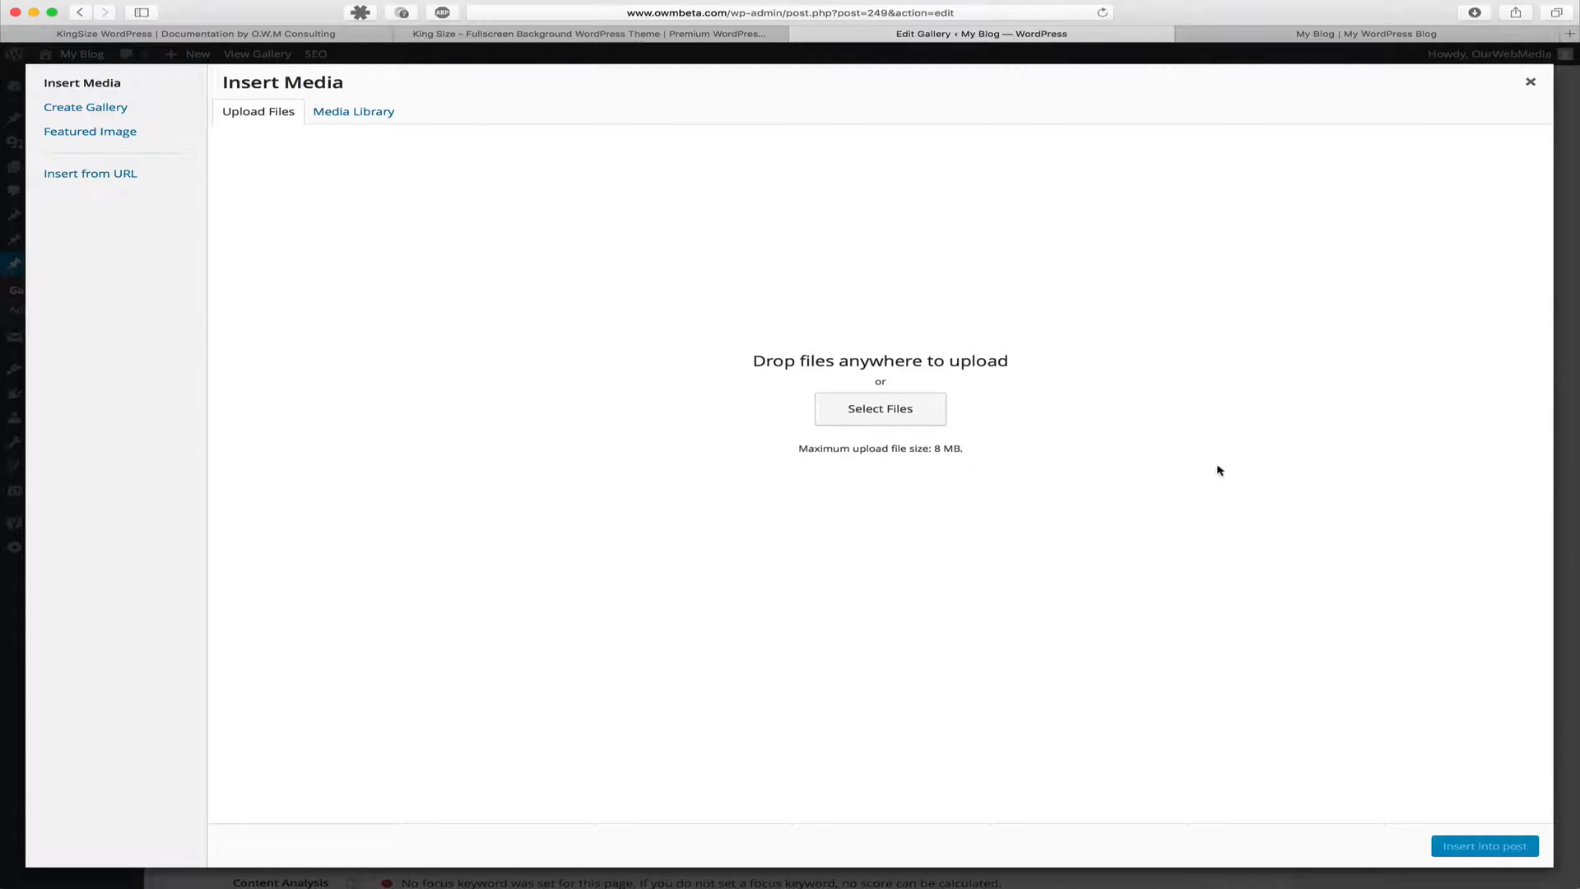
mouse_move(1488, 796)
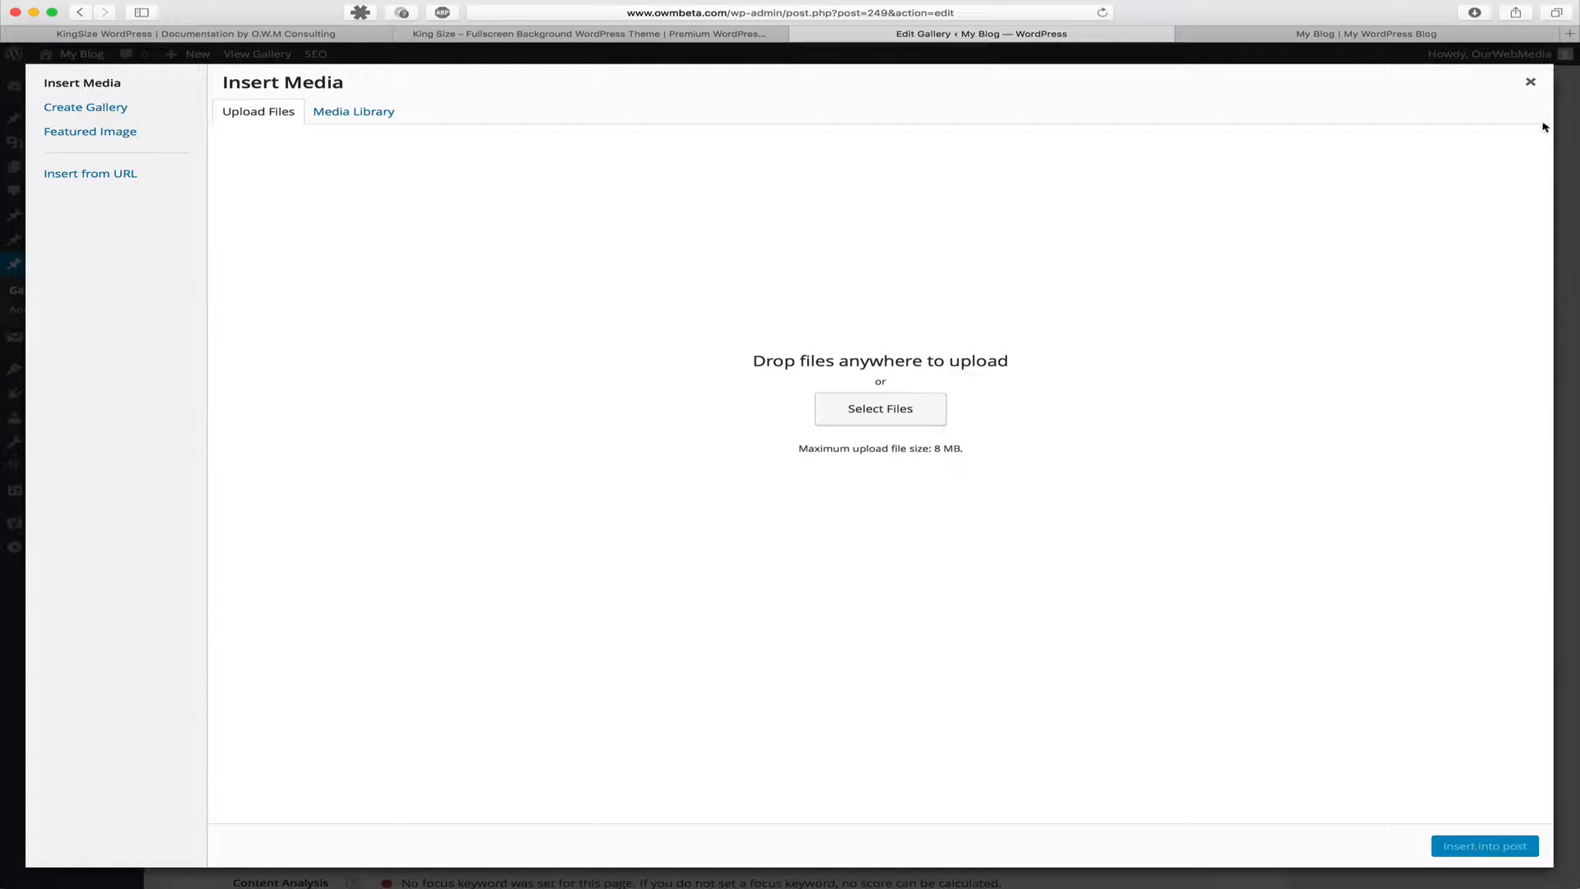
mouse_move(1529, 87)
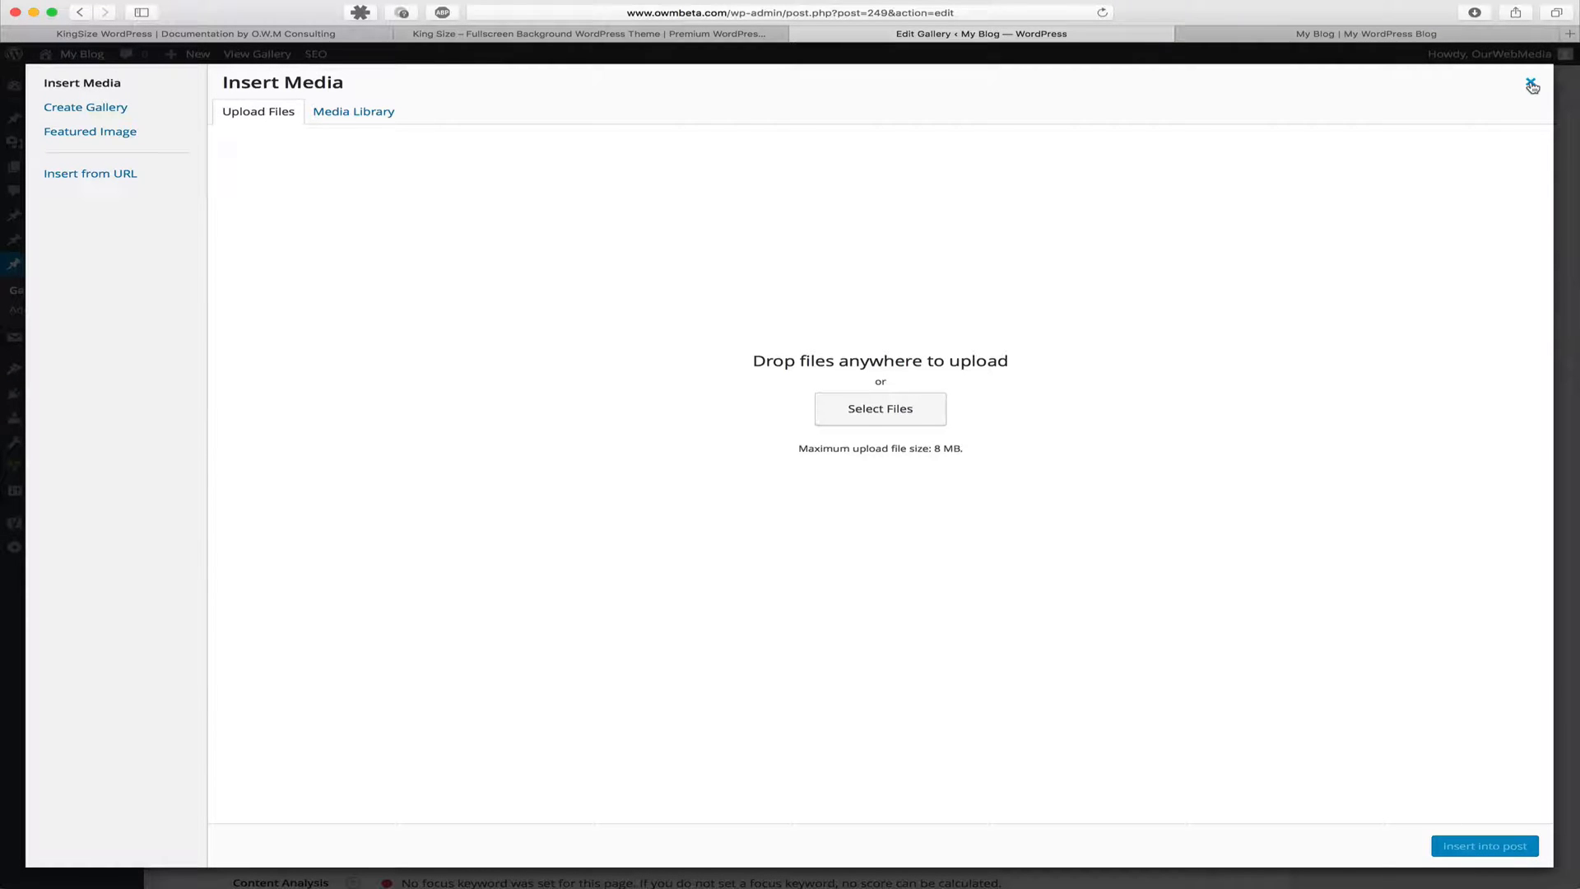
- Close the Insert Media window and update the Scenery gallery until 'Post updated' appears
click(1533, 84)
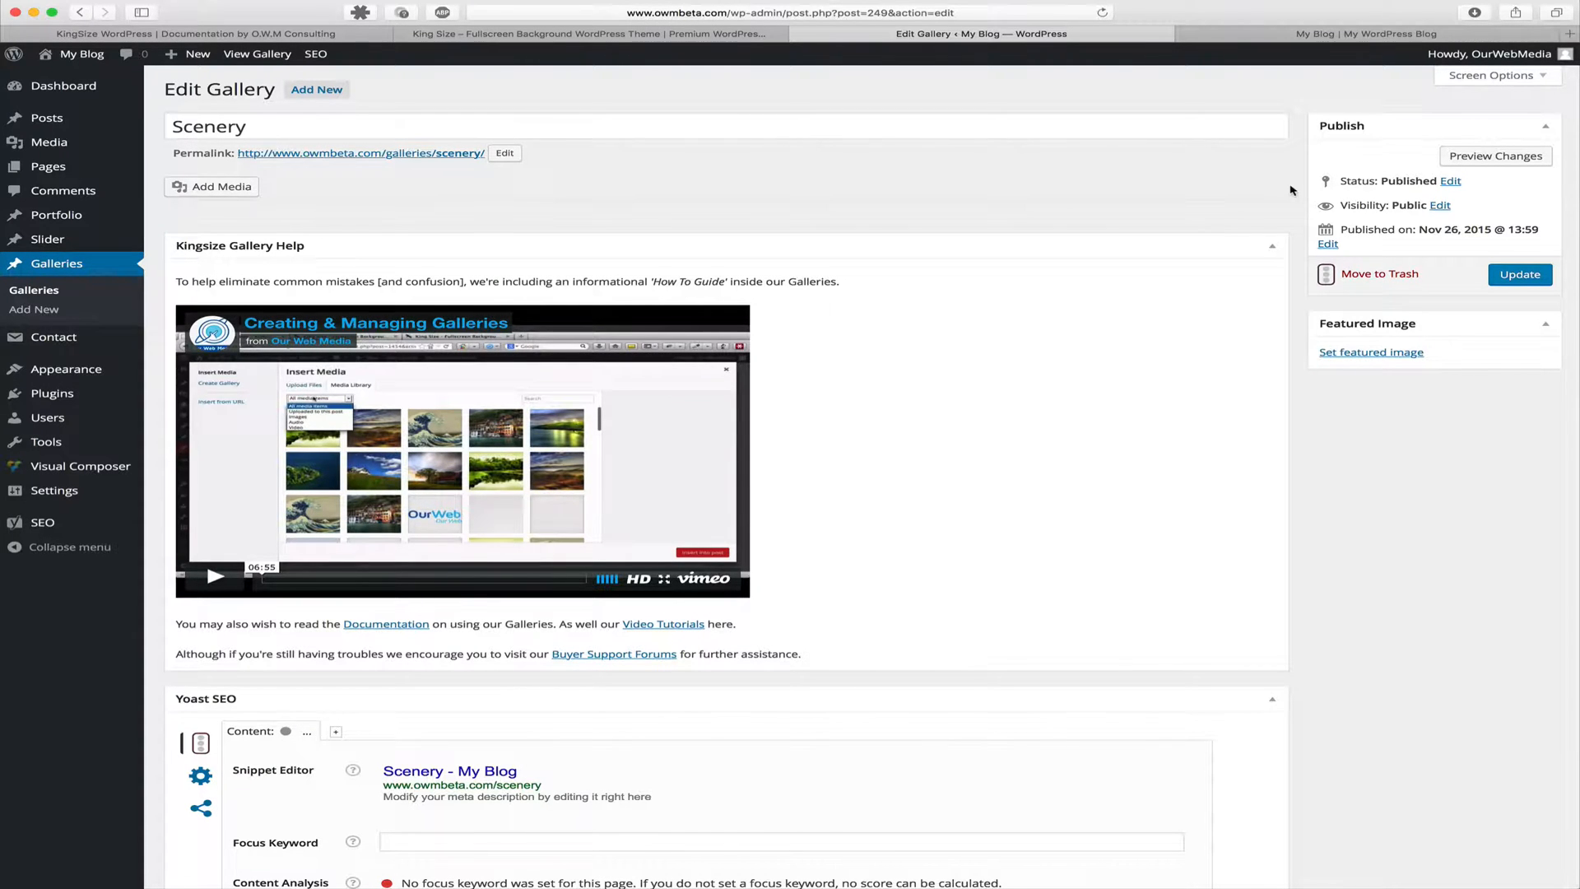
mouse_move(1323, 195)
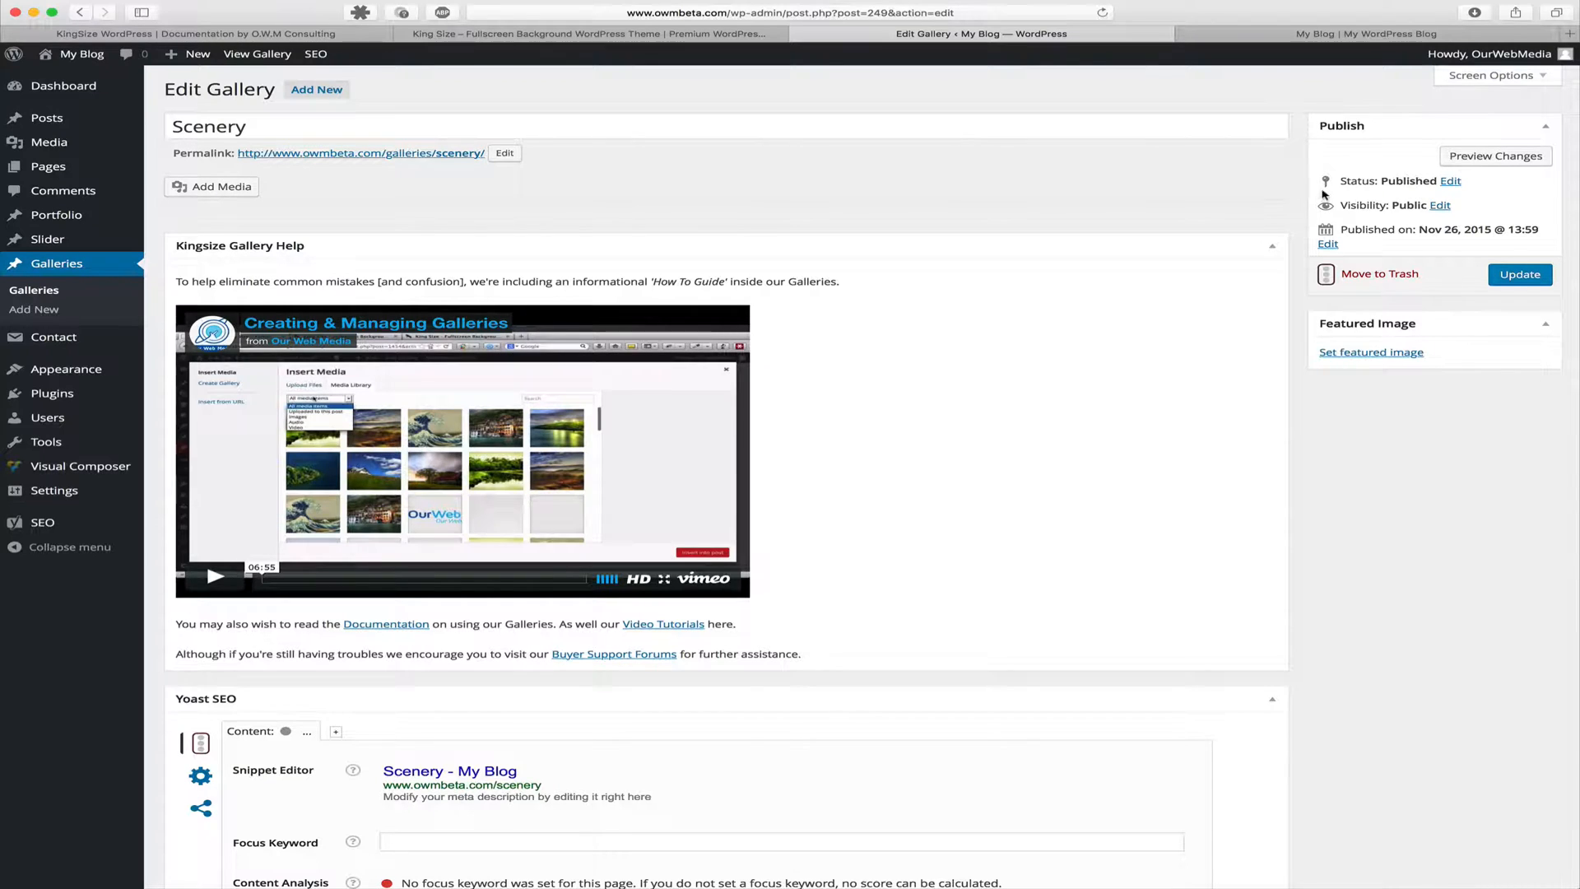
click(1520, 274)
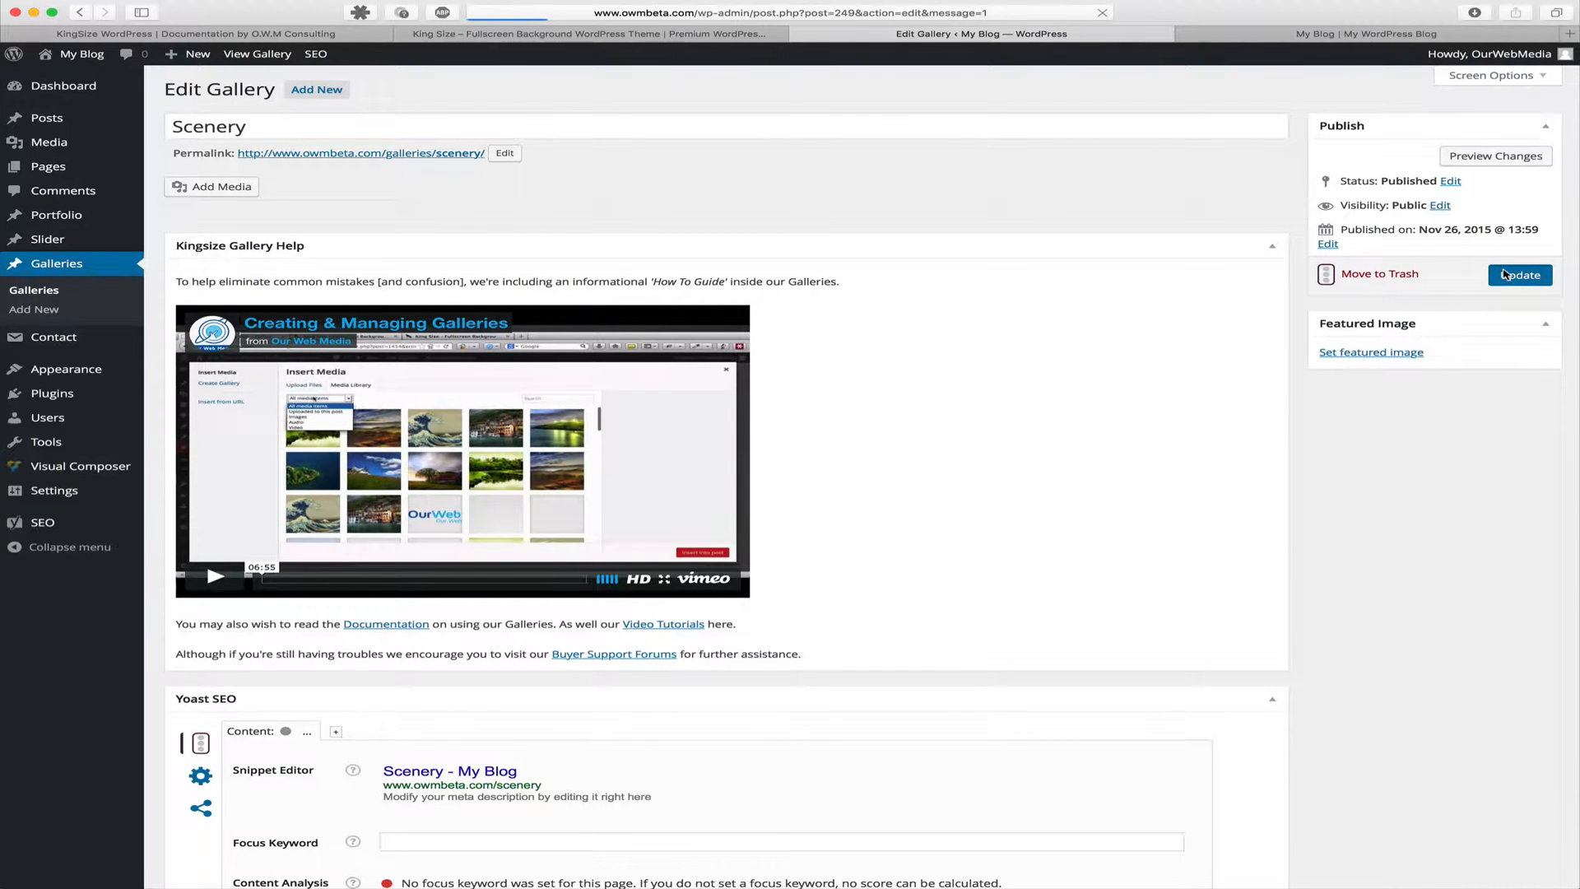
click(1520, 275)
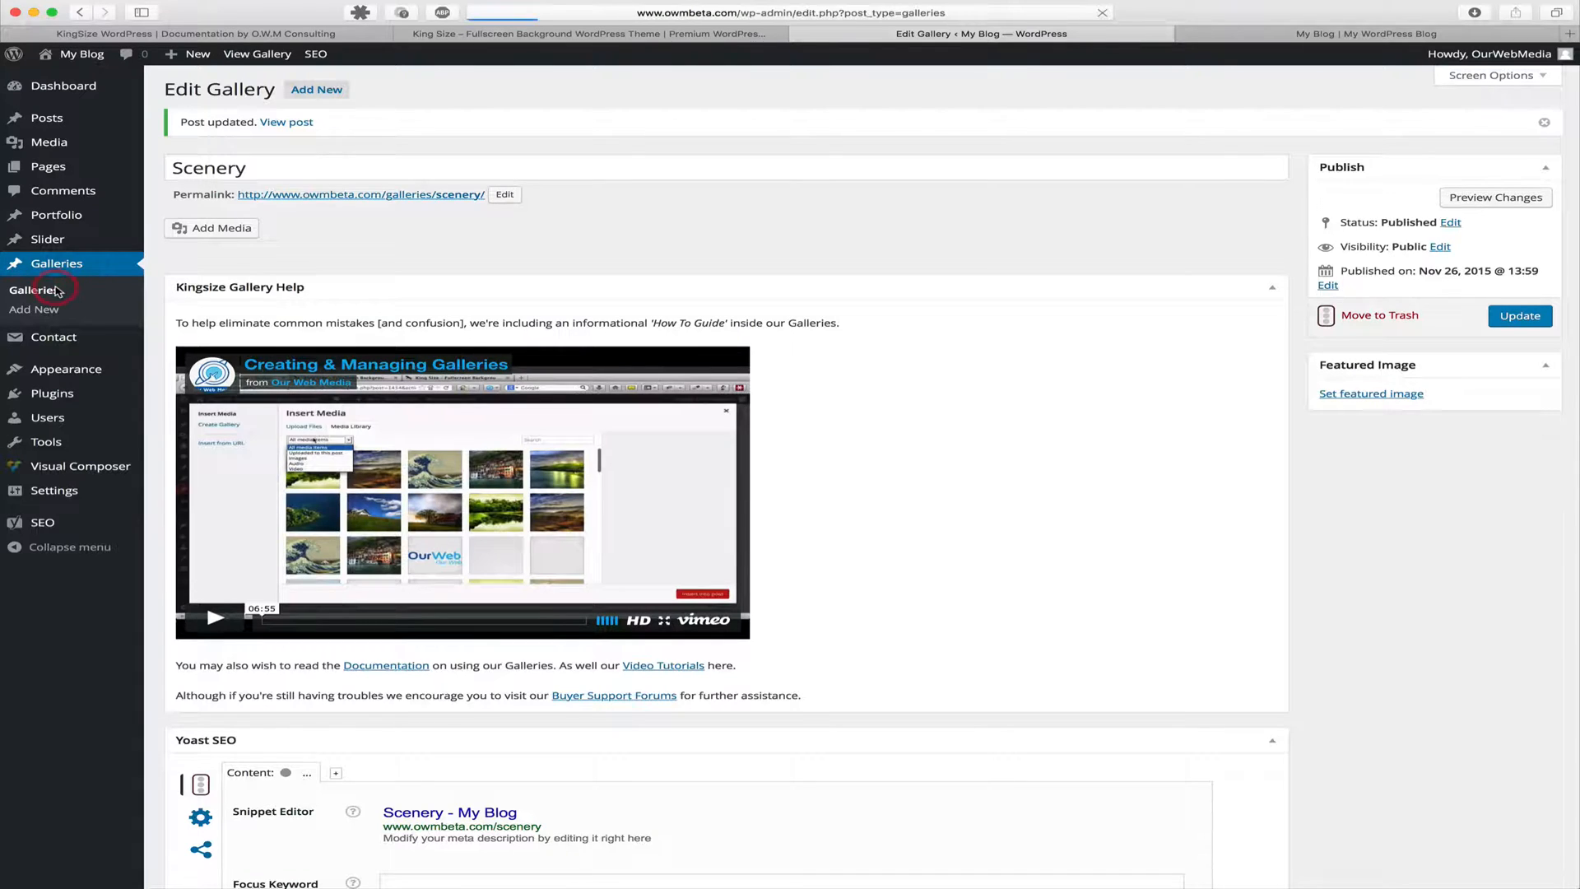
- Check the Galleries list ID column to find Scenery's ID, 249
click(34, 290)
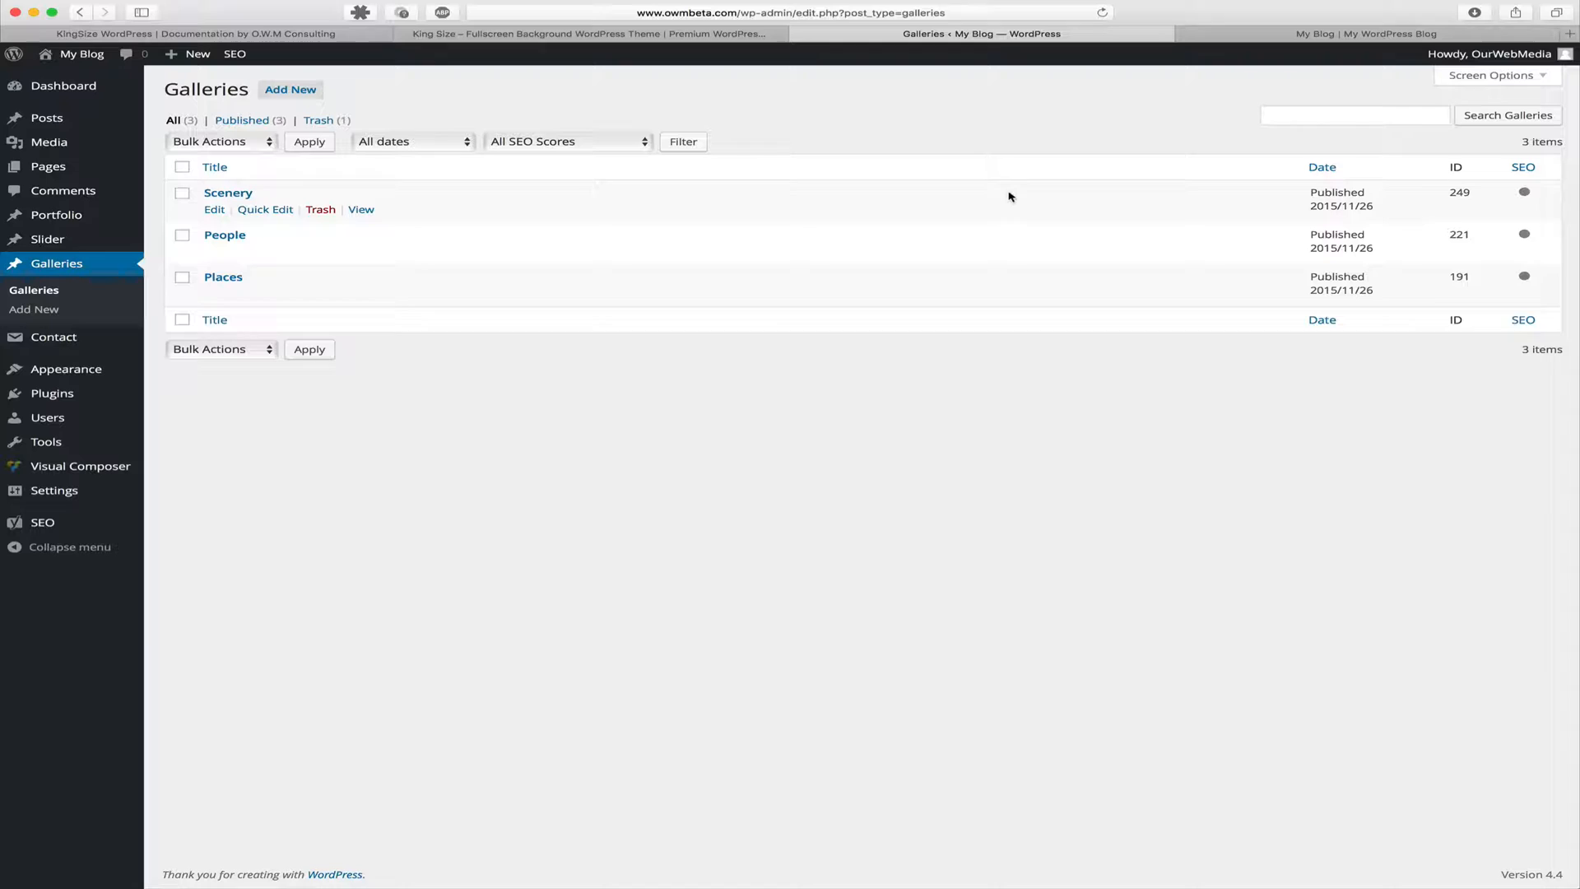
click(1322, 166)
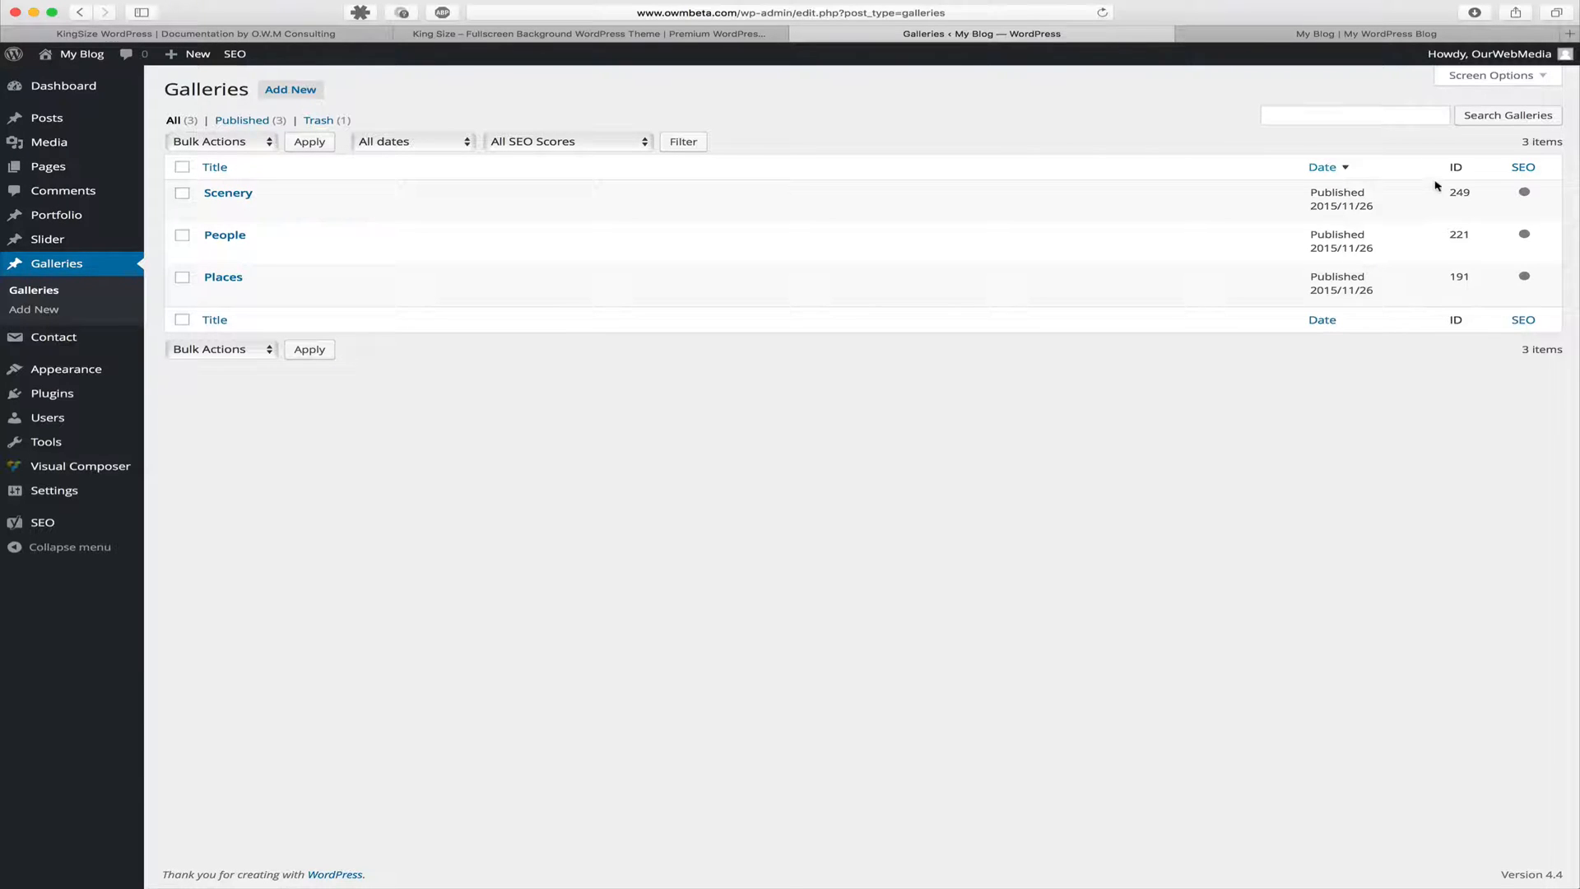
mouse_move(228, 192)
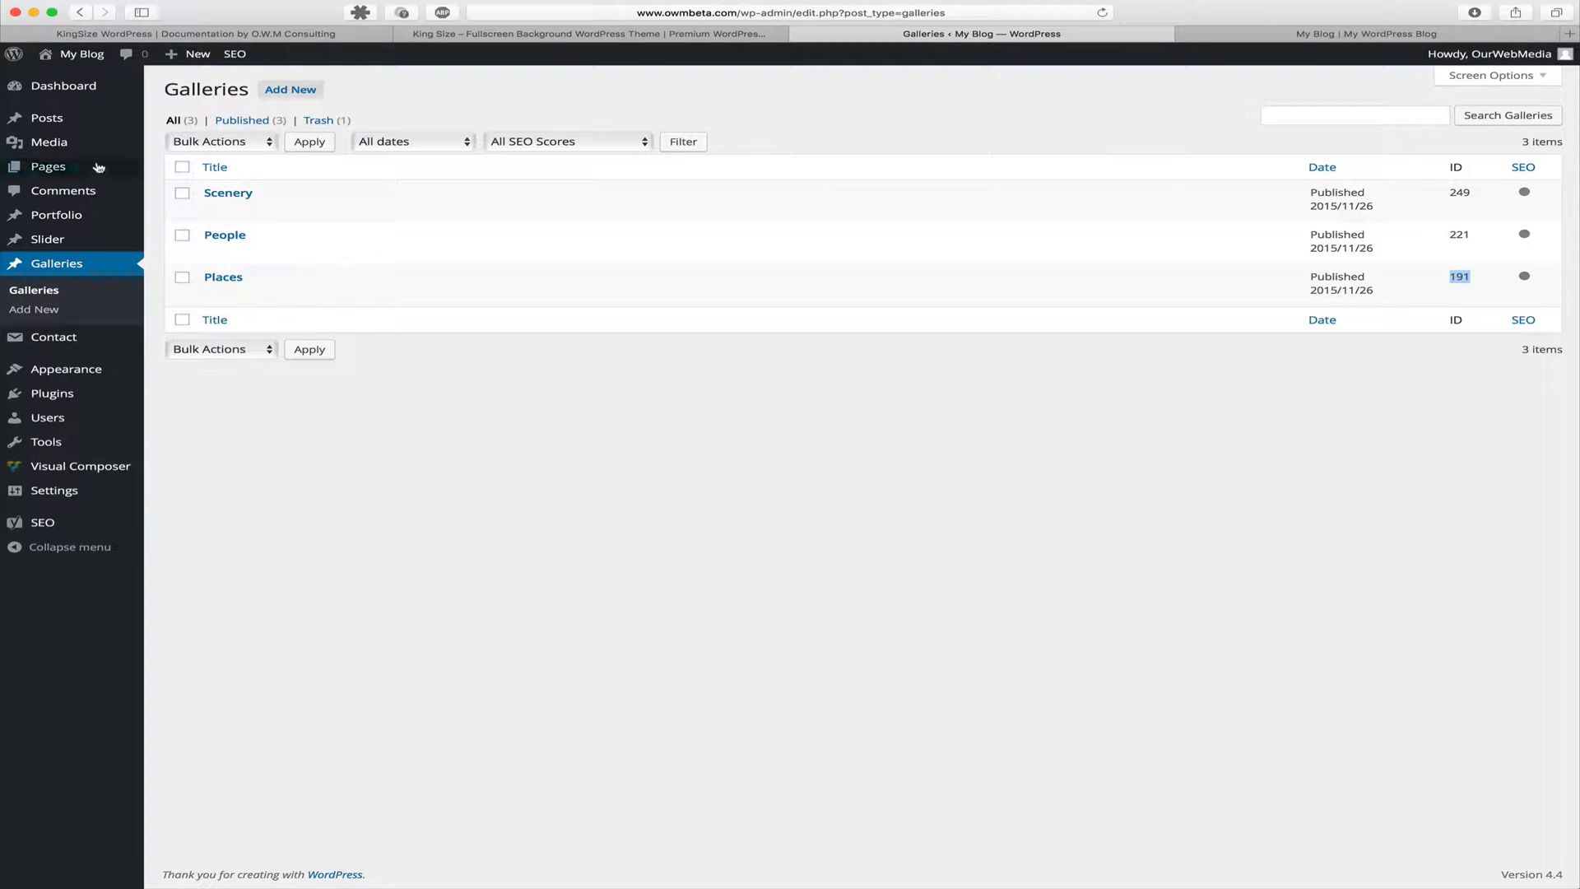
mouse_move(49, 166)
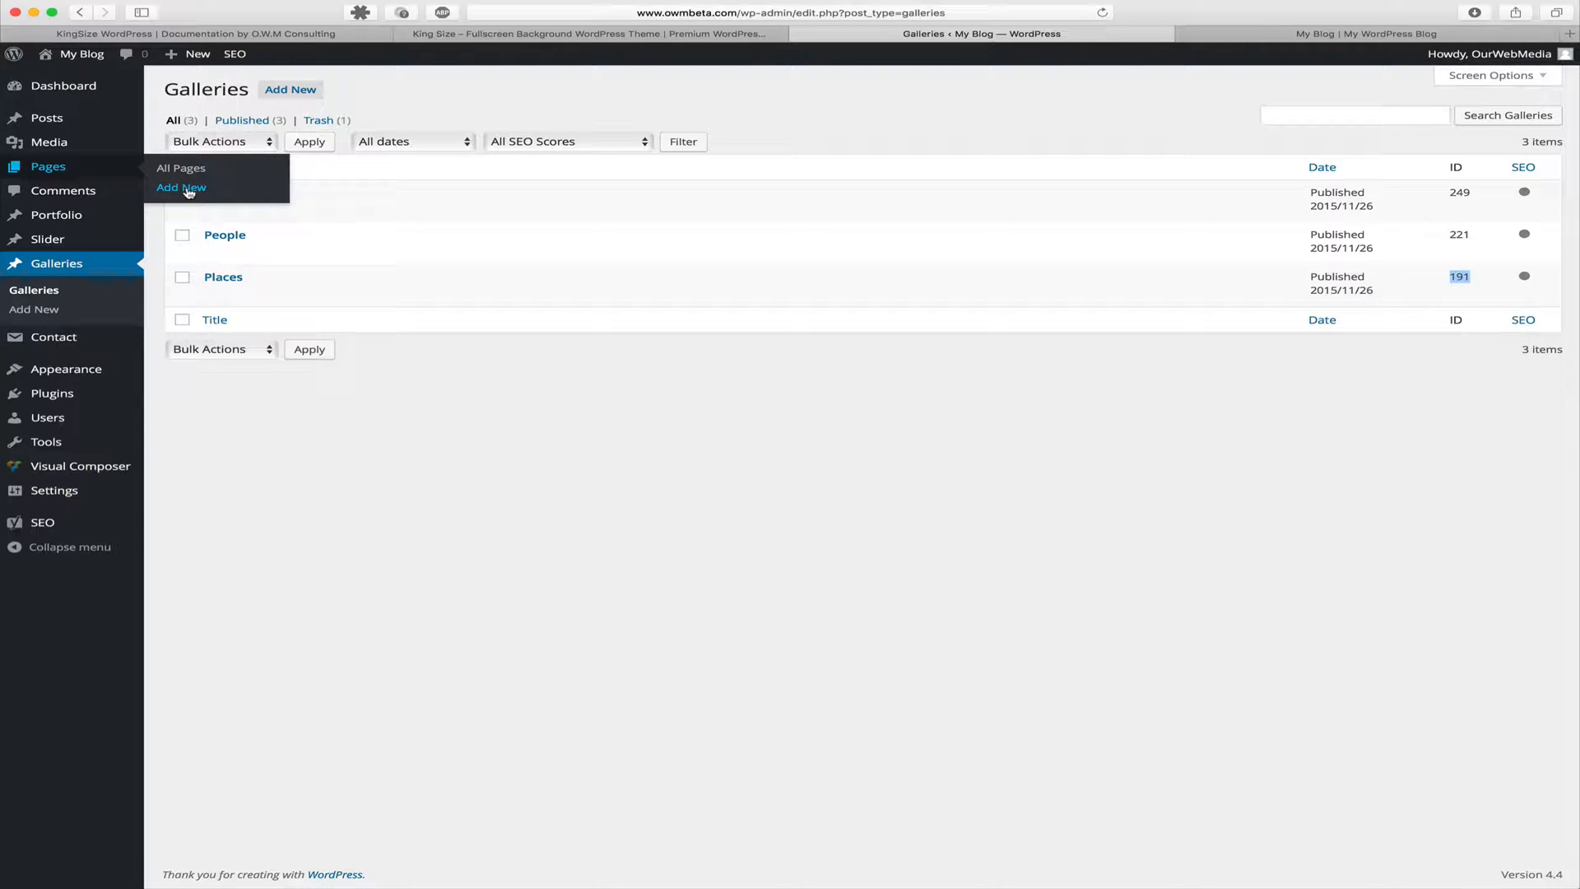
- Create a new page via Pages > Add New and place the cursor in its body
click(181, 187)
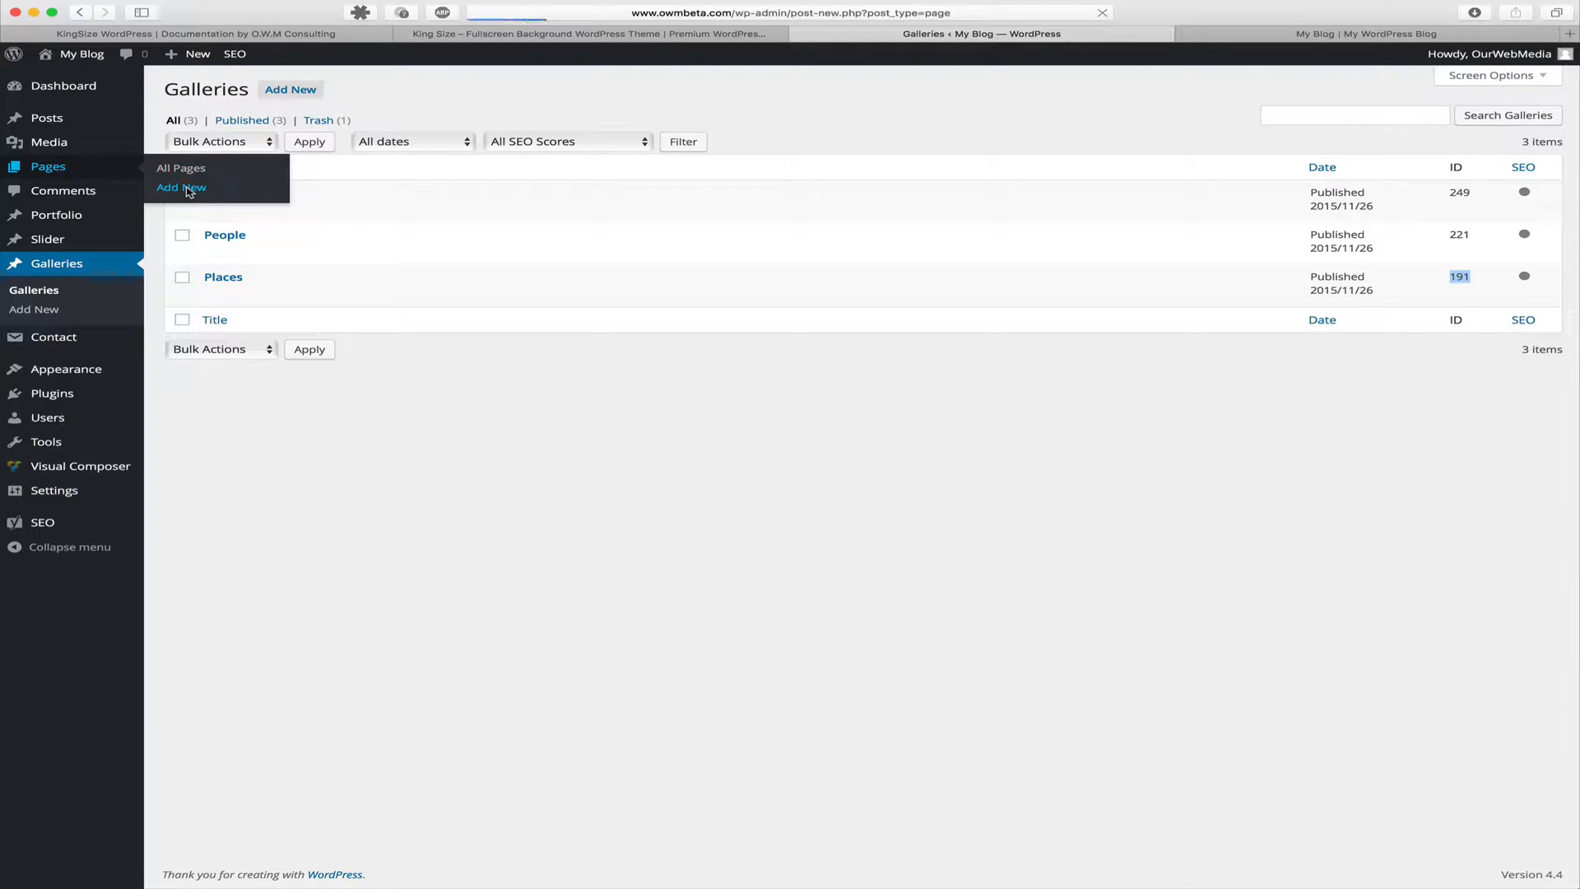
click(180, 188)
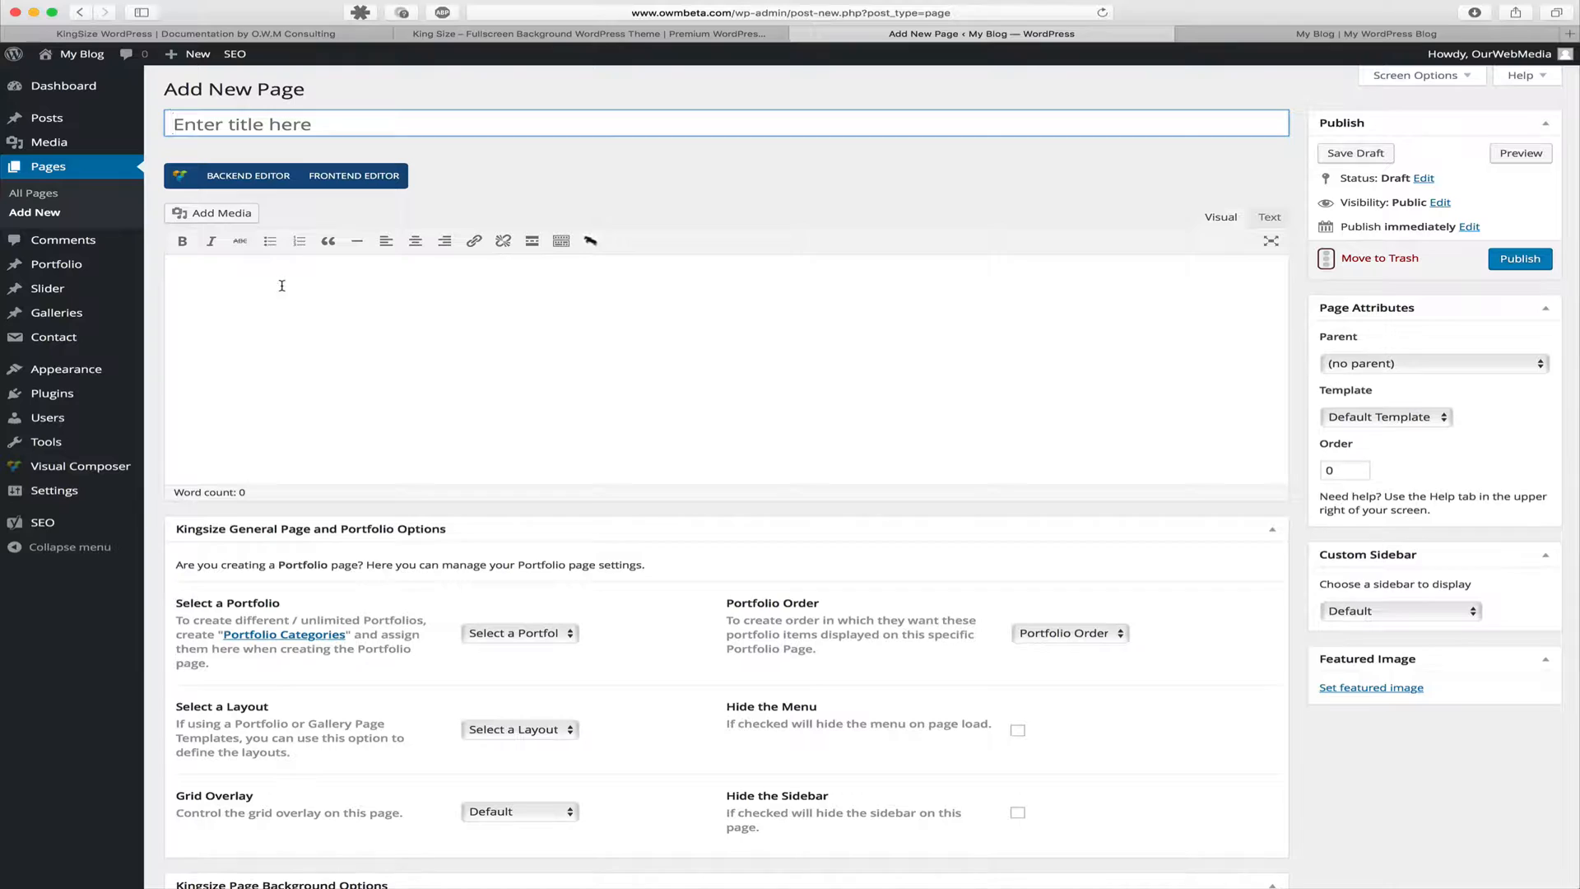
mouse_move(590, 241)
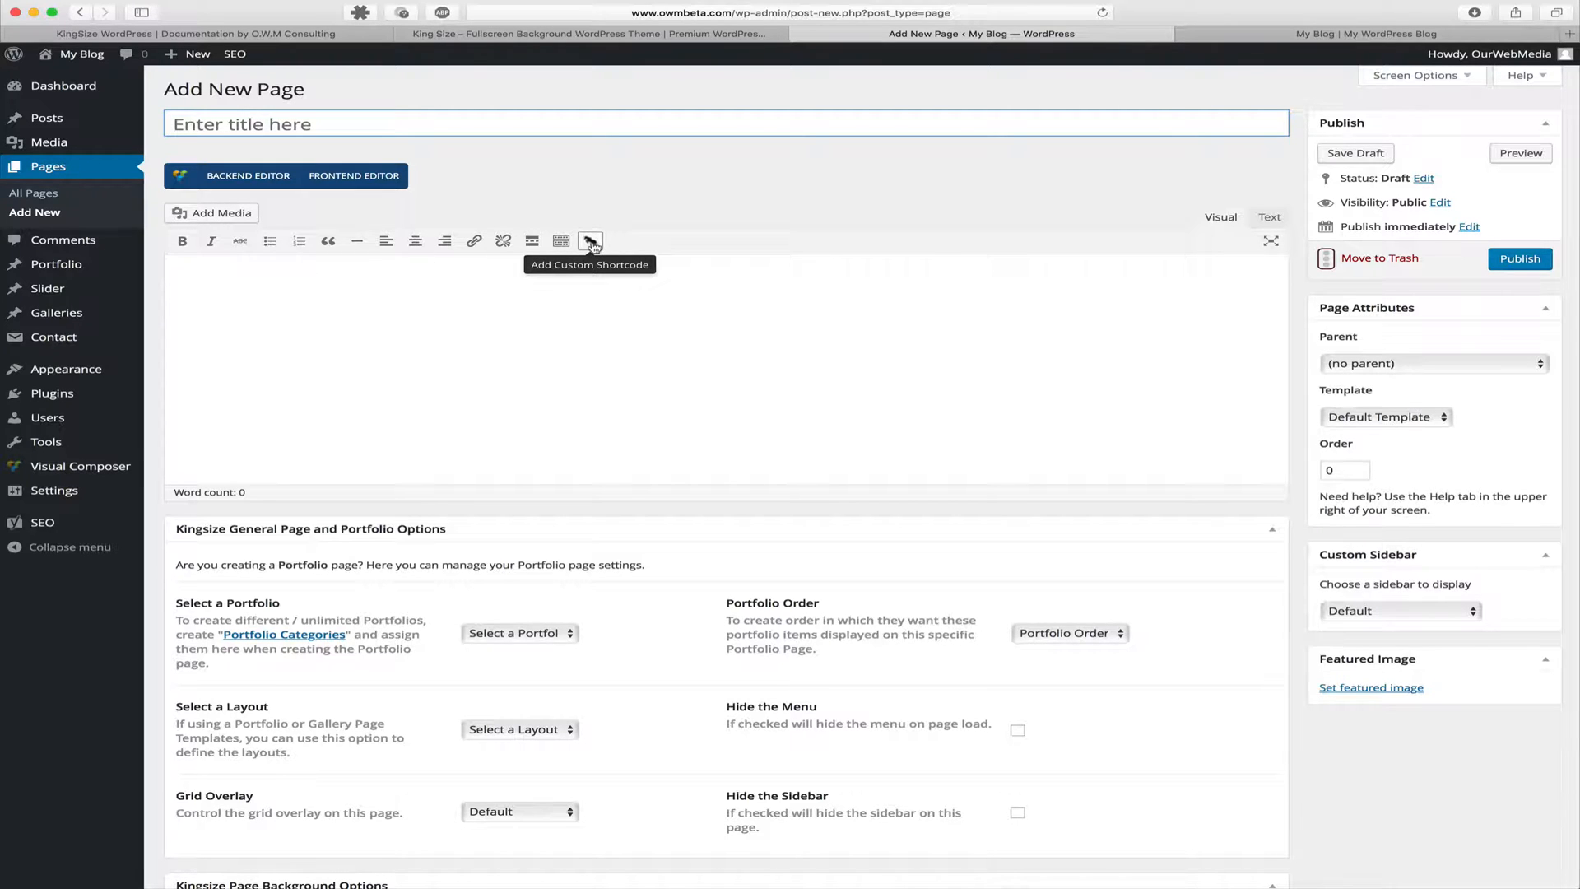
- Insert an empty Gallery shortcode from the kingsize Shortcodes dialog into the page body
click(589, 240)
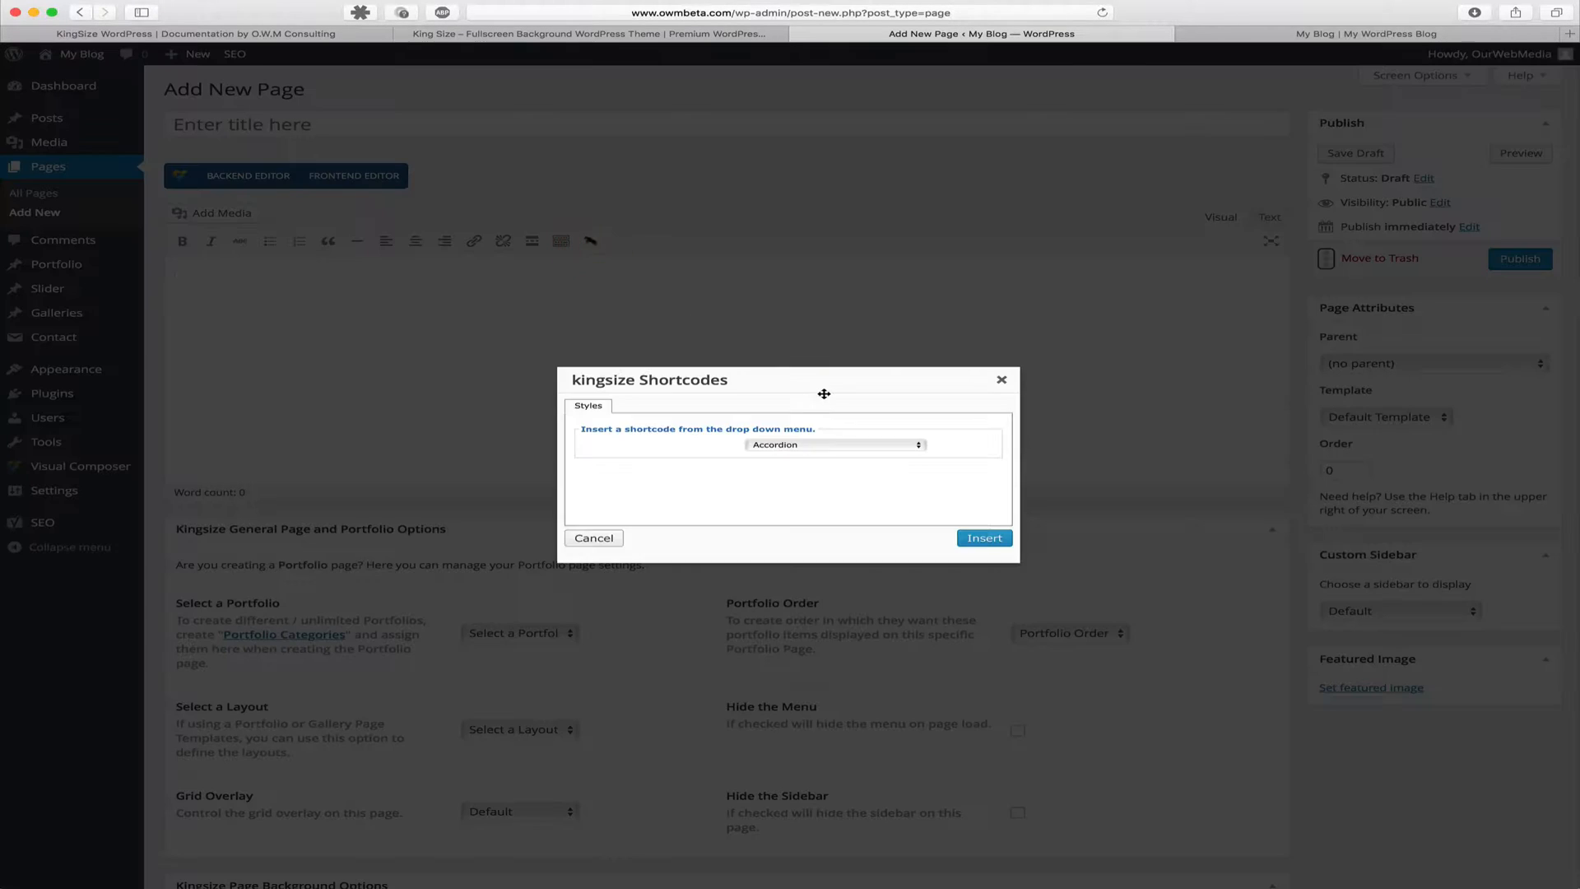
click(835, 445)
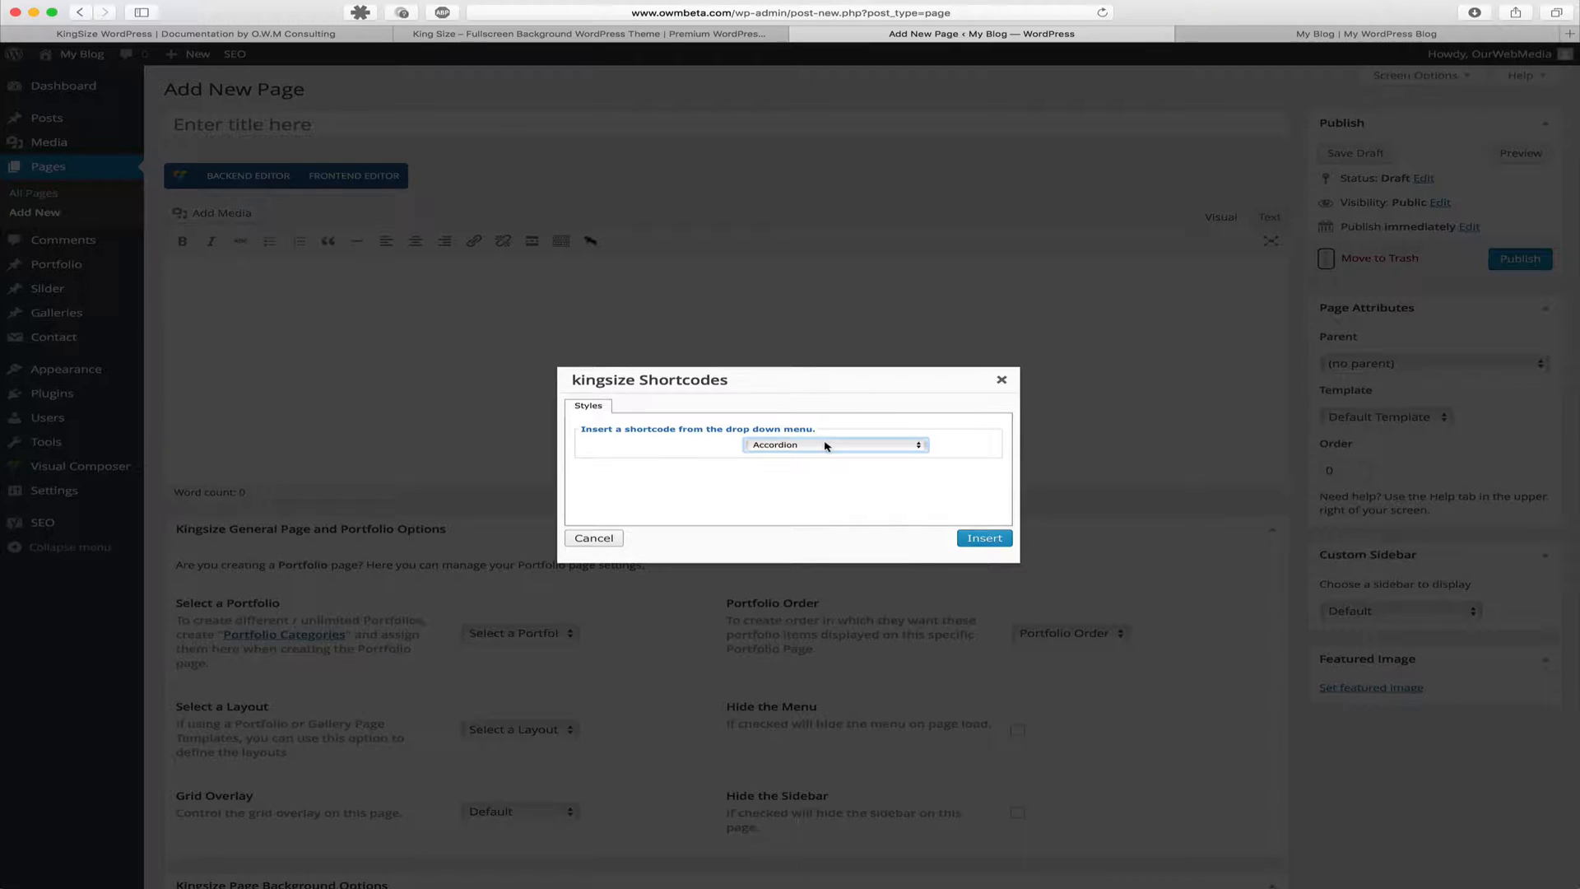
click(835, 445)
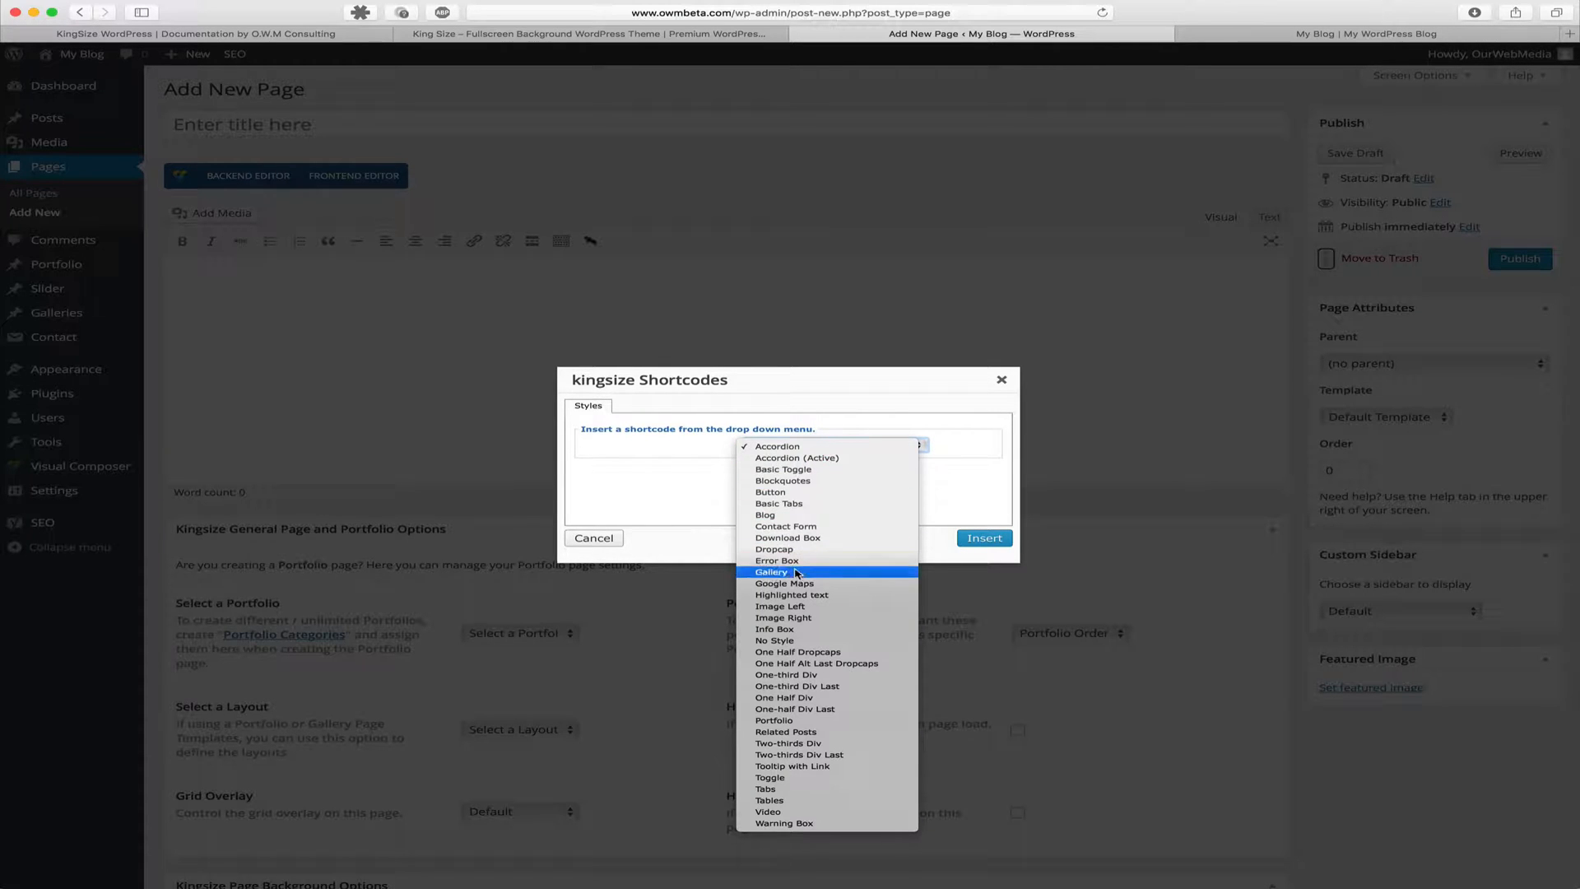
click(771, 572)
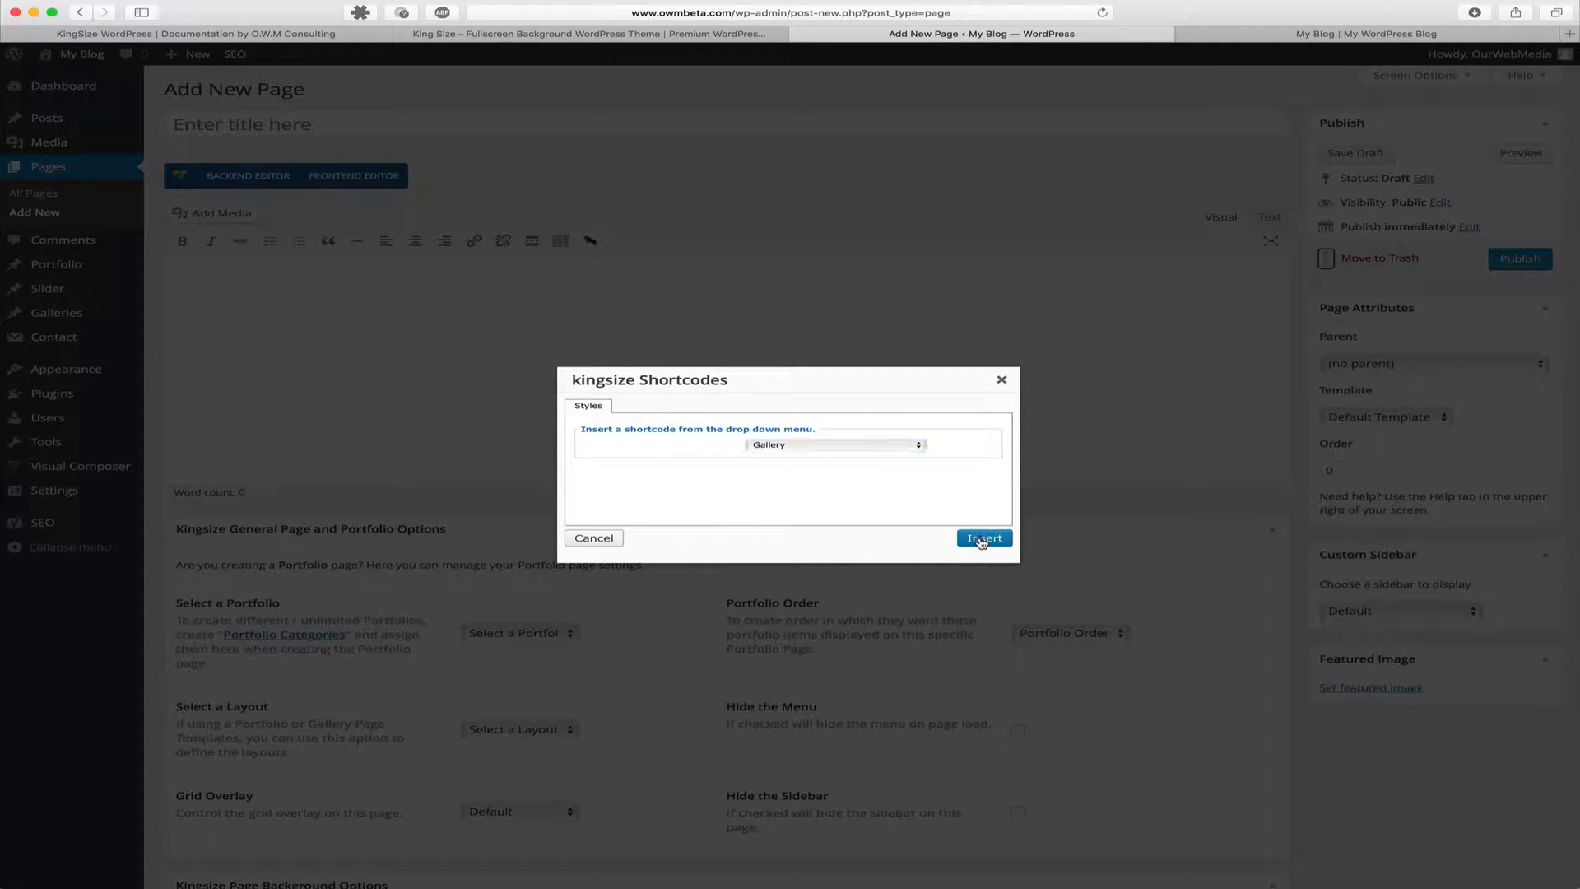
click(984, 539)
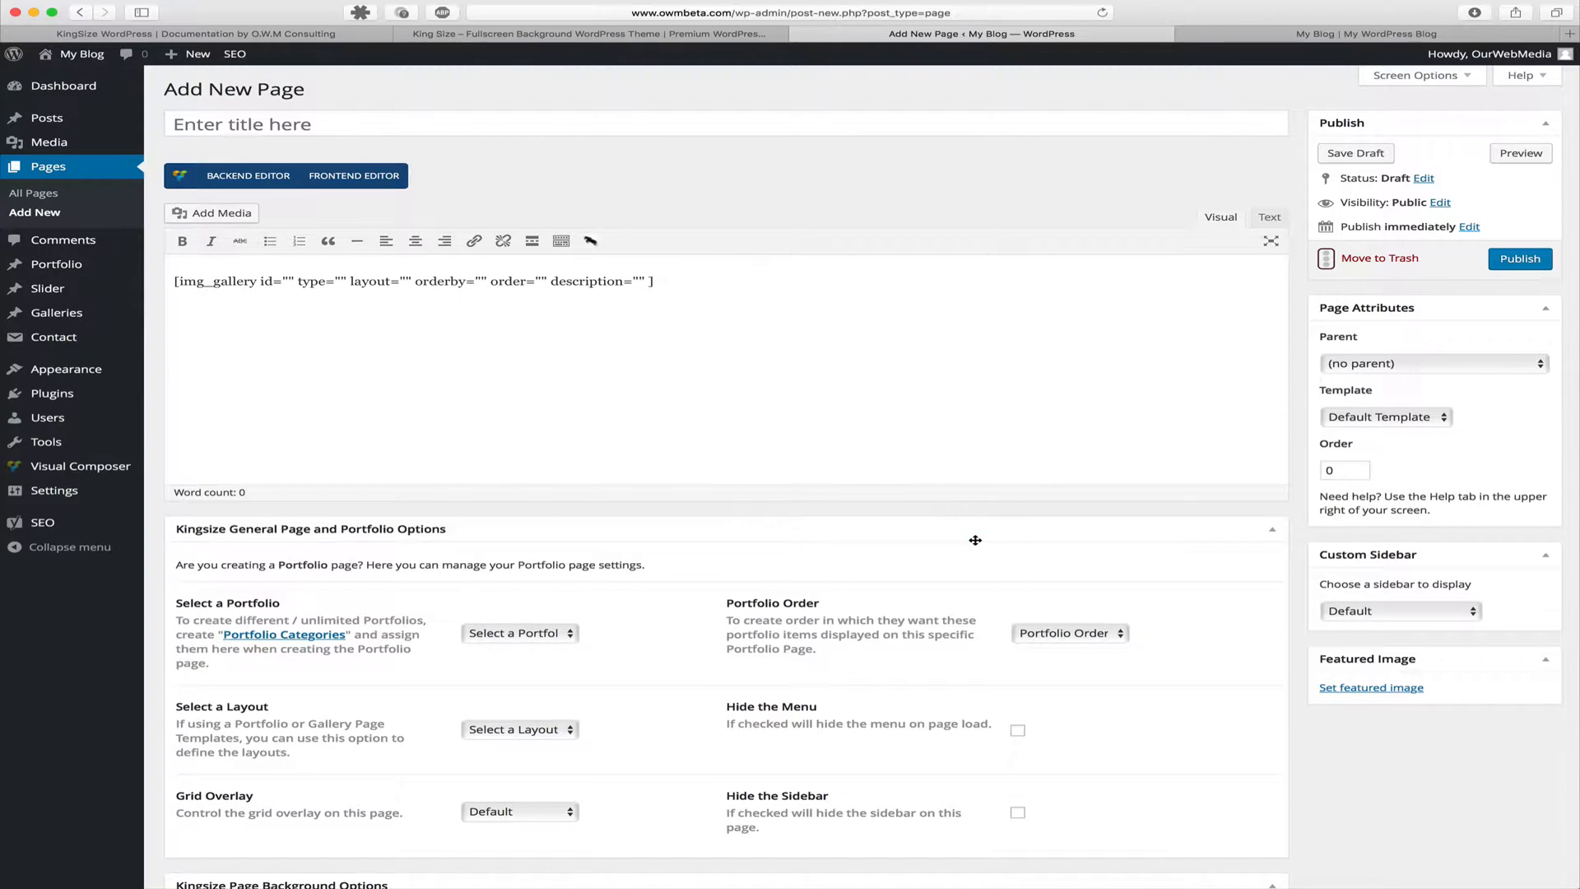
mouse_move(545, 175)
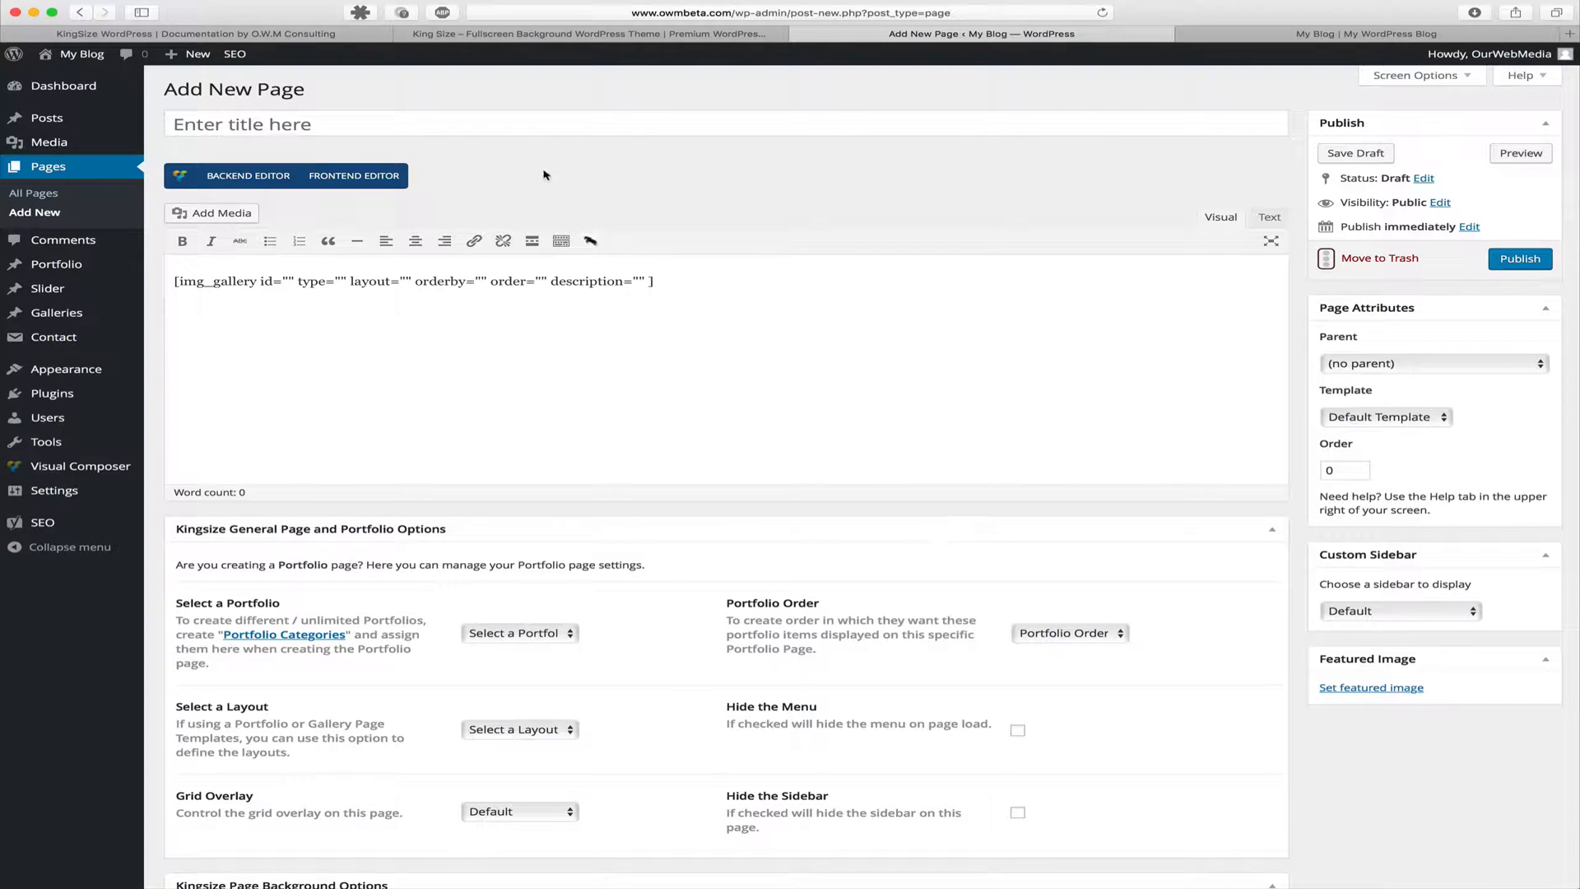
- Enter 'Gallery Example' as the page title
click(495, 124)
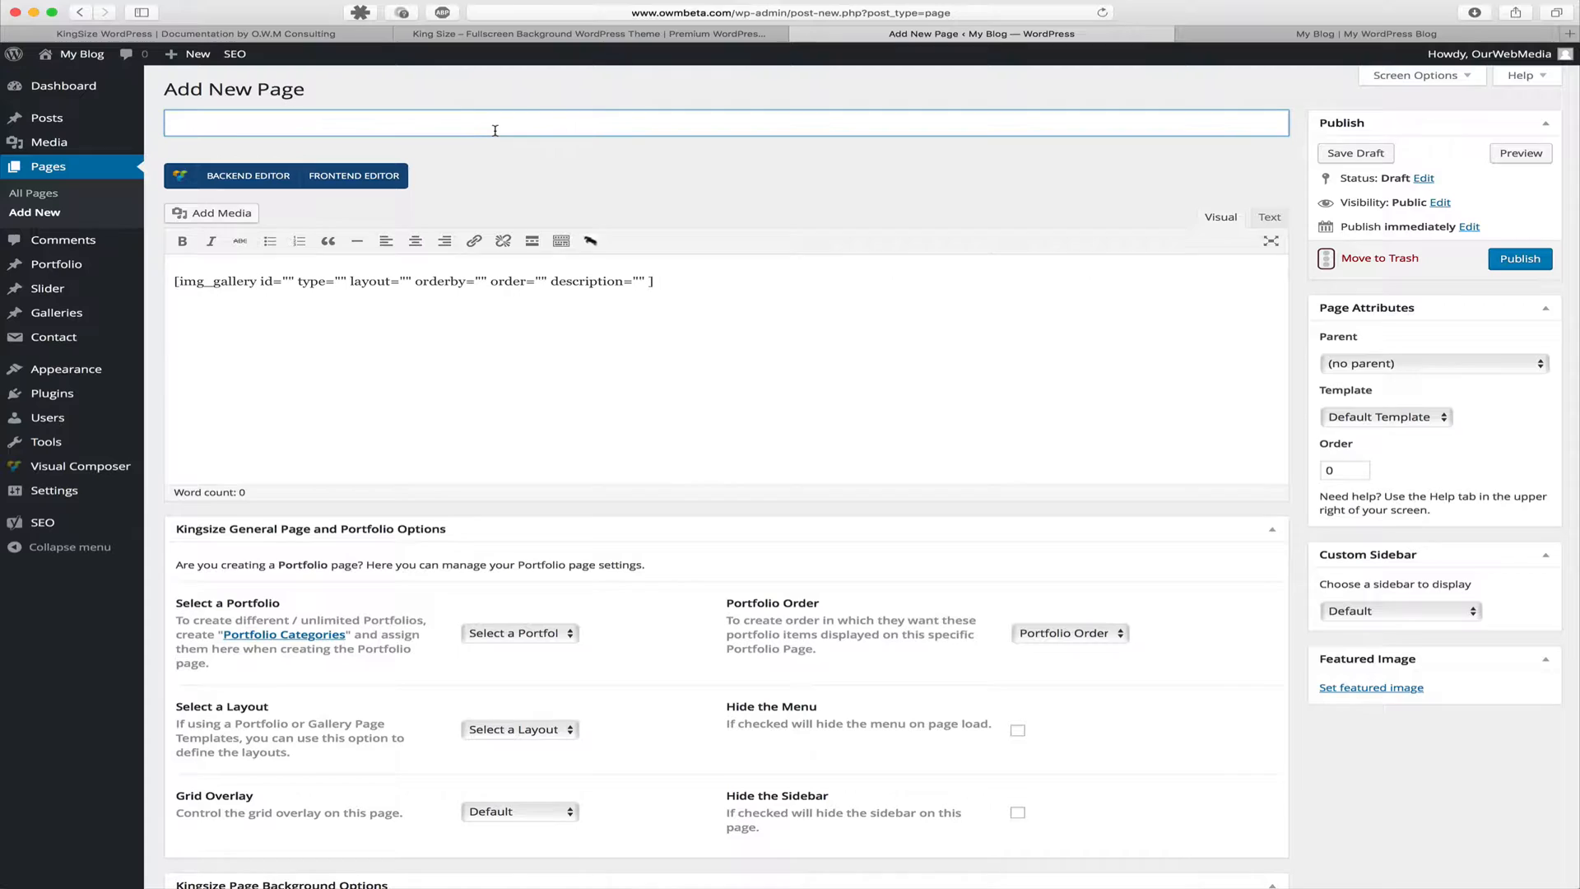
text(Gallery Example)
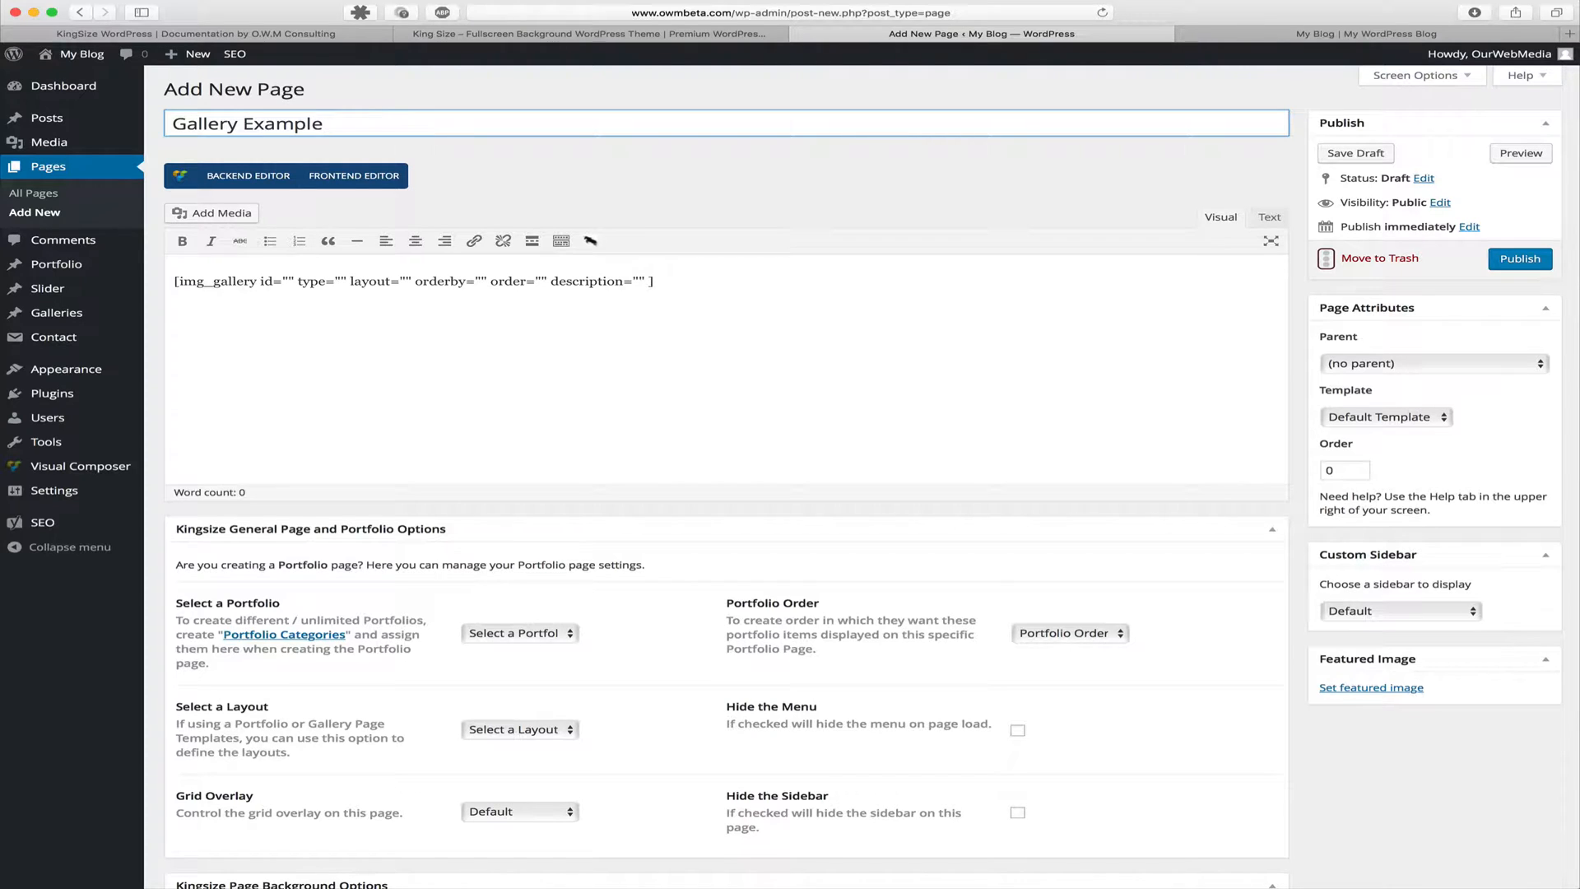
mouse_move(522, 532)
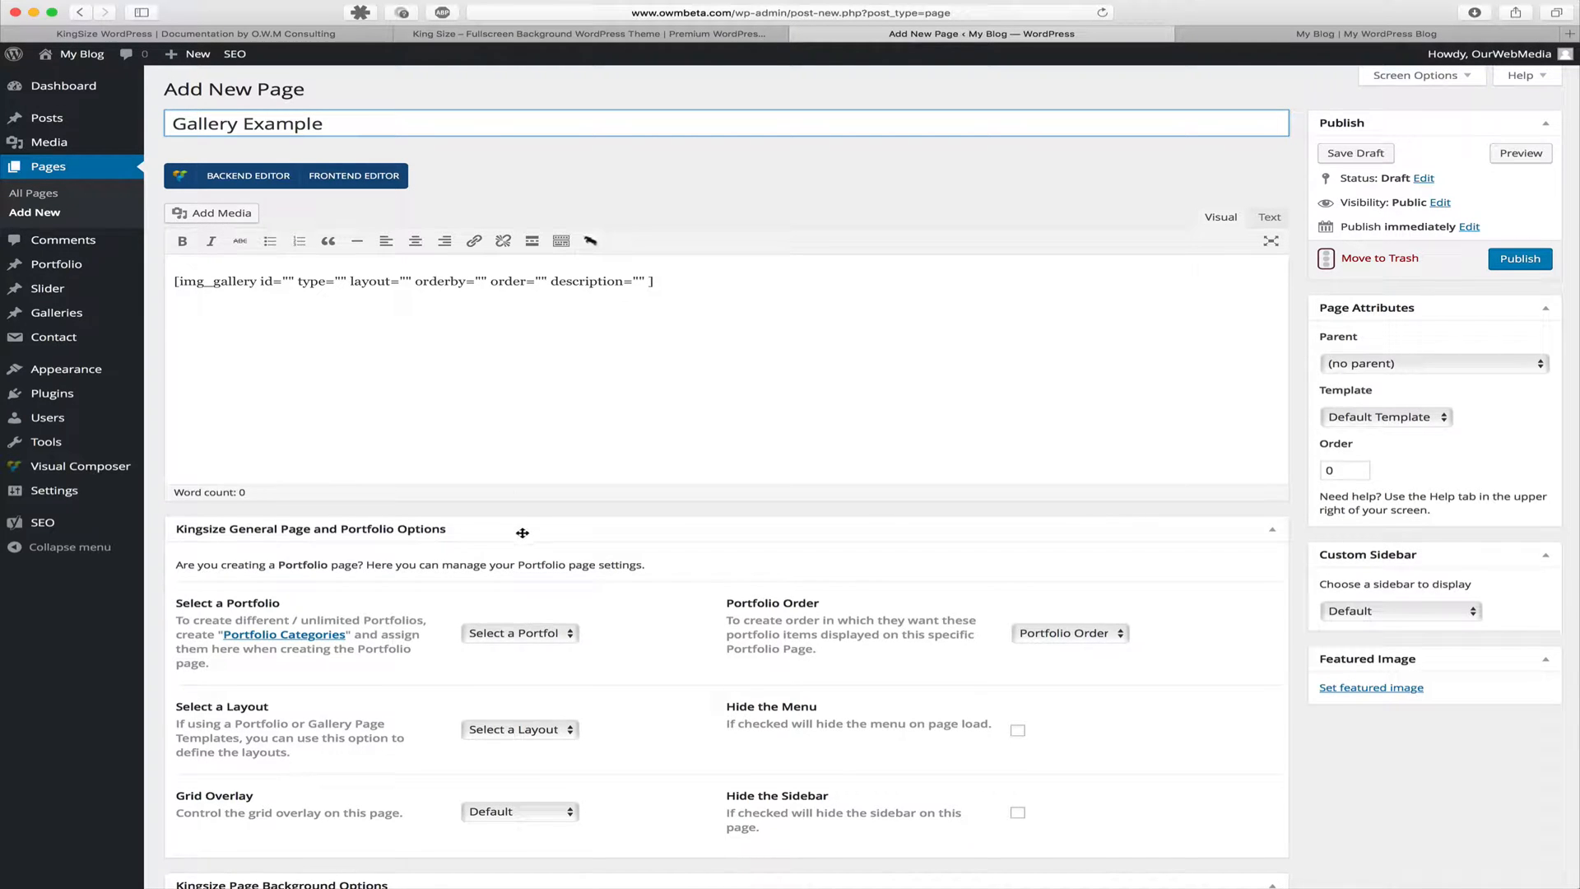
- Tick 'Hide the Sidebar' under Kingsize General Page and Portfolio Options
scroll(down, 3)
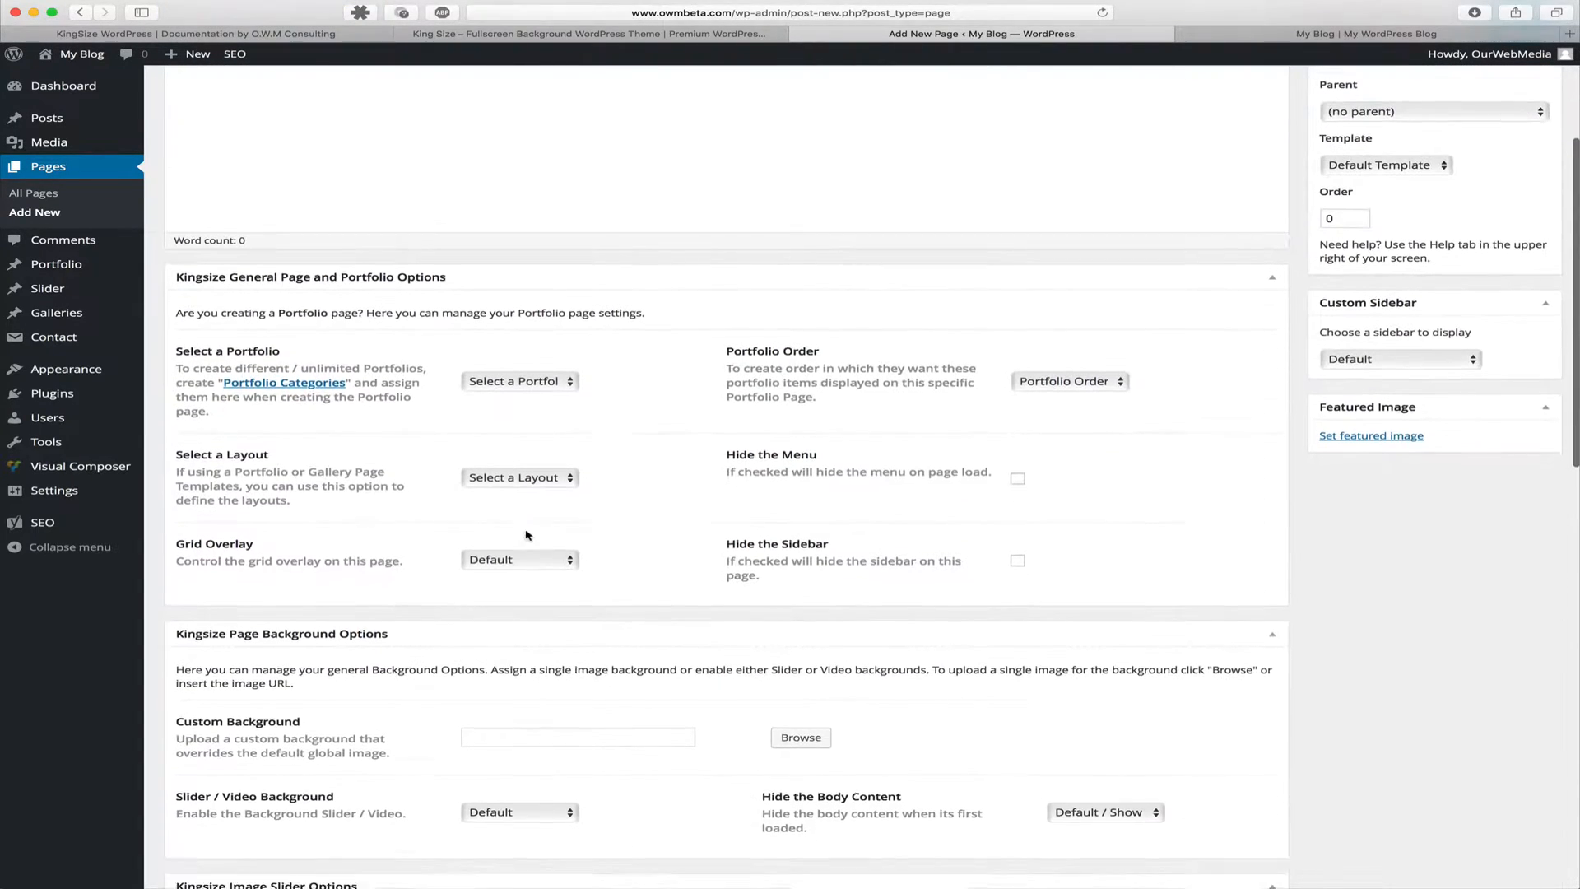
scroll(down, 3)
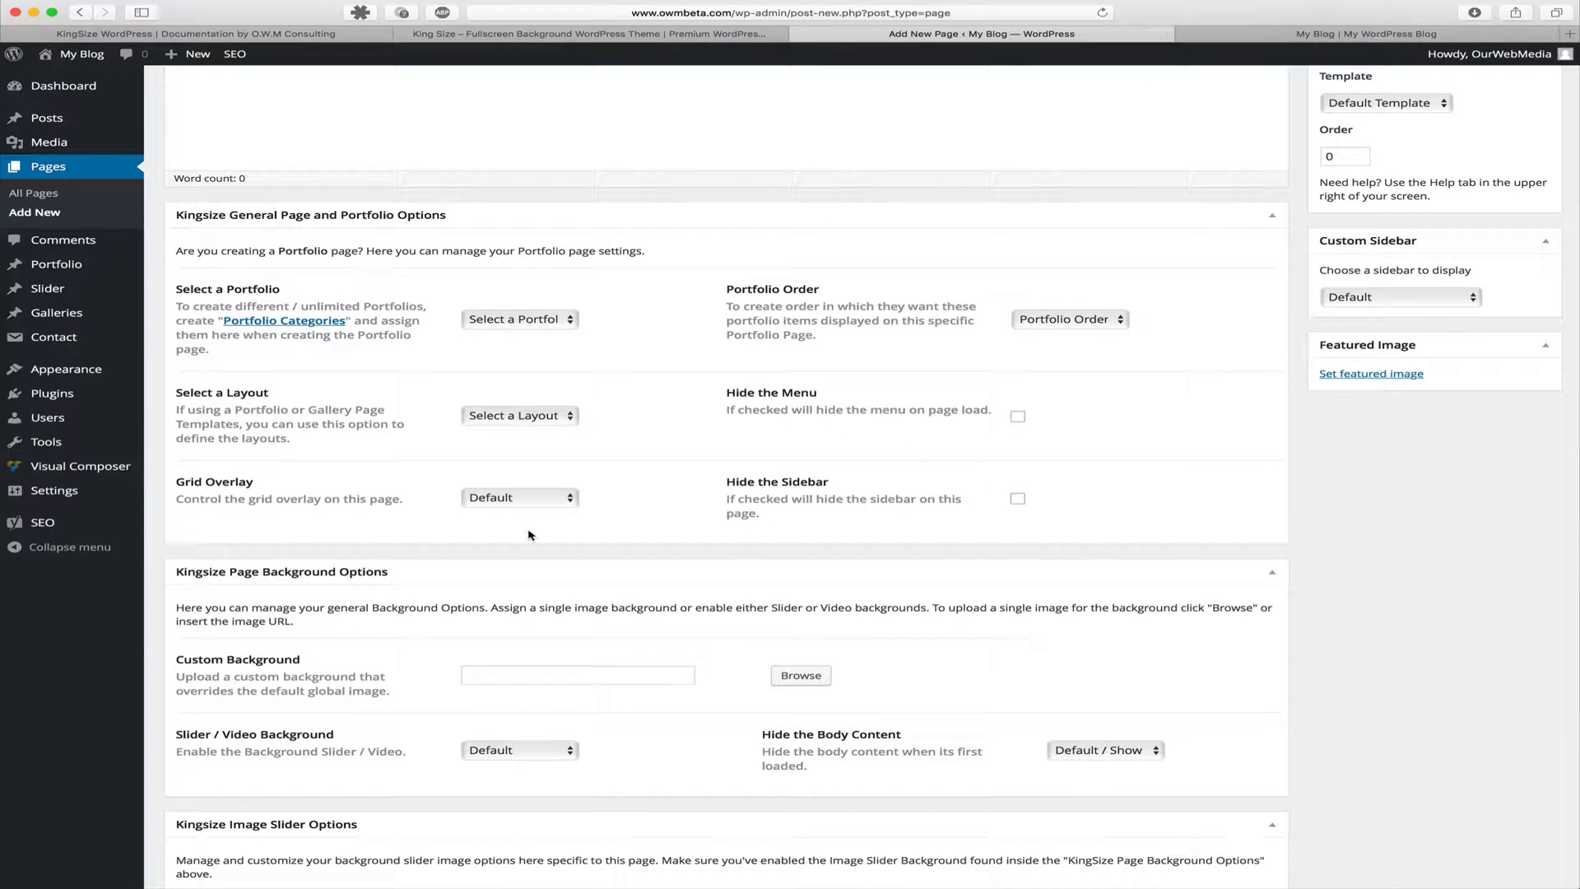
click(1018, 498)
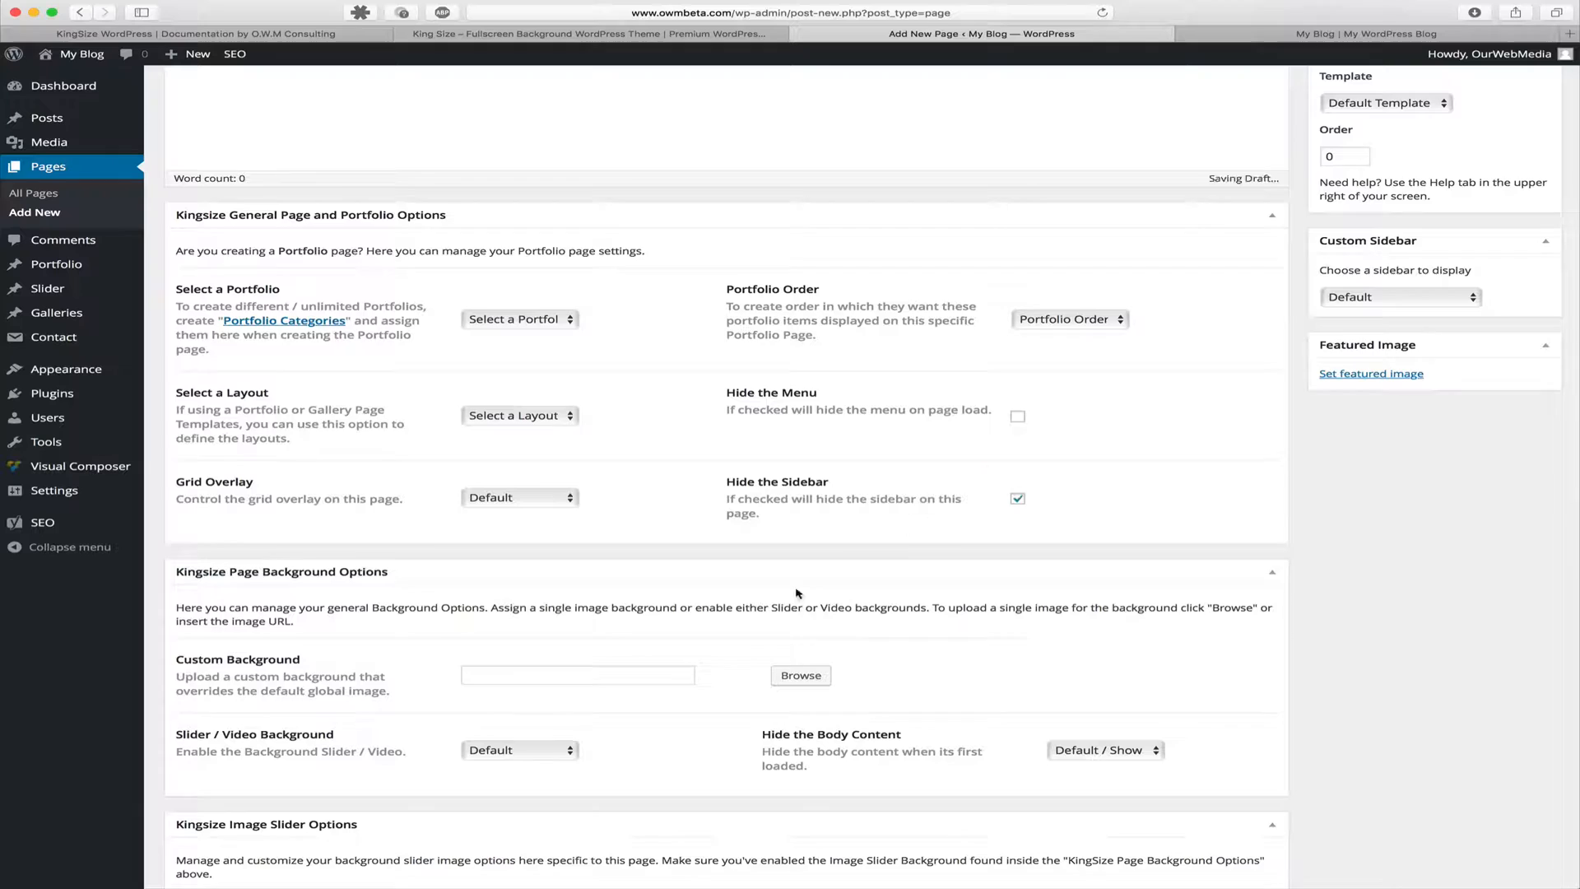
scroll(down, 3)
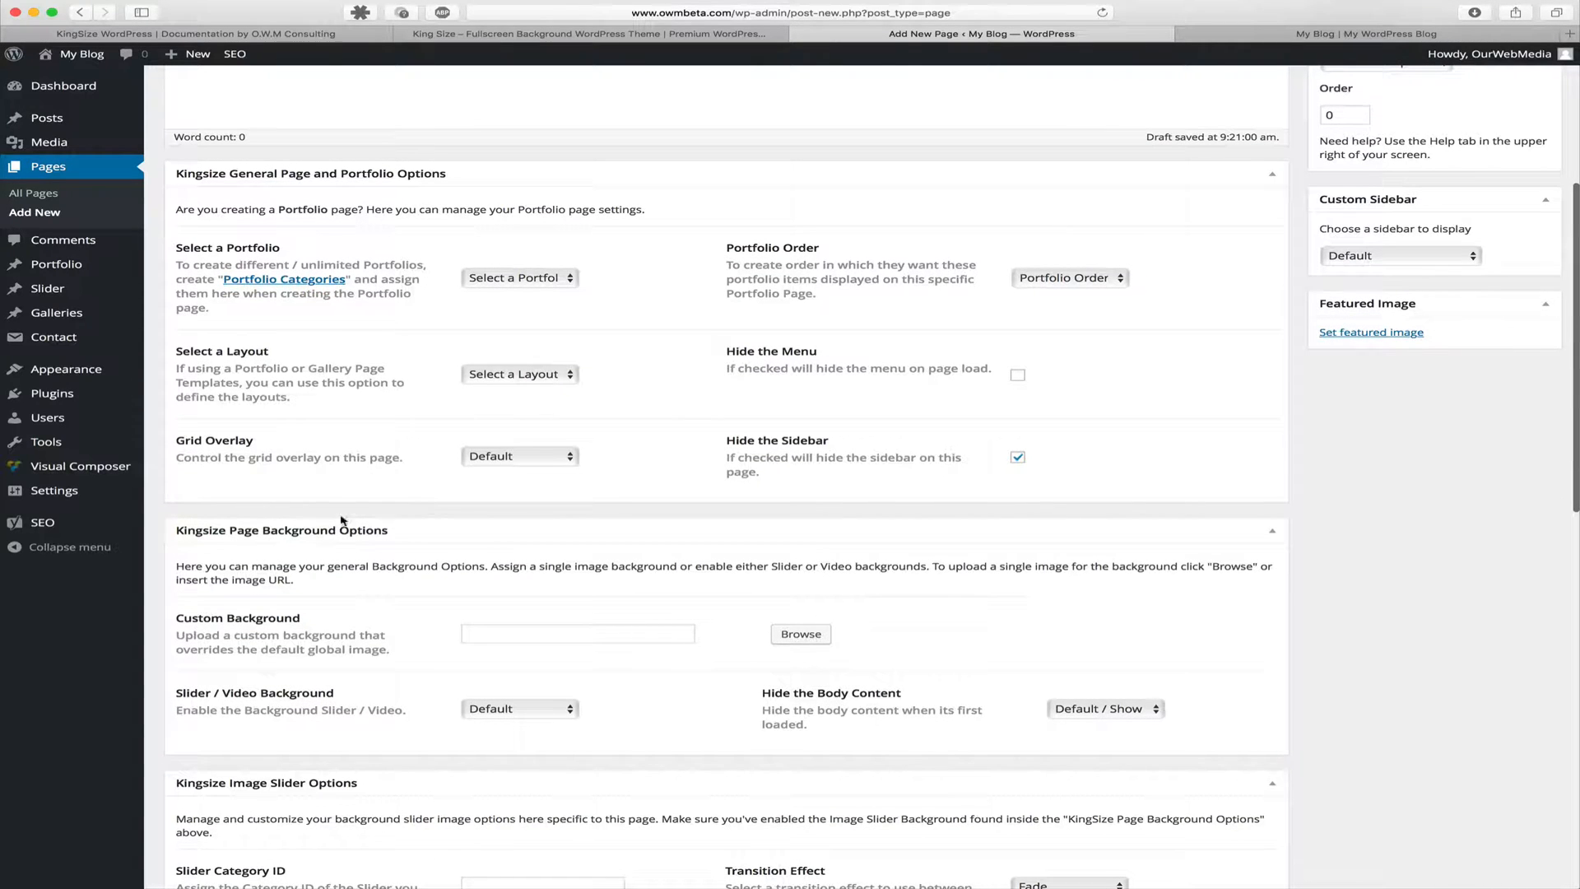
scroll(down, 3)
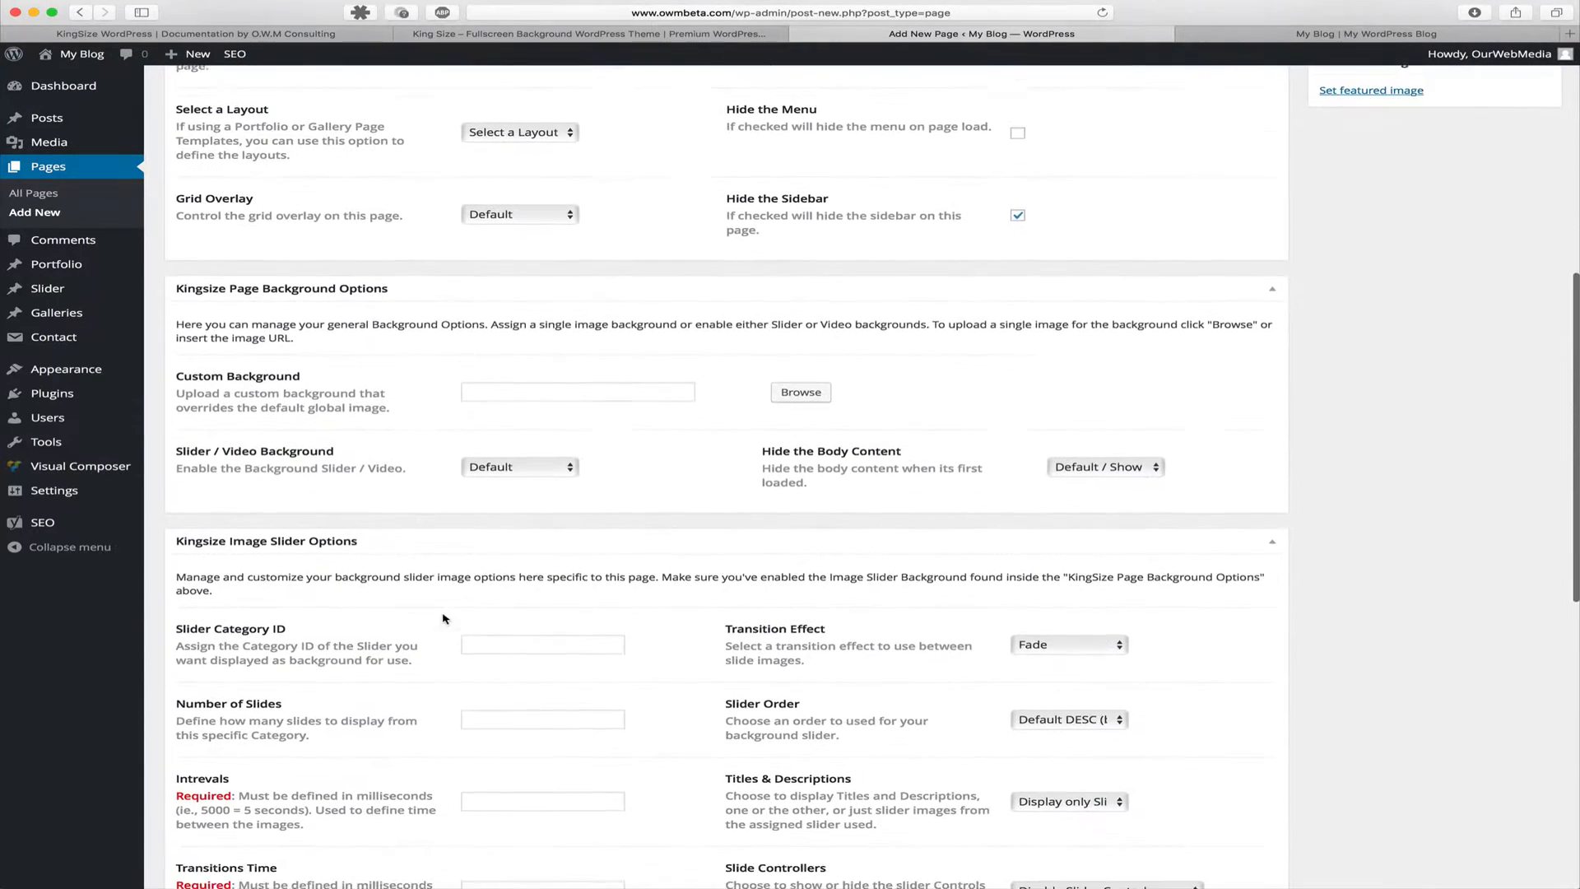
scroll(down, 3)
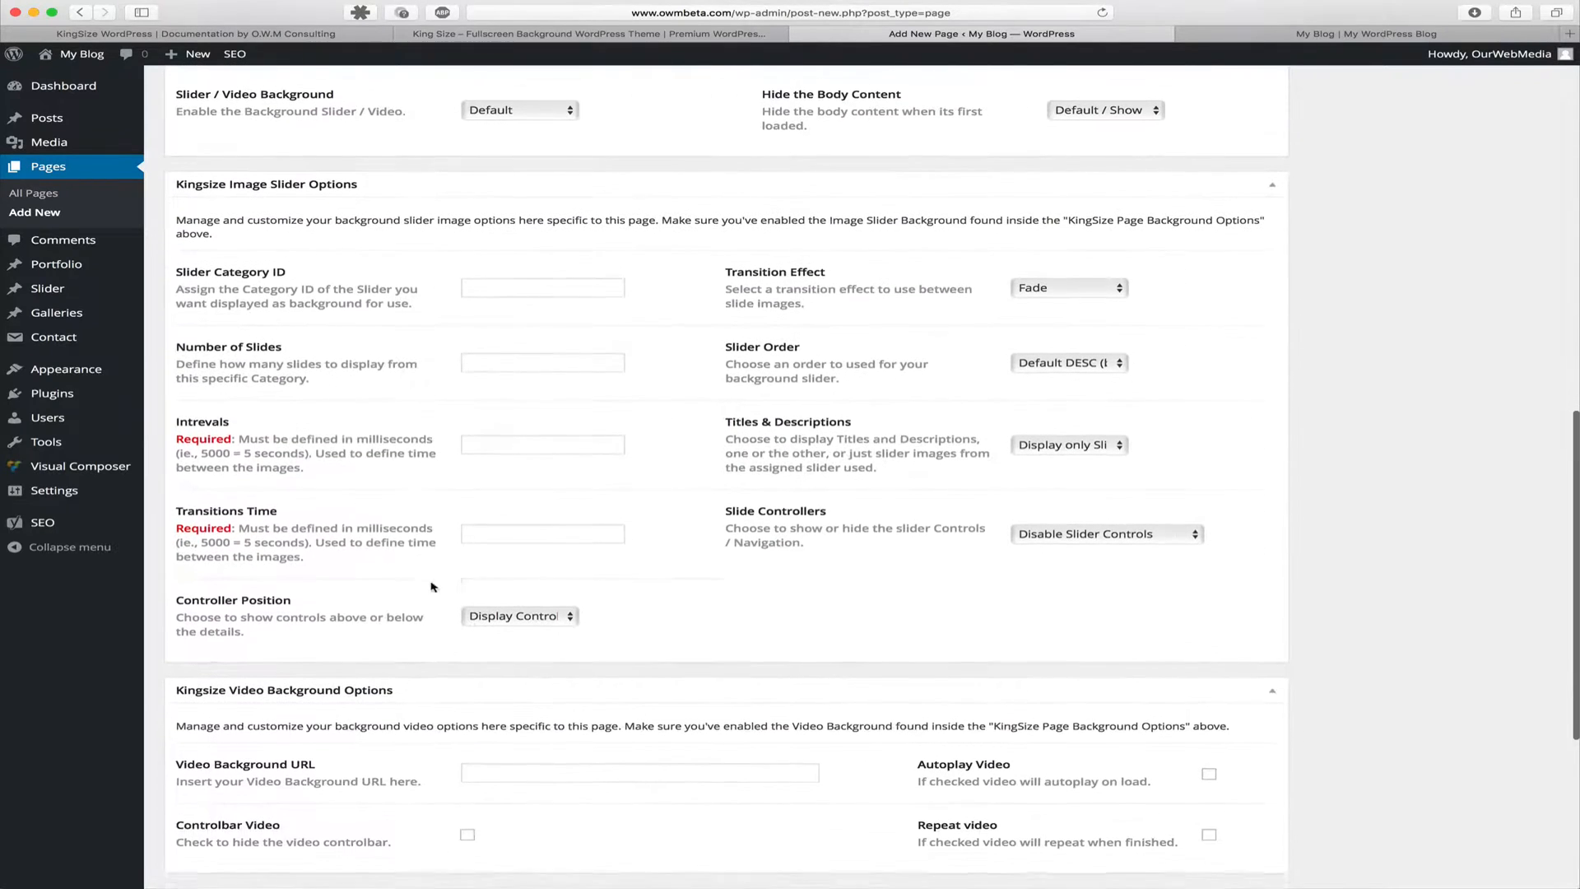
scroll(up, 3)
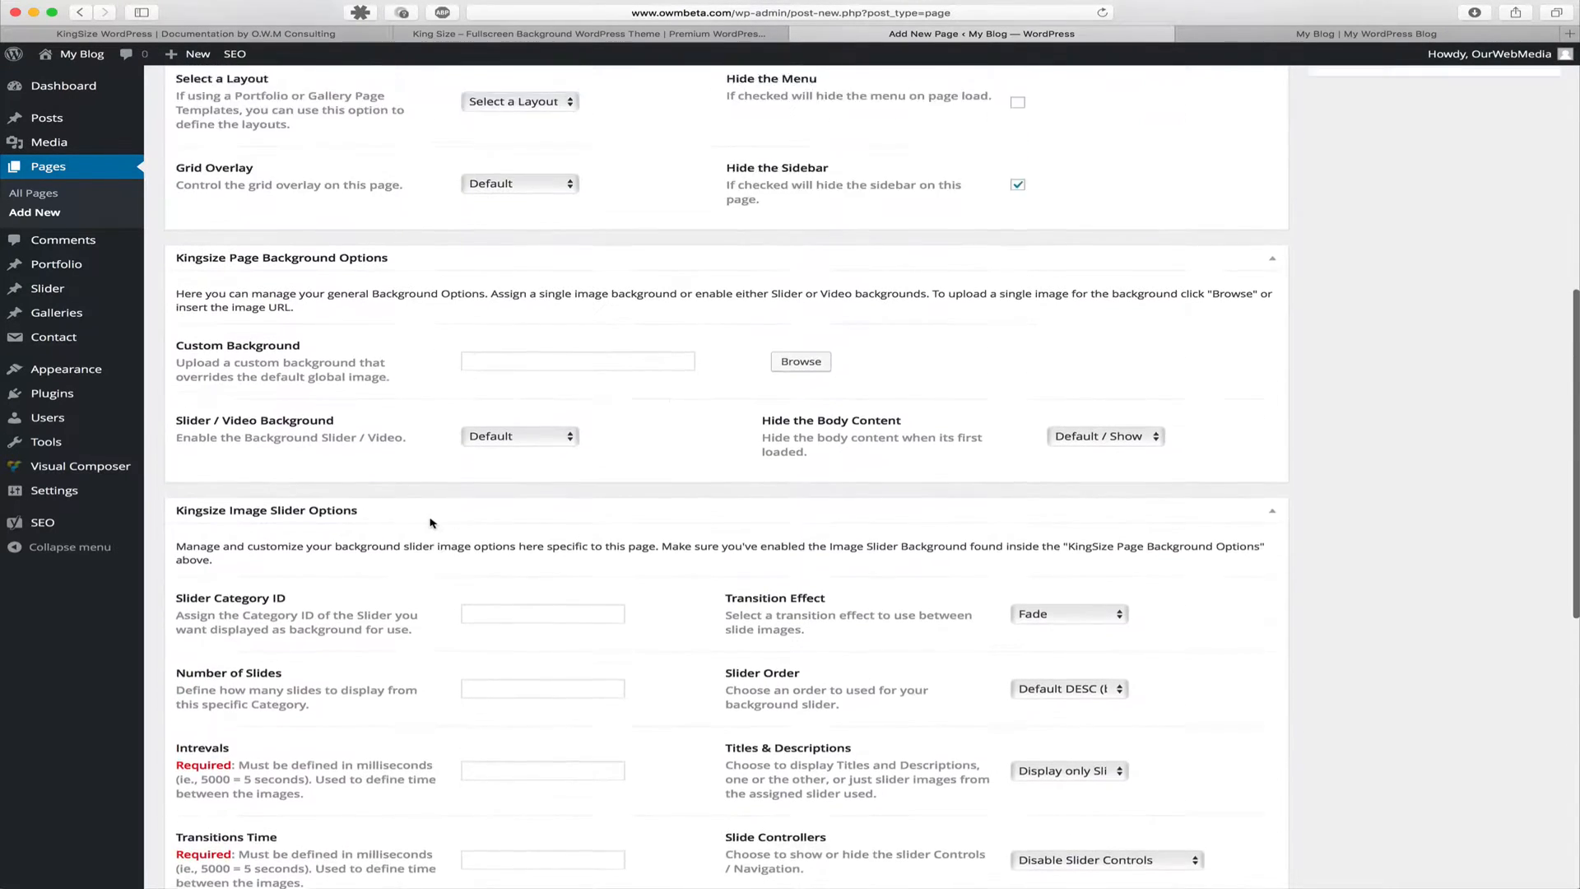
scroll(up, 3)
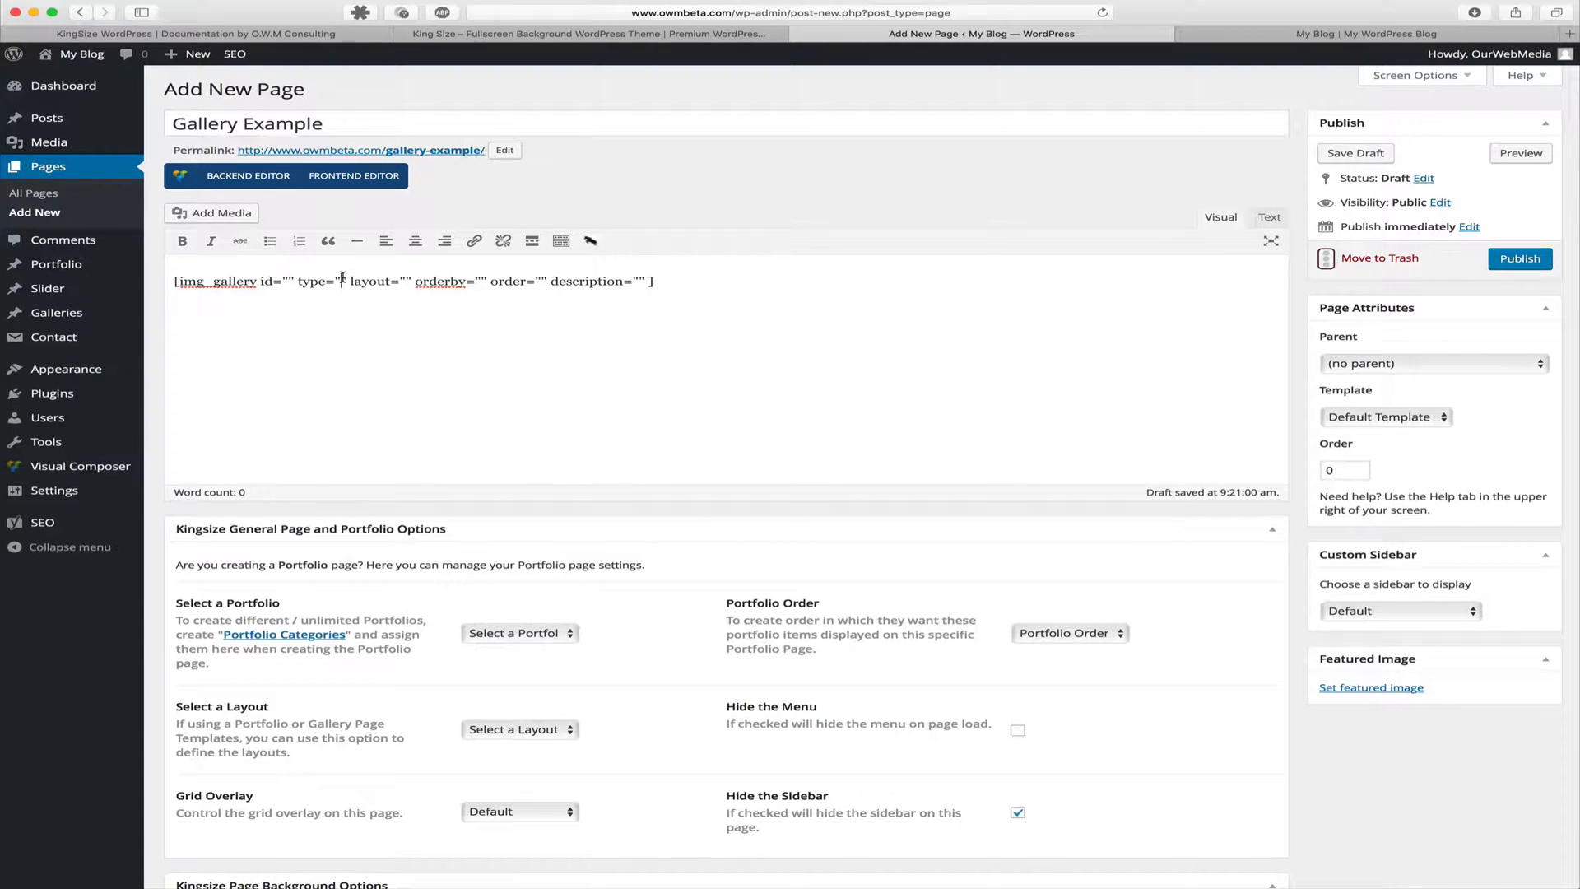
mouse_move(404, 281)
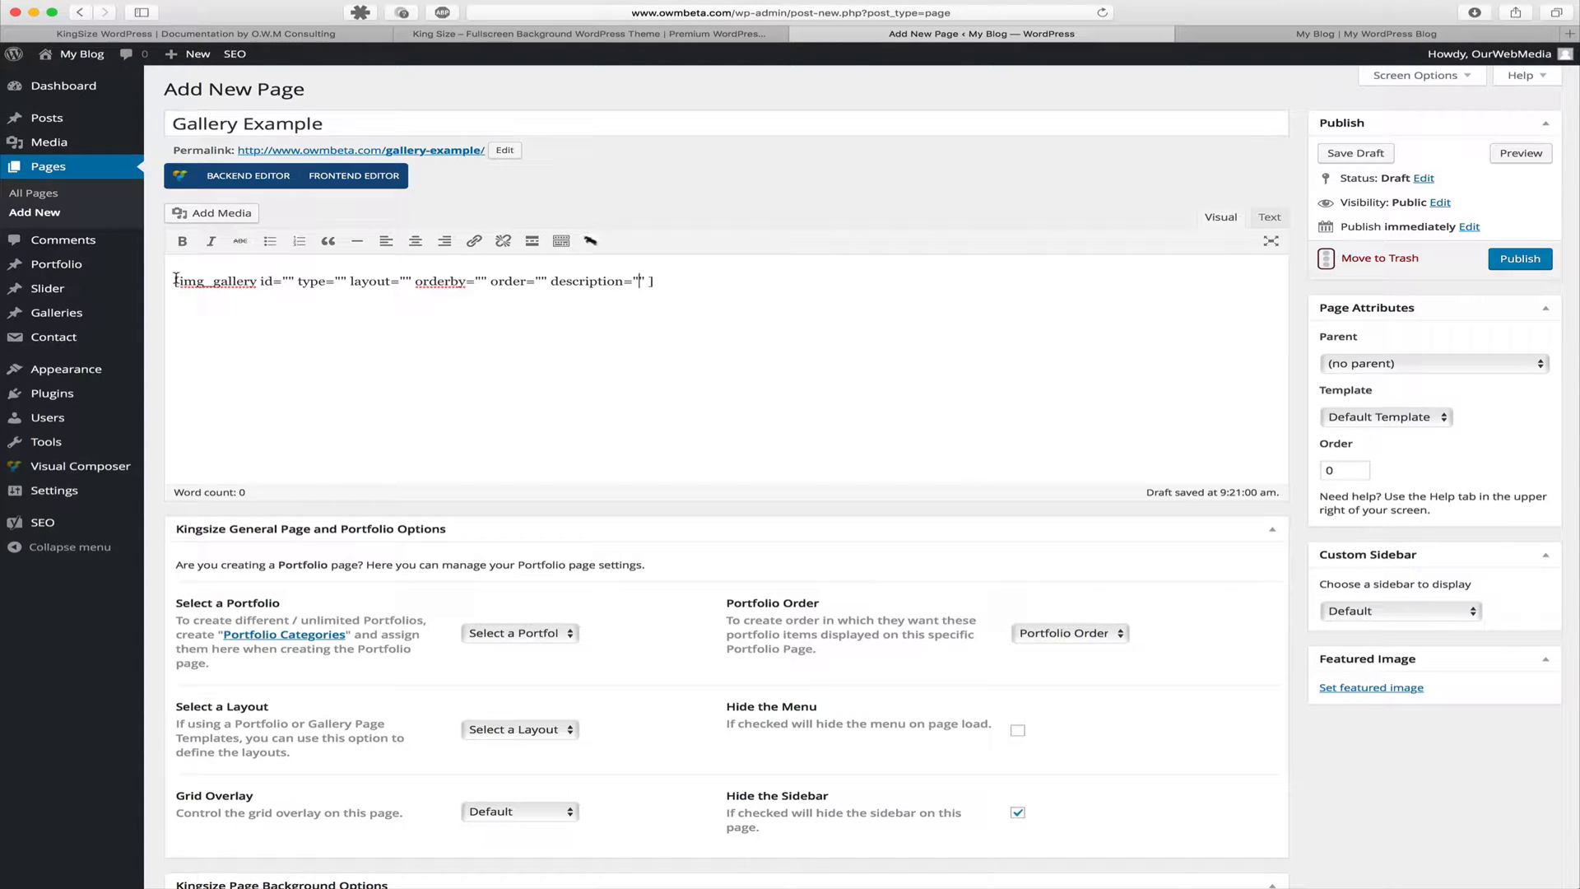
- Add the line 'Above' before the gallery shortcode and 'Below' after it
key(Enter)
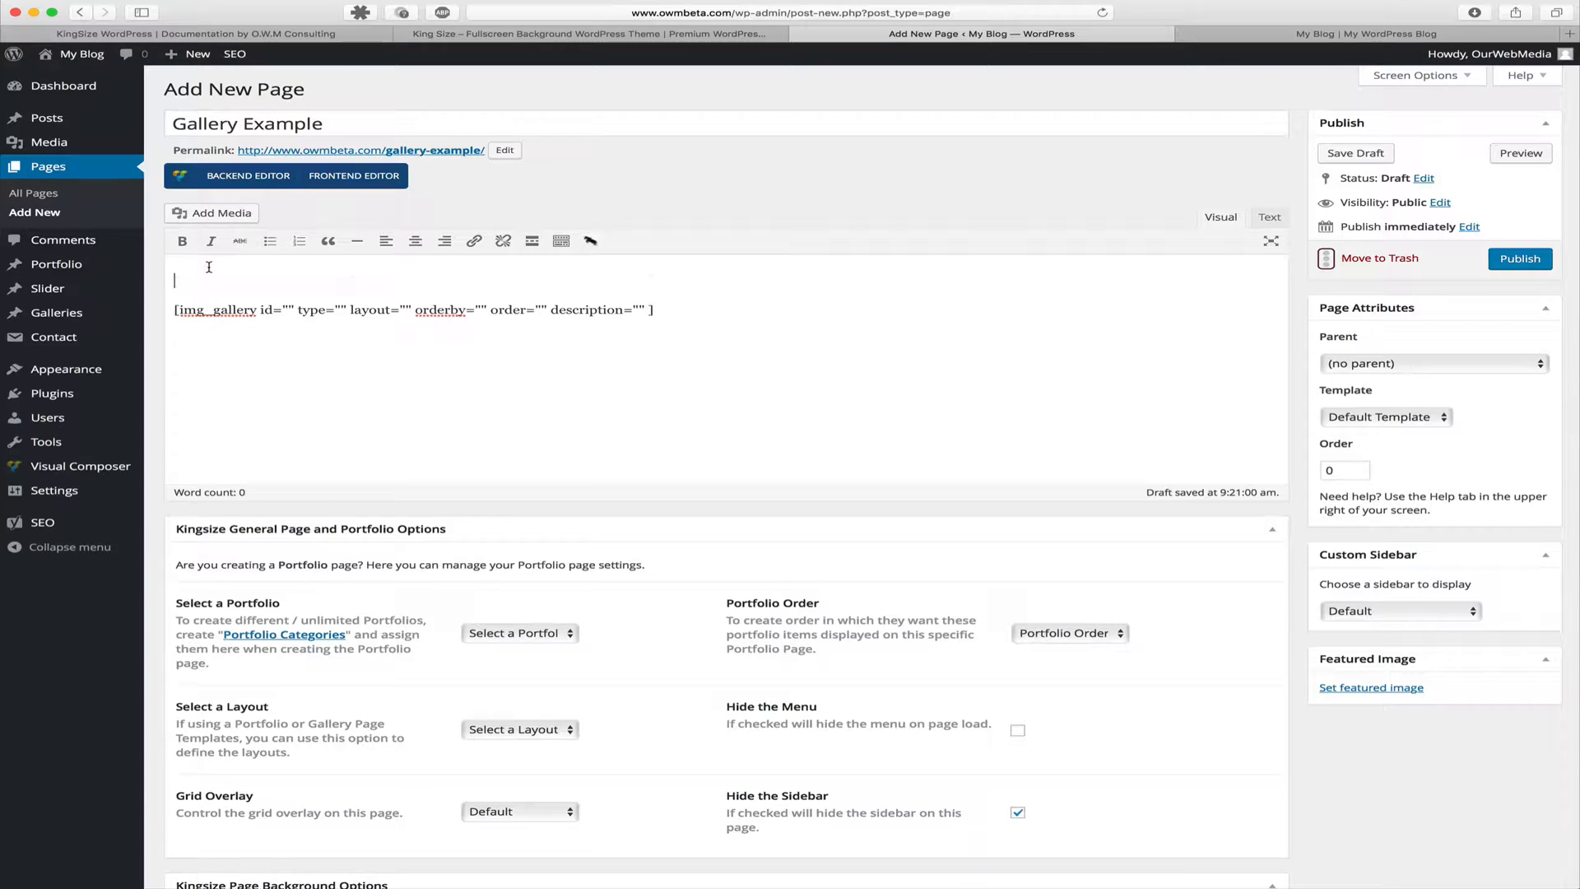
text(Above)
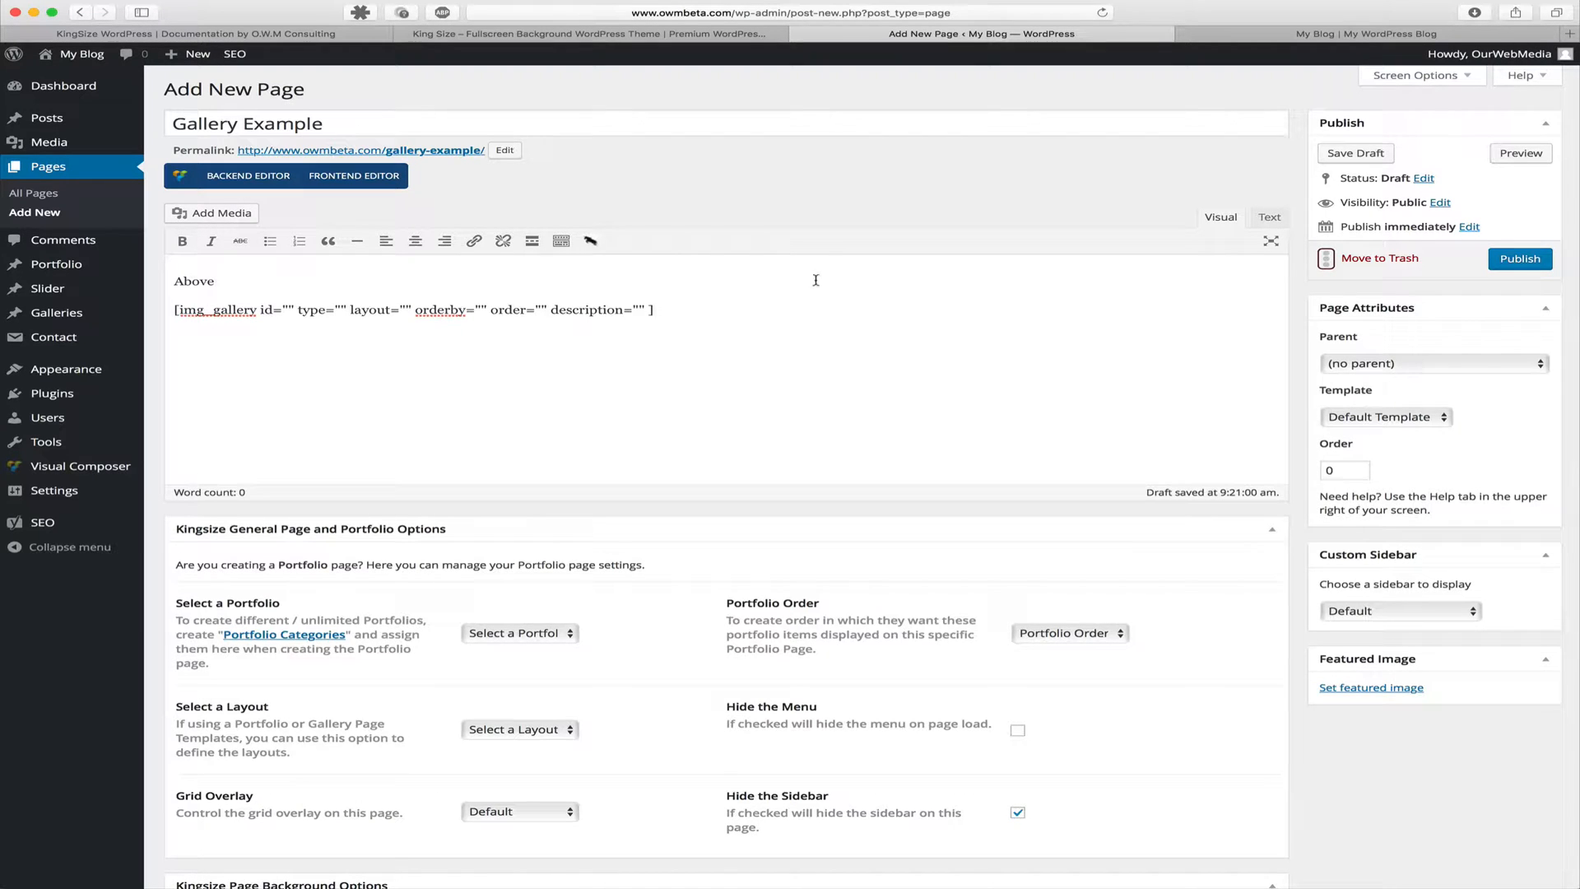
click(657, 309)
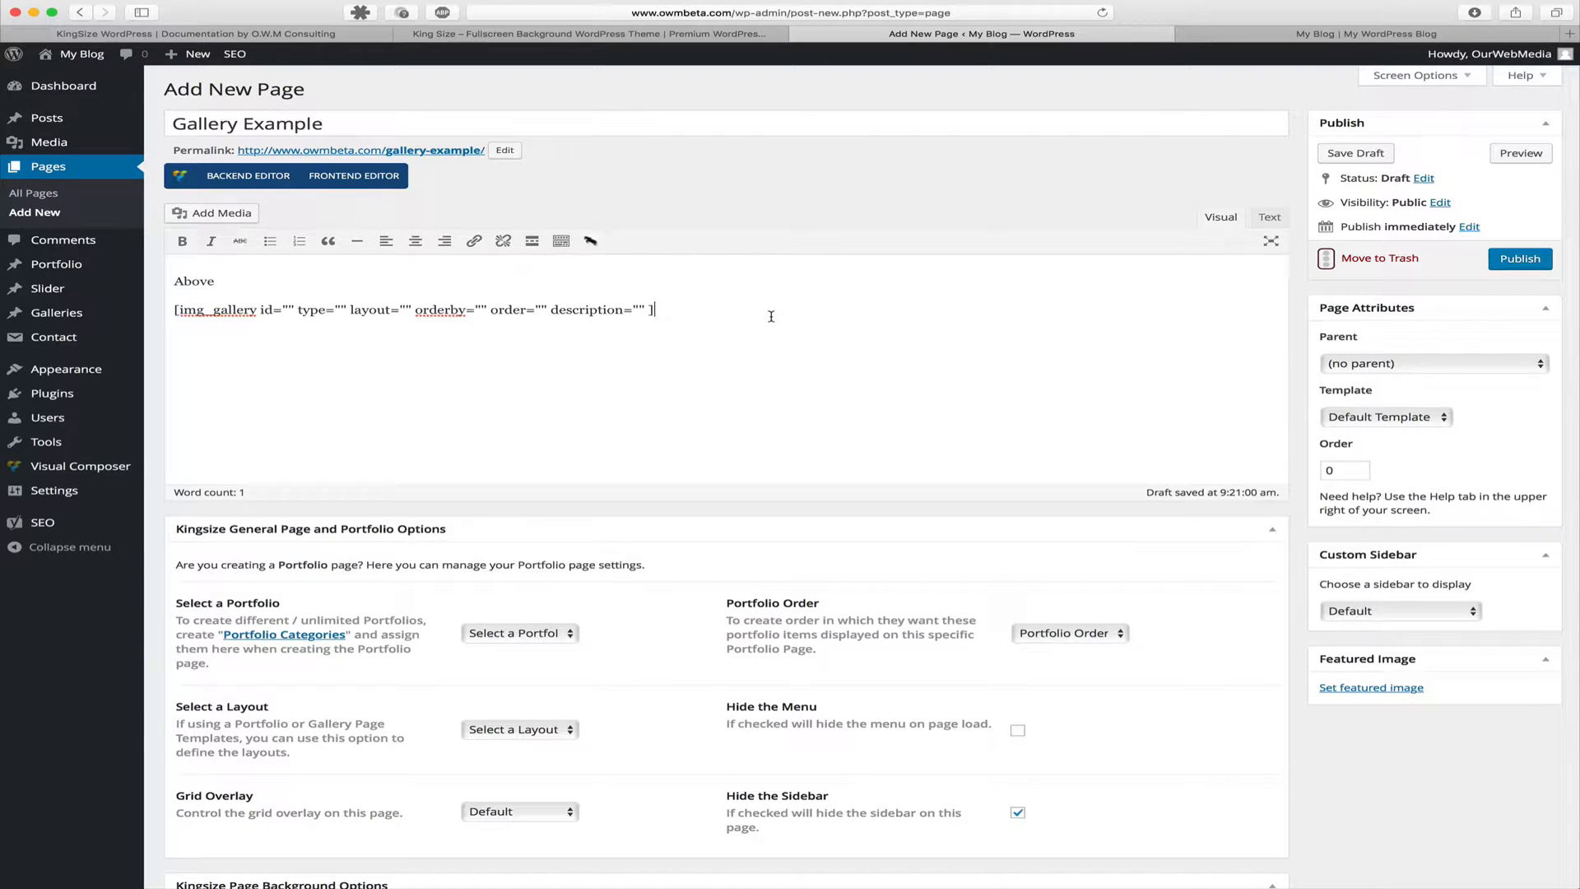
text(Below)
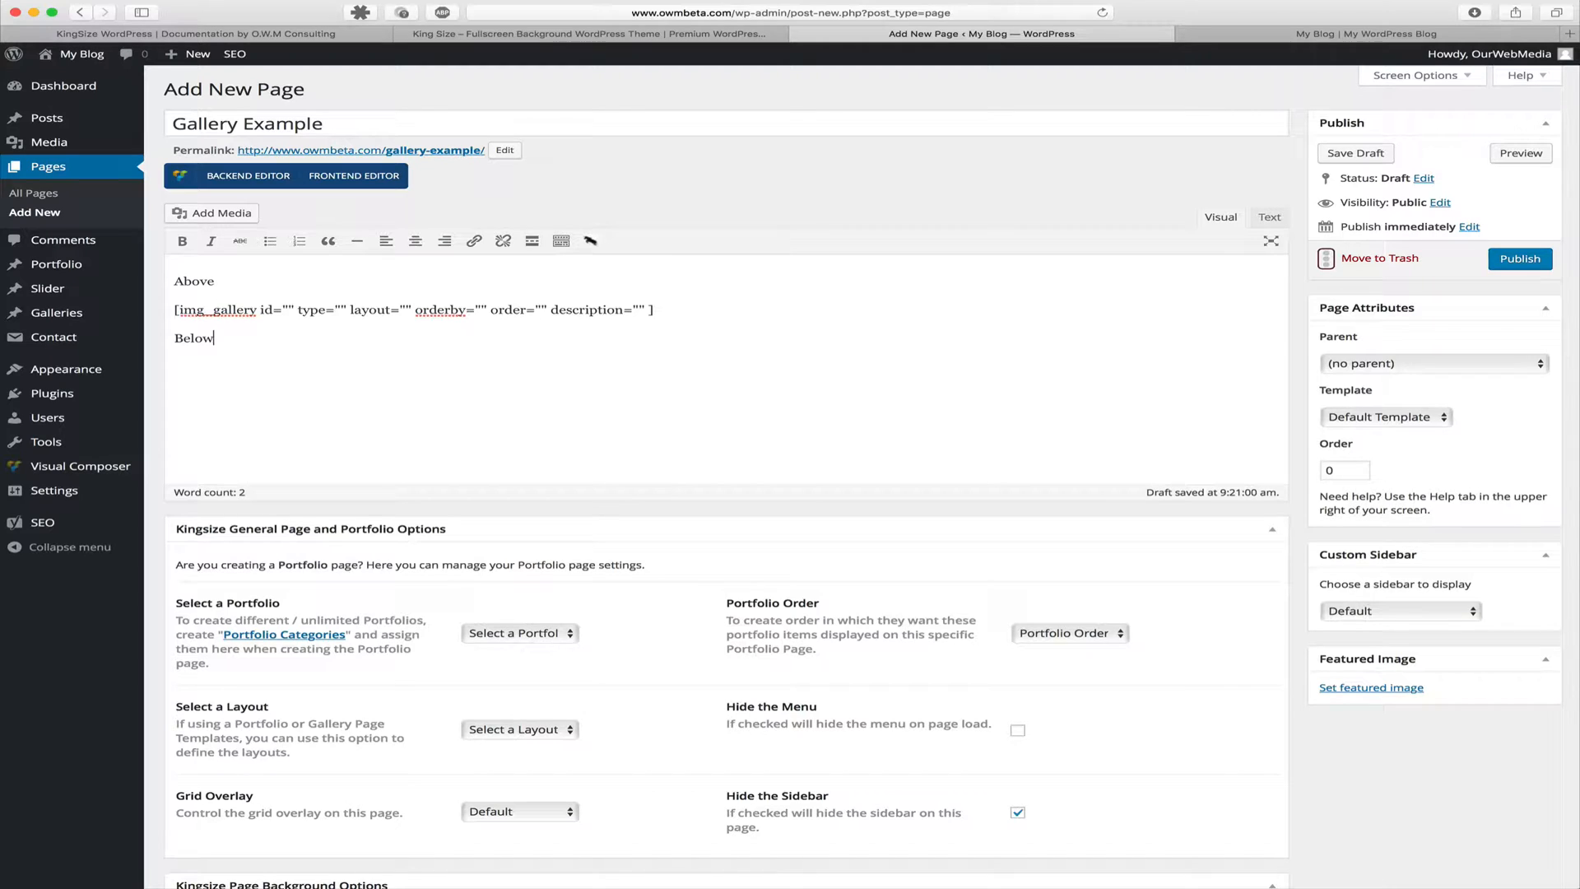
mouse_move(57, 313)
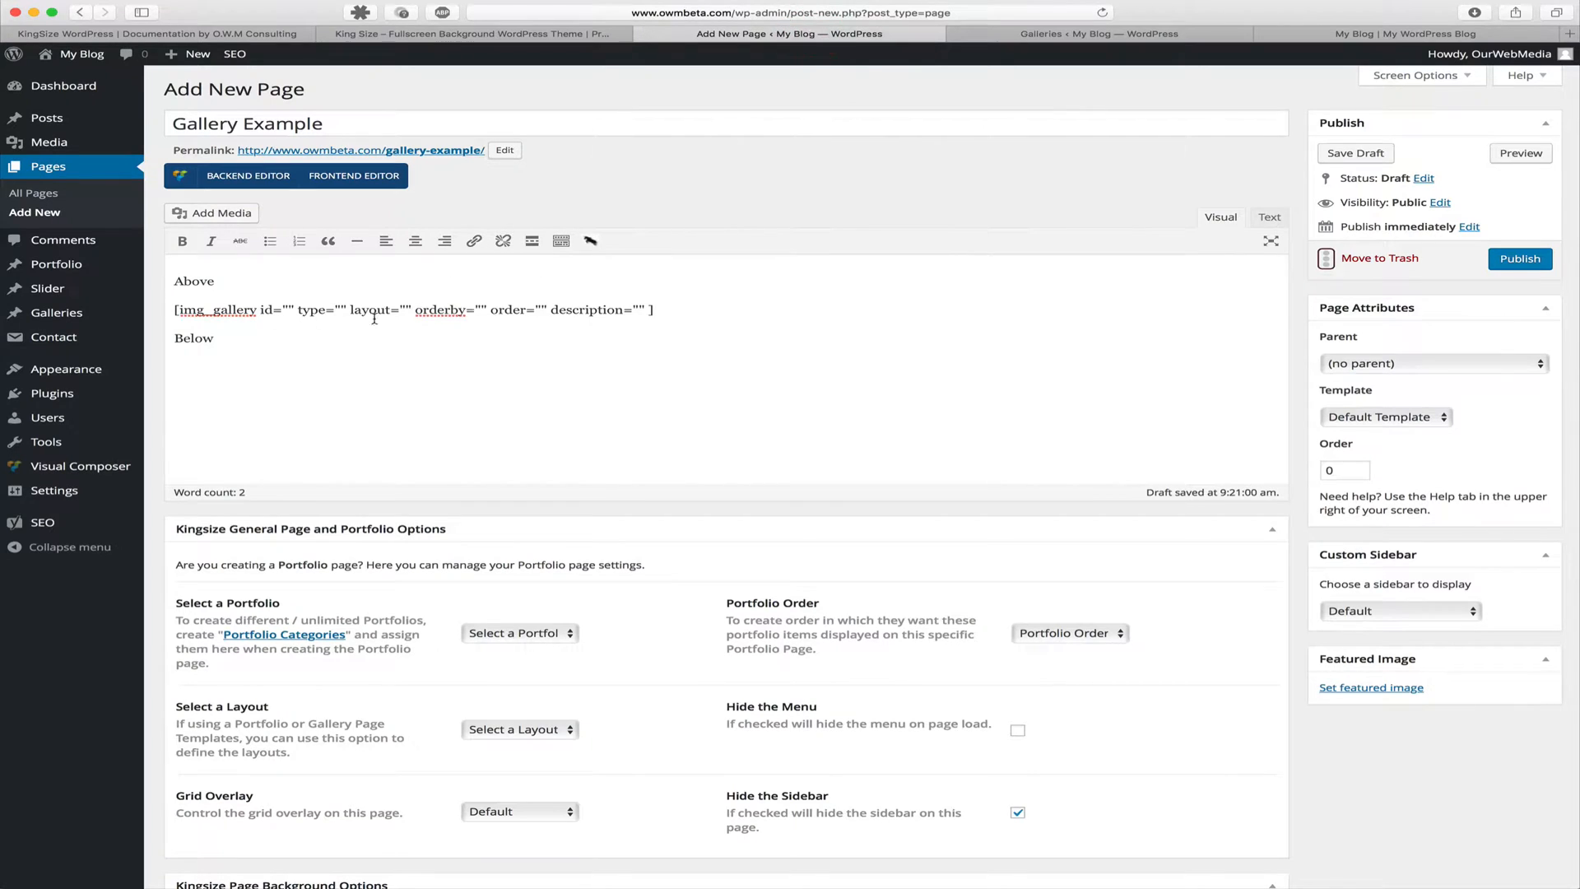
- Fill the KingSize gallery shortcode id with 249 and publish the Gallery Example page
click(290, 310)
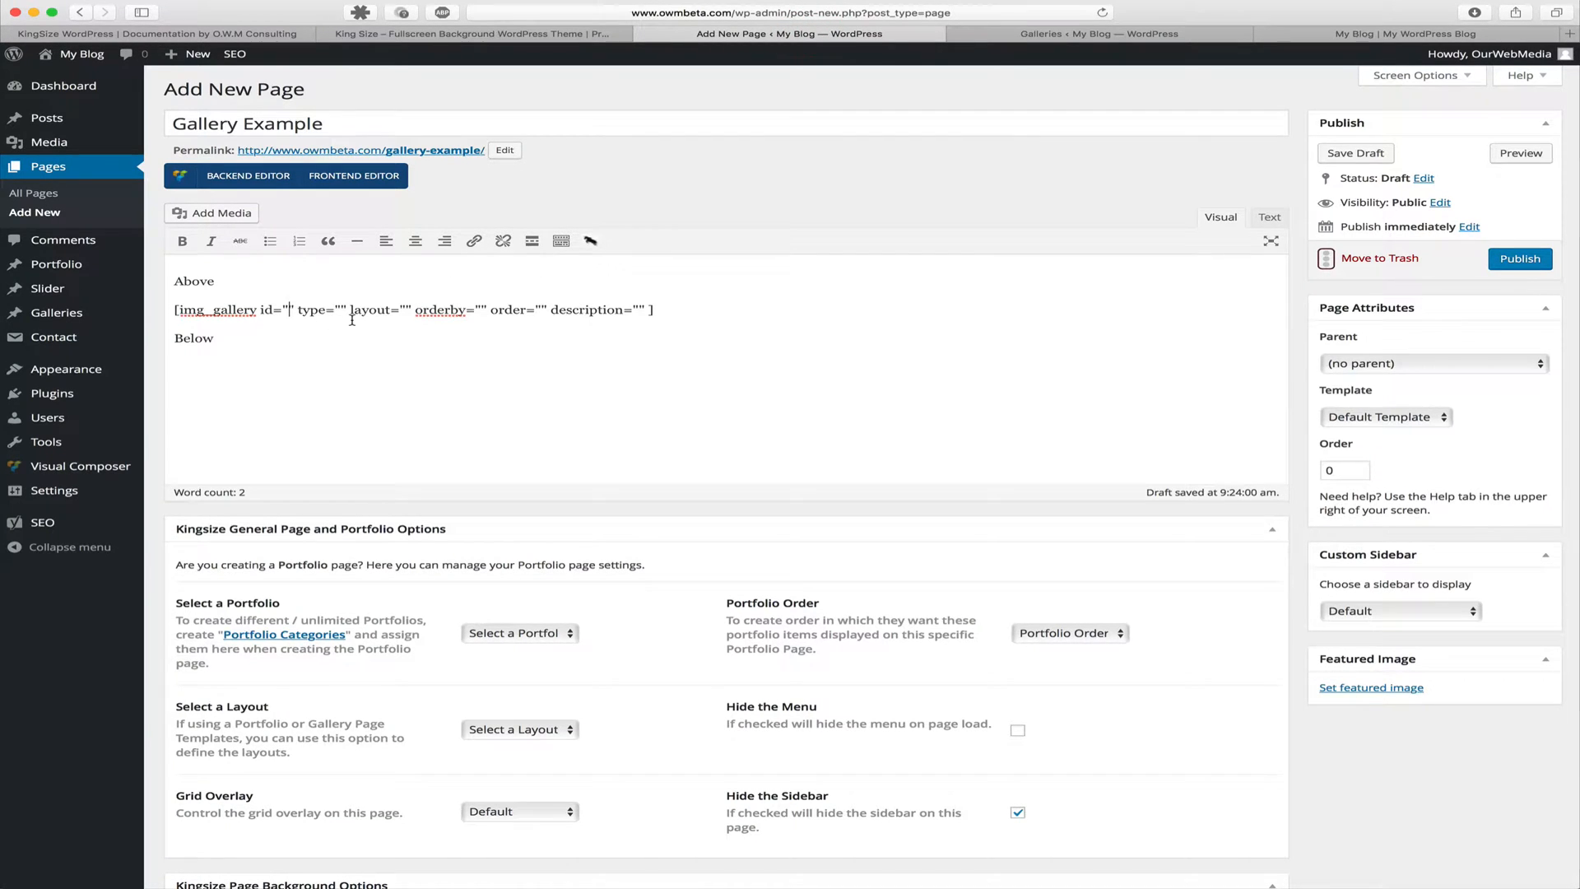
text(249)
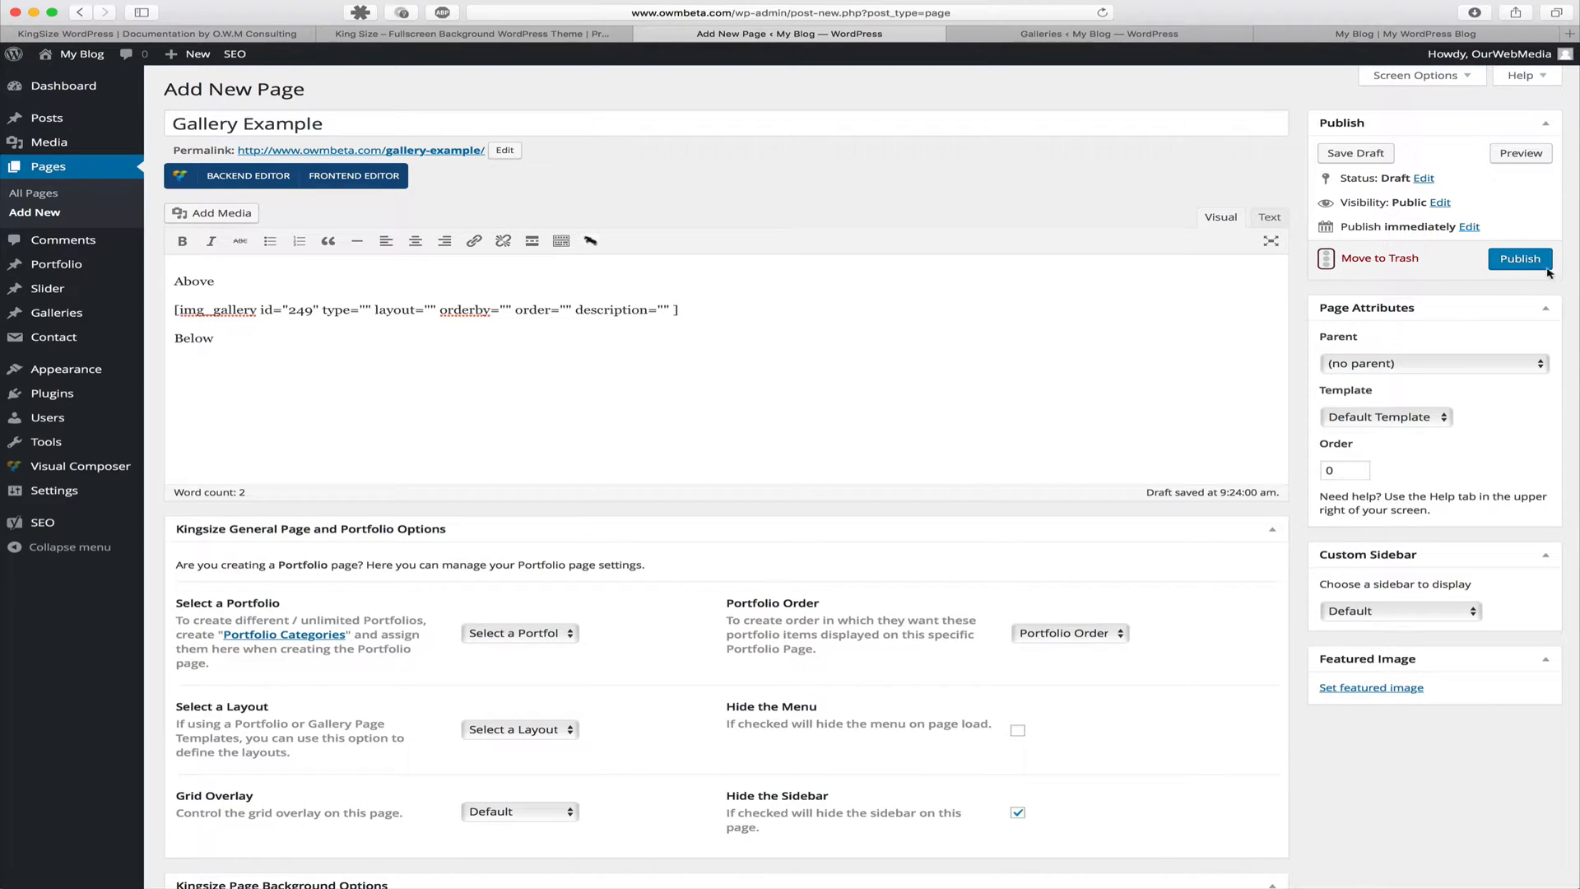
click(1520, 258)
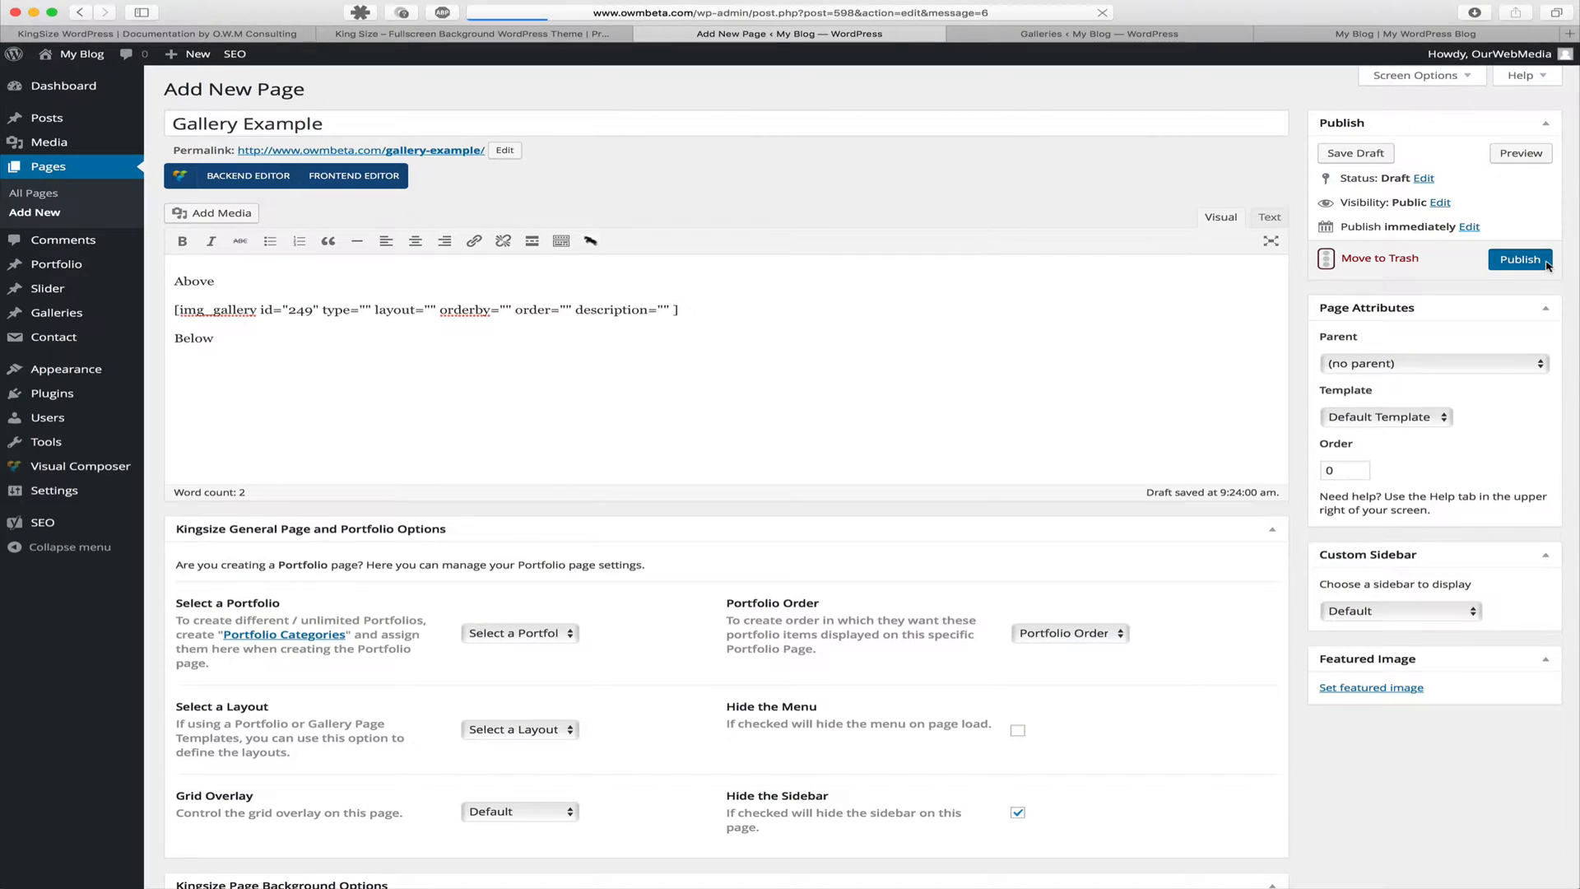
click(1520, 259)
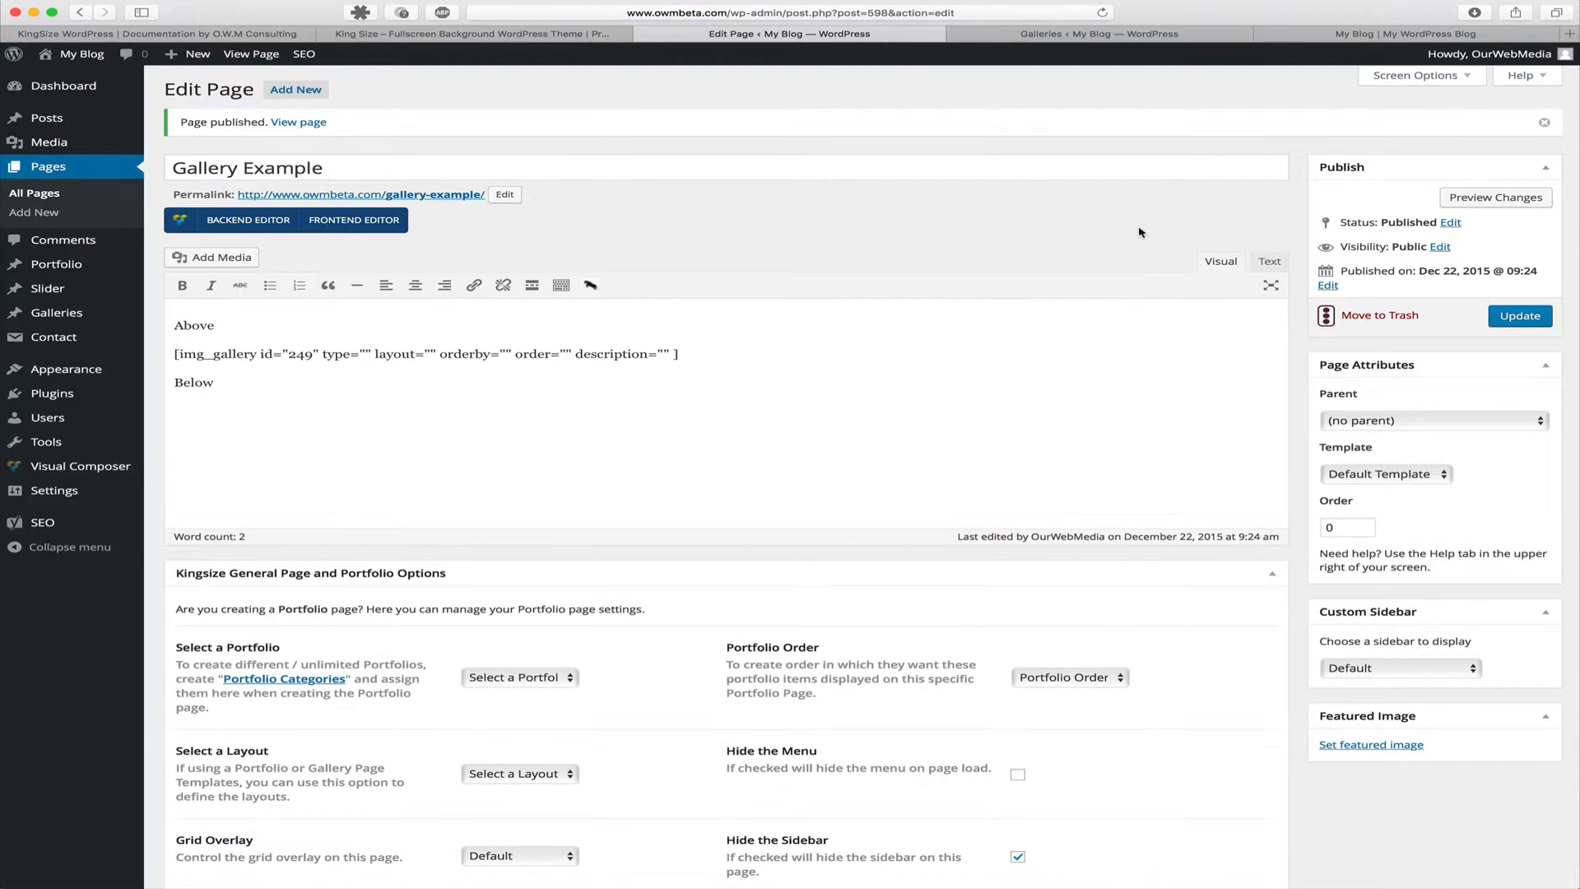
mouse_move(434, 200)
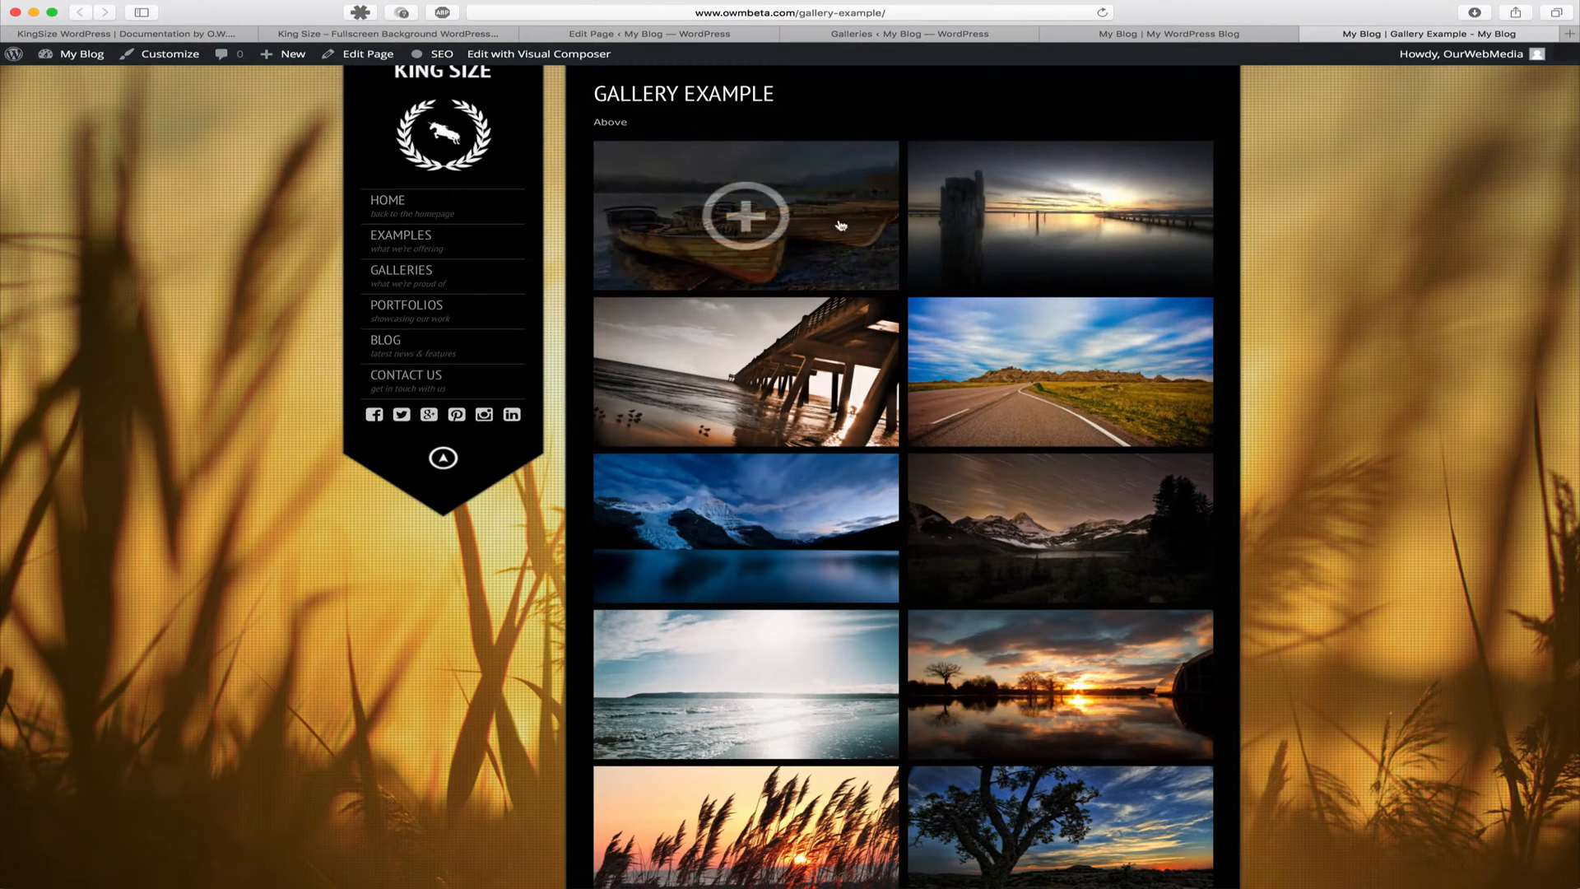
mouse_move(772, 233)
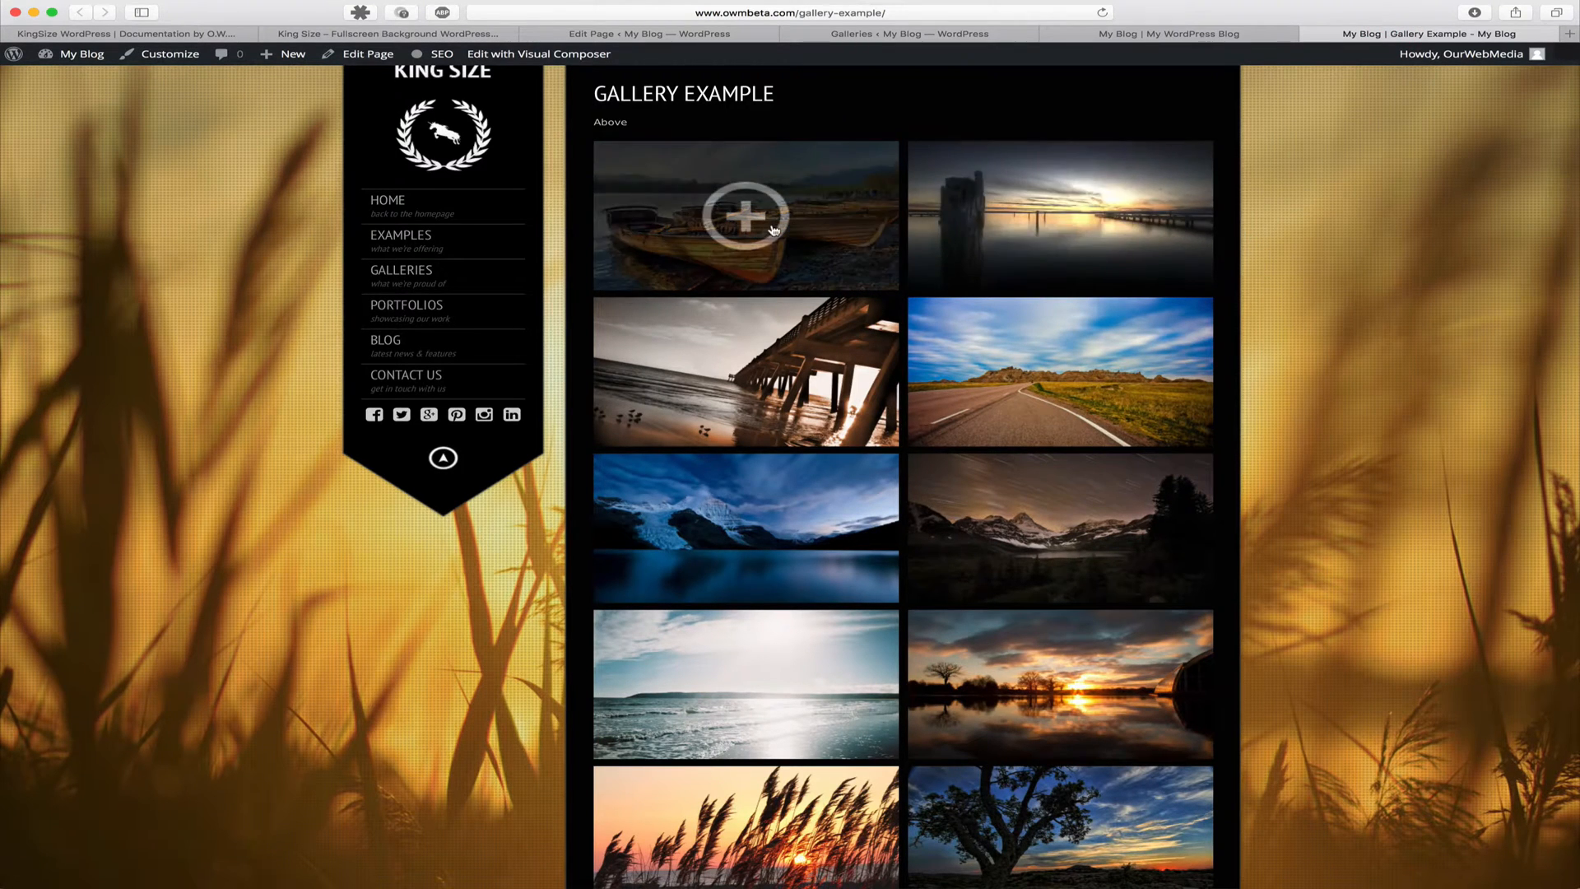
click(744, 215)
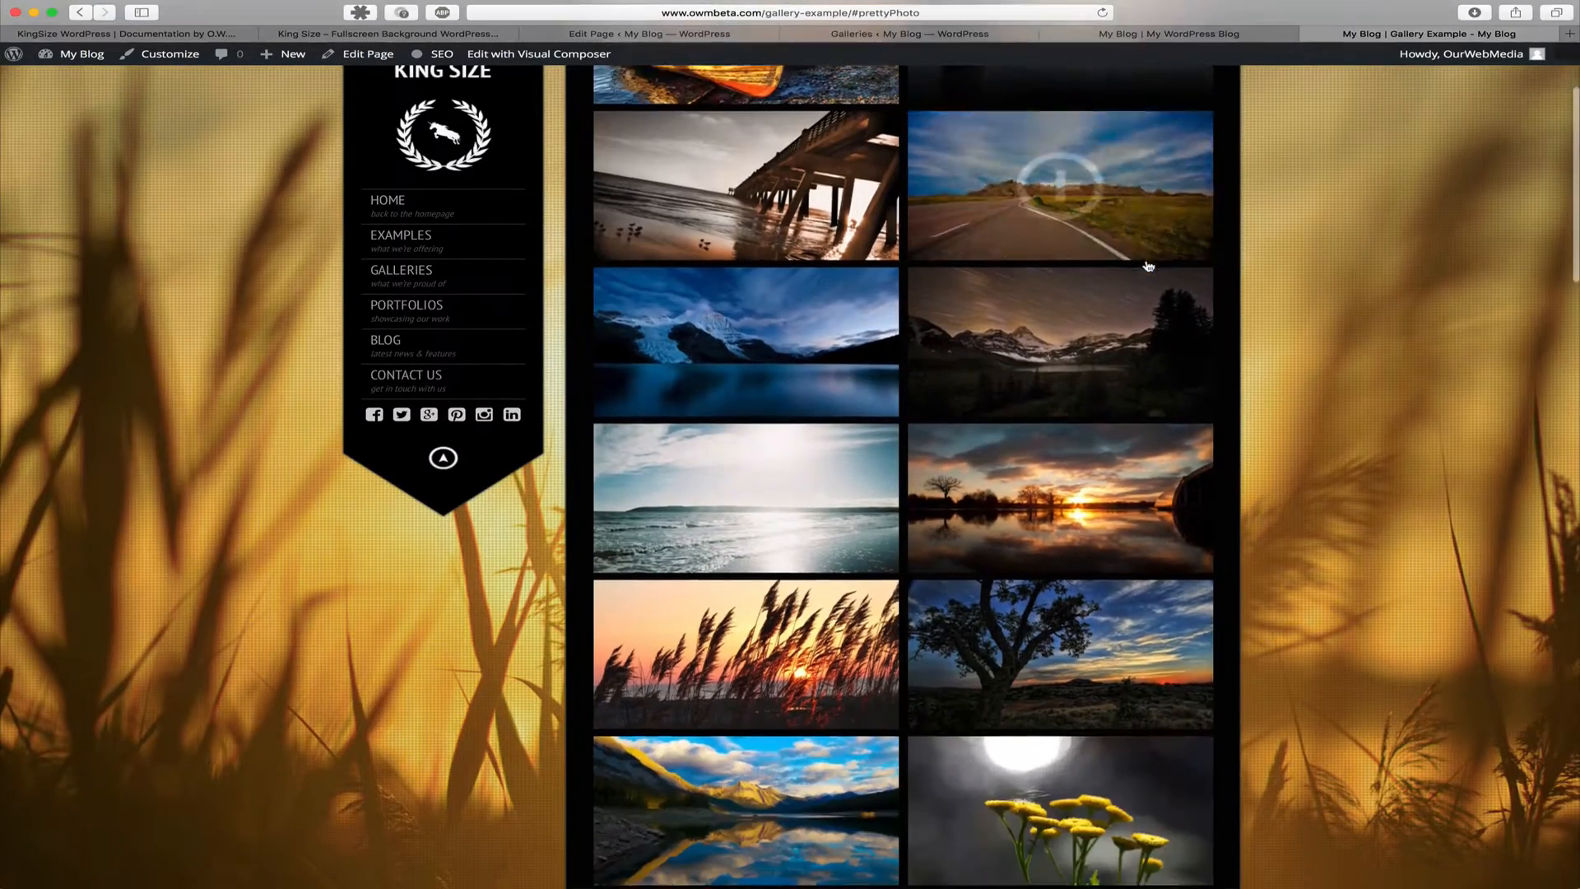
scroll(down, 3)
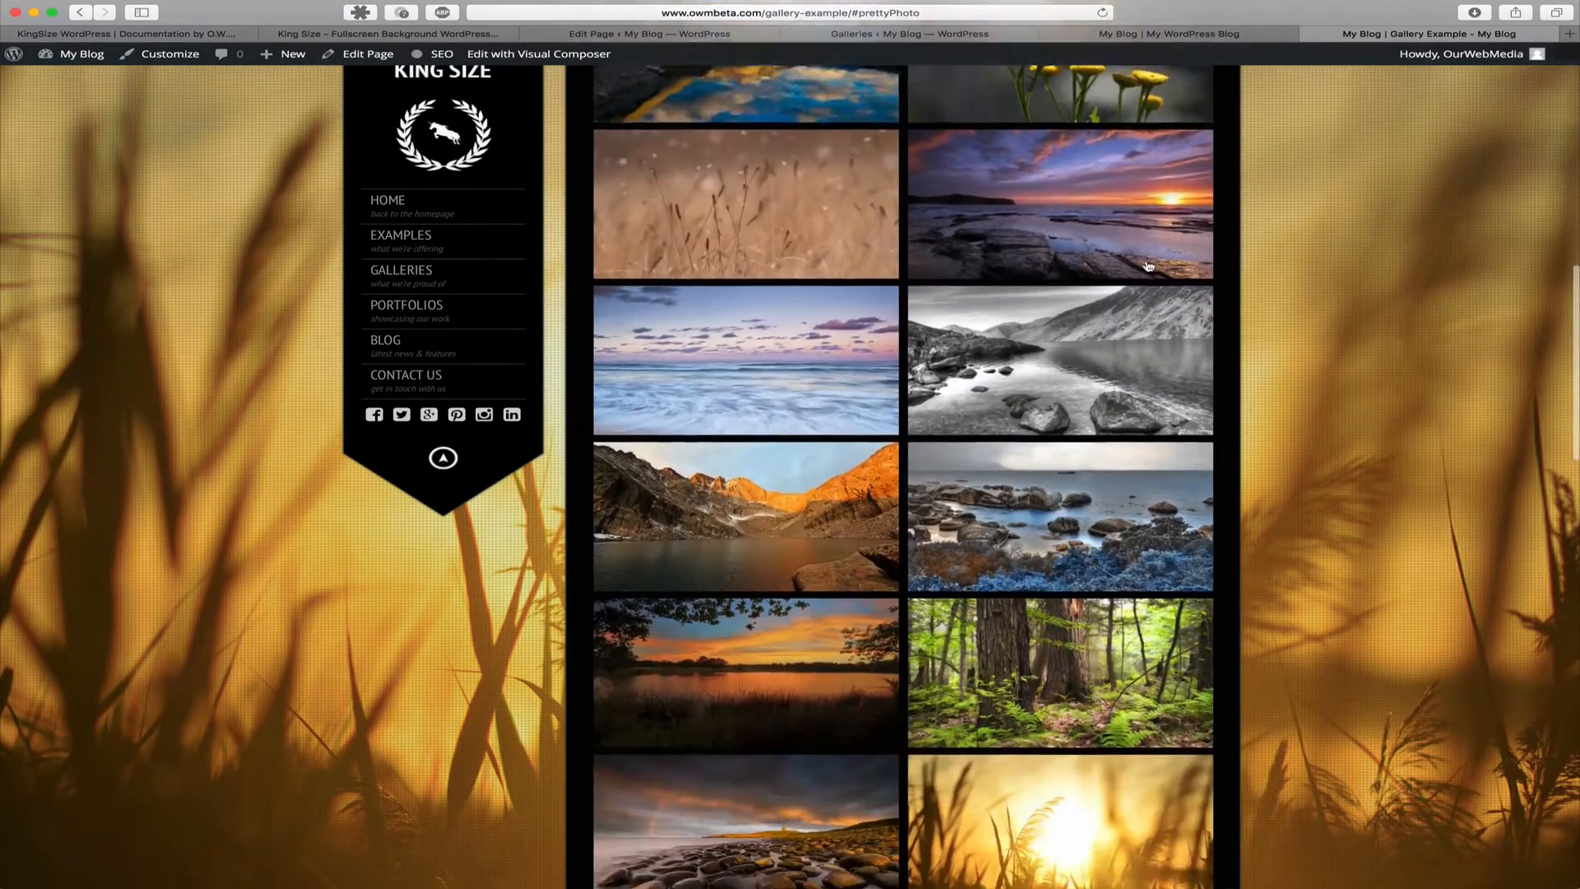
scroll(down, 3)
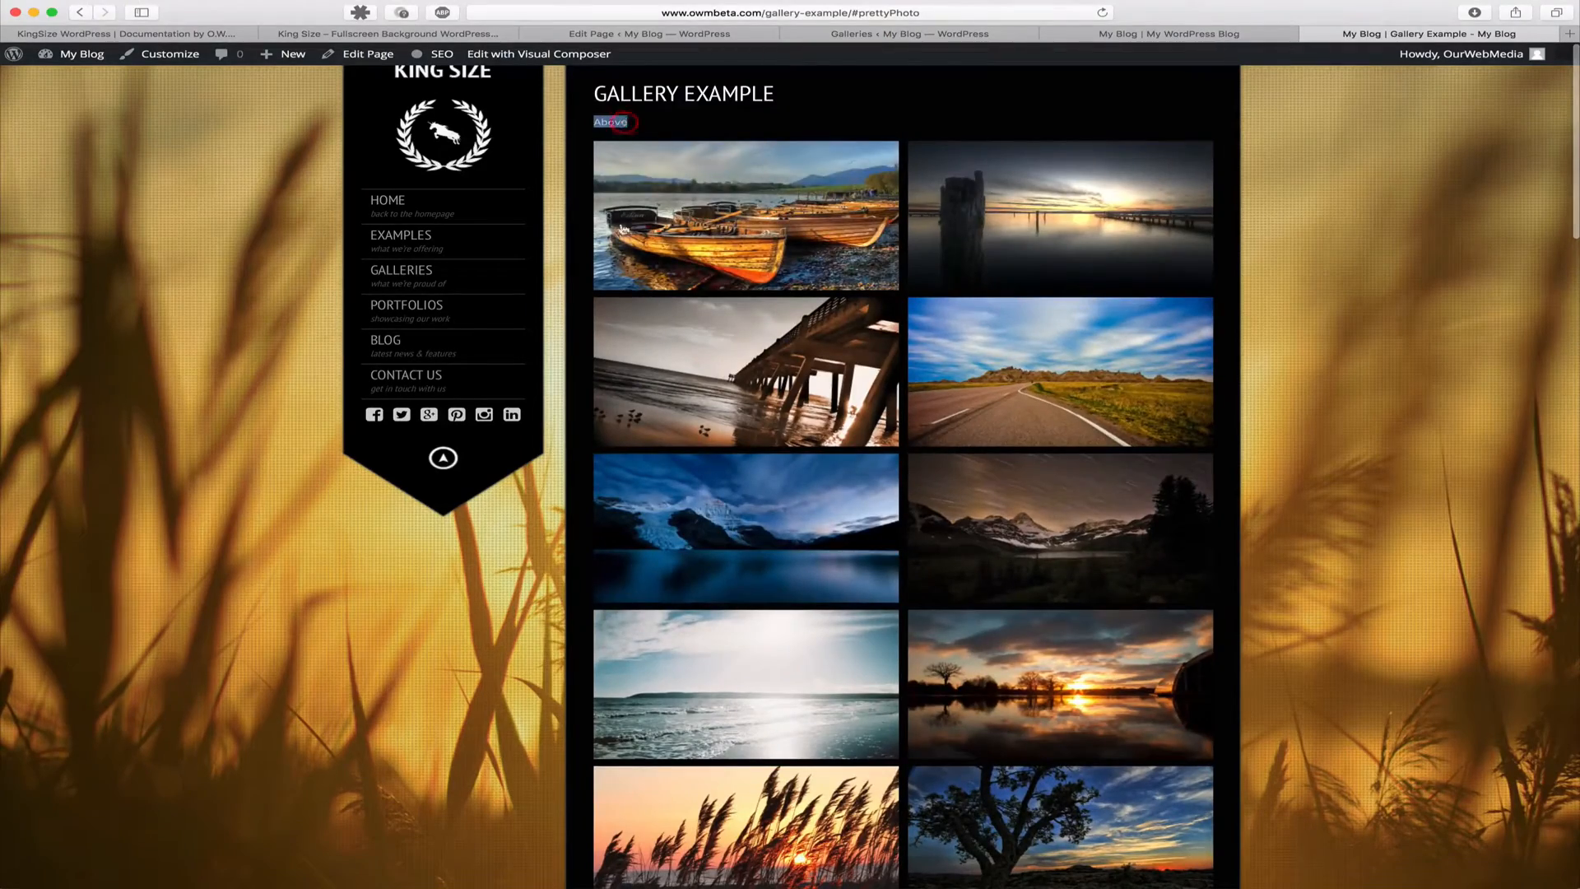
scroll(down, 3)
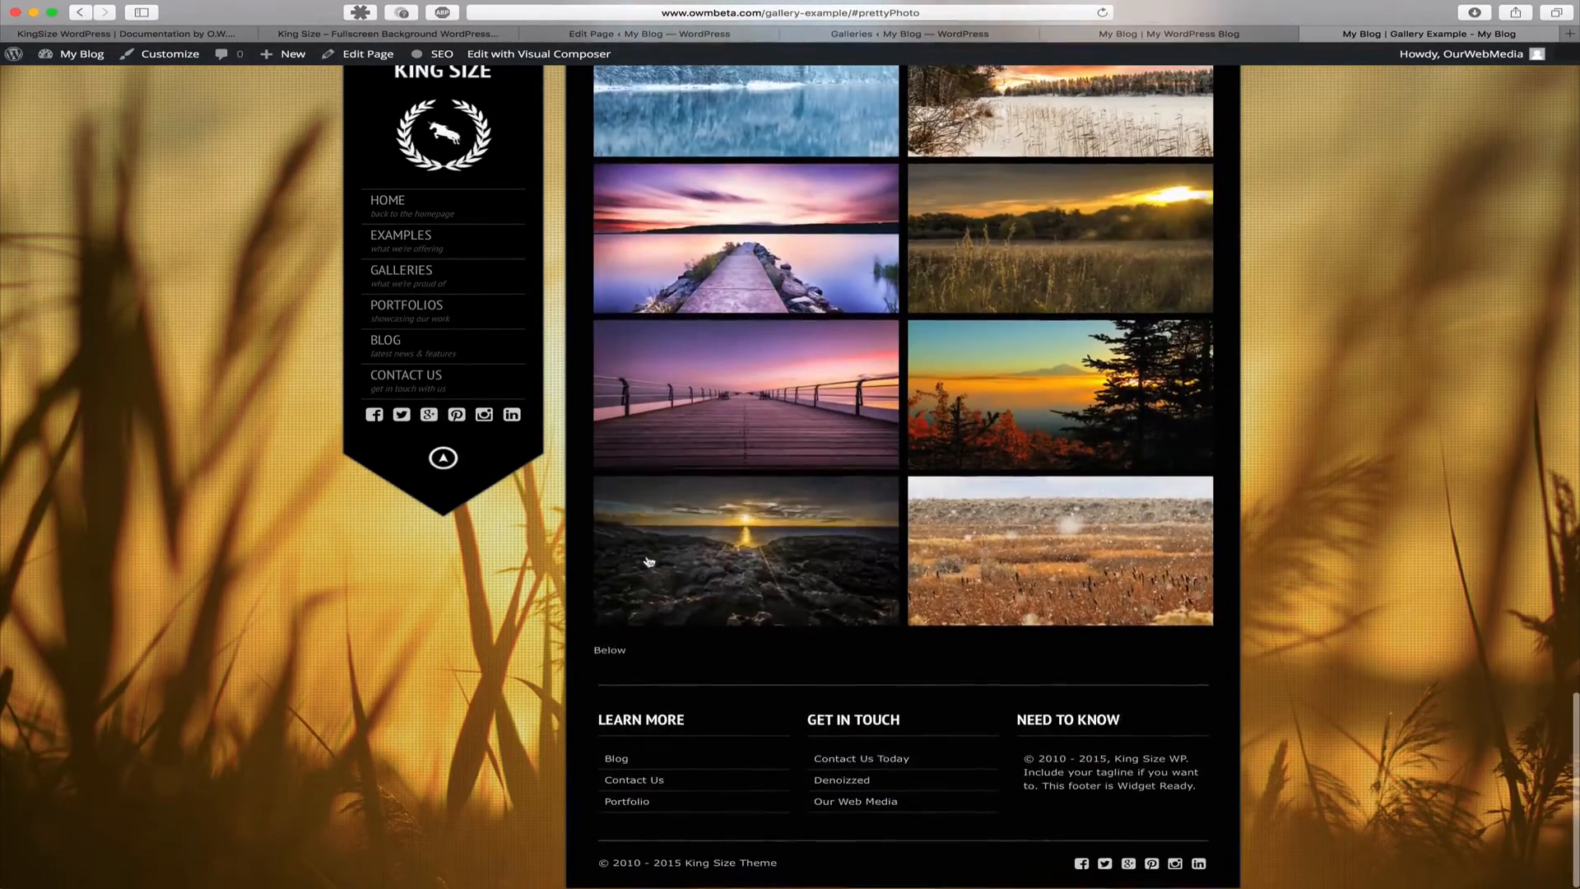
double_click(611, 652)
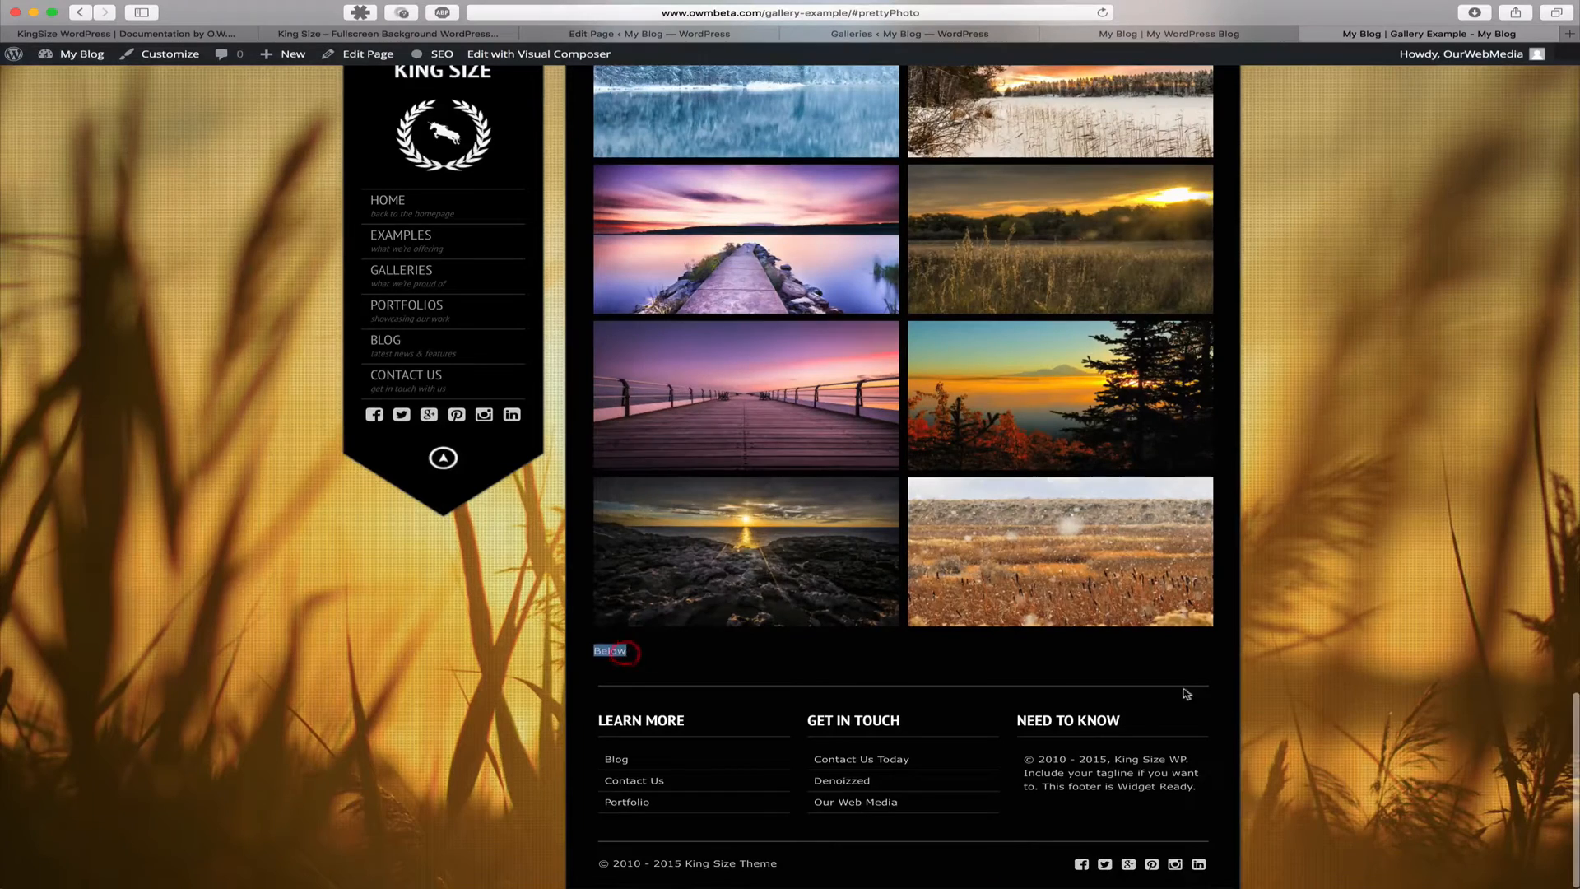